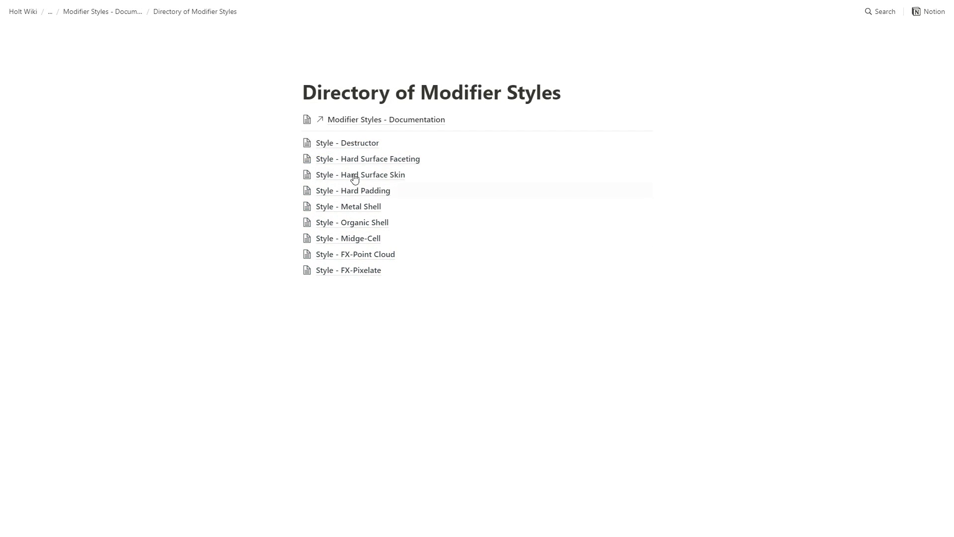
Step: Choose Destructor as the BY-GEN modify style for the cube
click(347, 143)
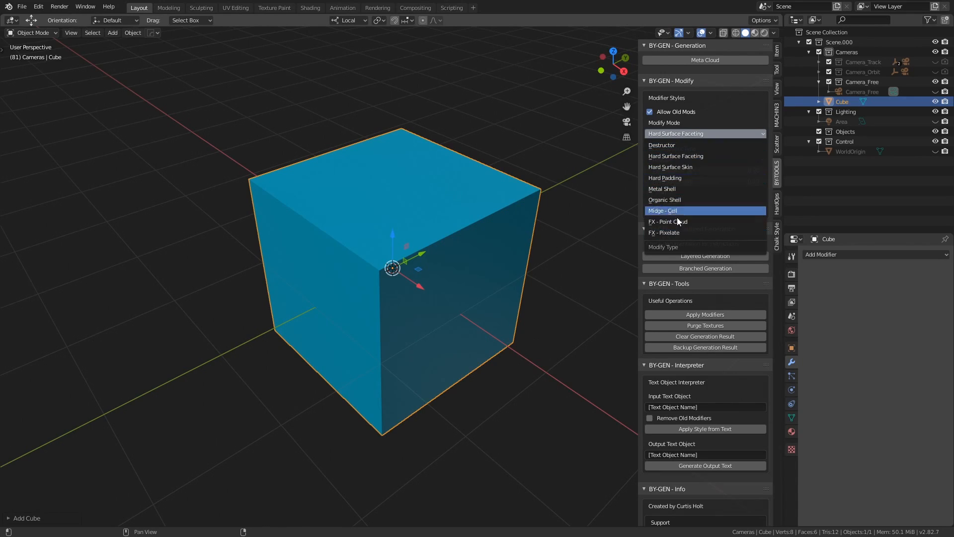
mouse_move(711, 146)
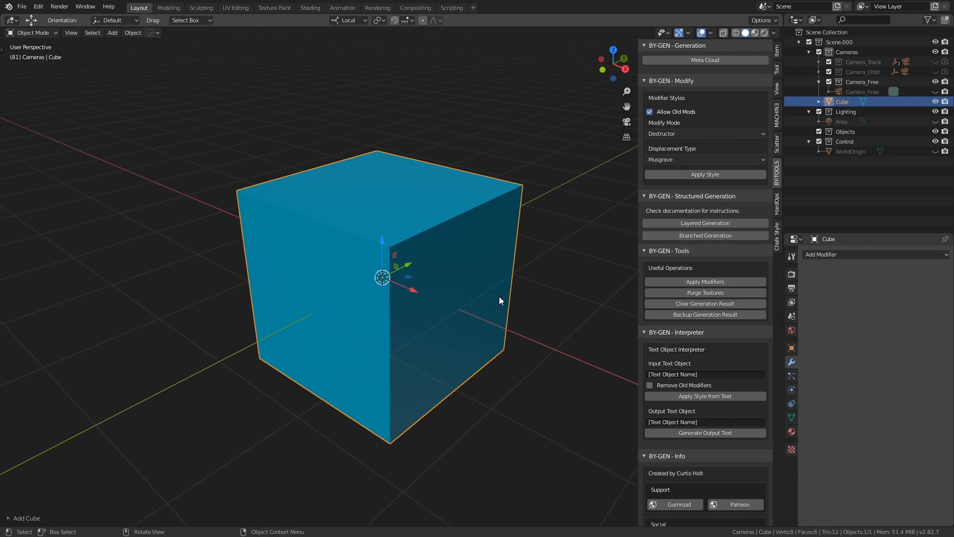
mouse_move(506, 302)
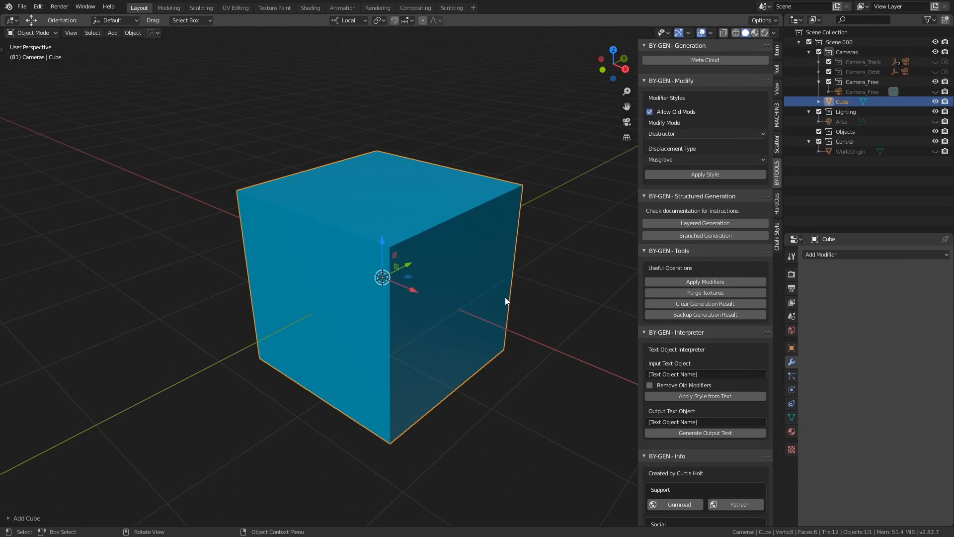
mouse_move(456, 224)
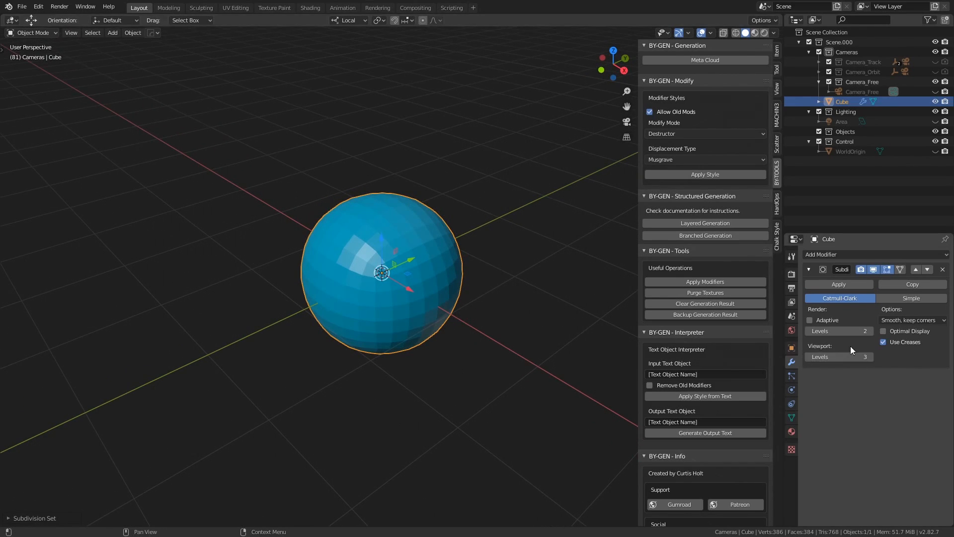
mouse_move(715, 136)
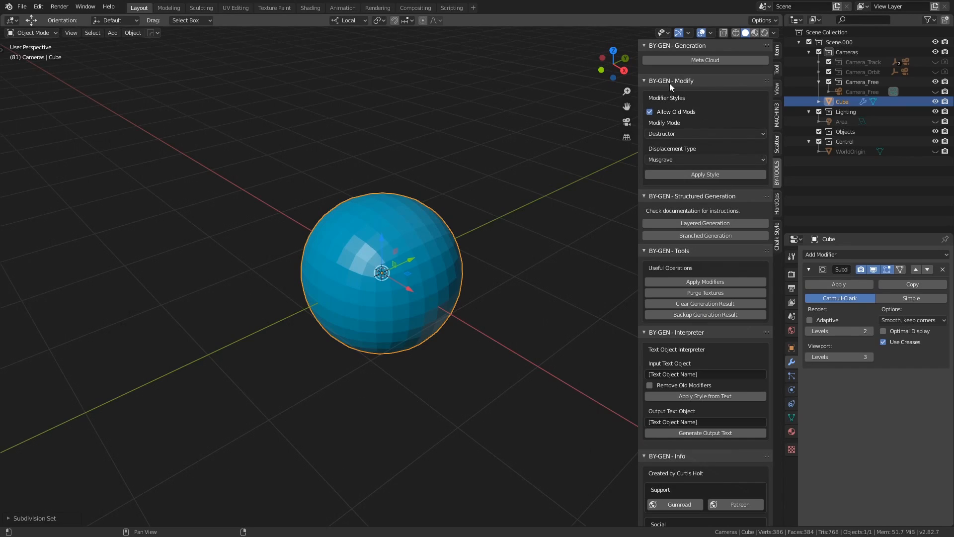
mouse_move(681, 89)
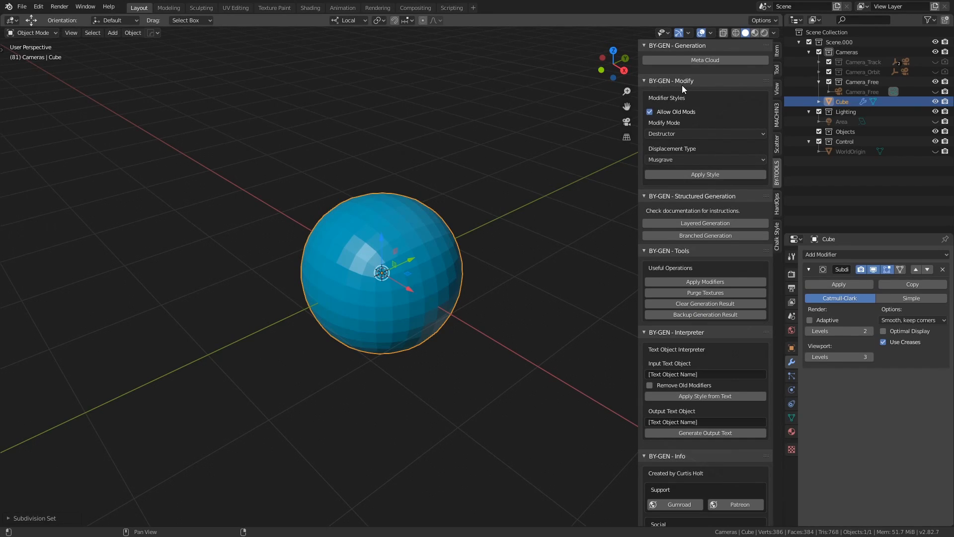
Step: Keep Destructor style and Musgrave displacement after reviewing both dropdown lists
click(705, 133)
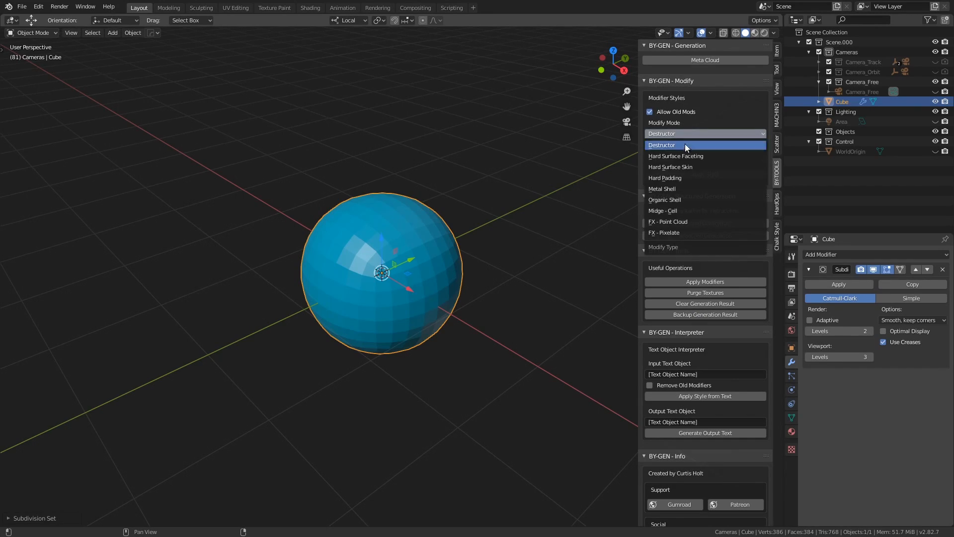
mouse_move(677, 177)
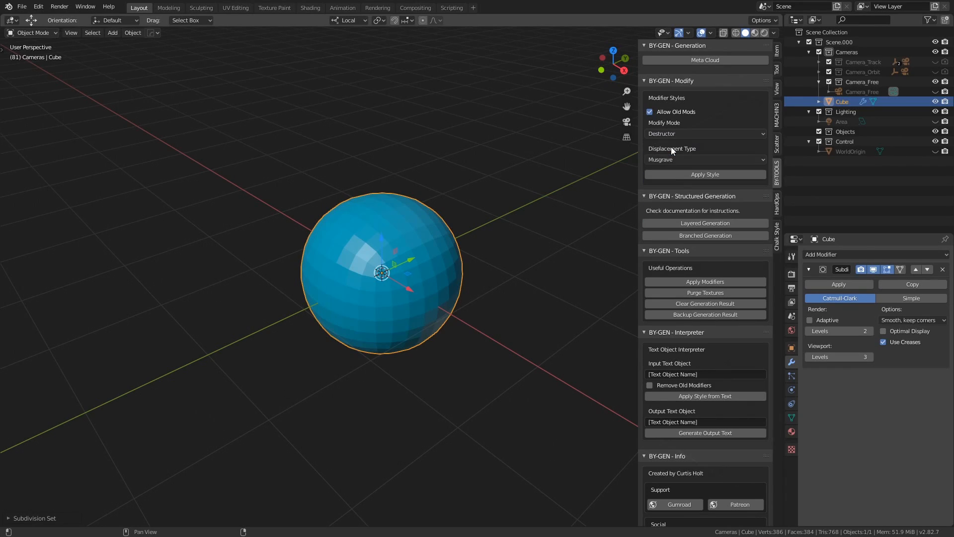
mouse_move(679, 174)
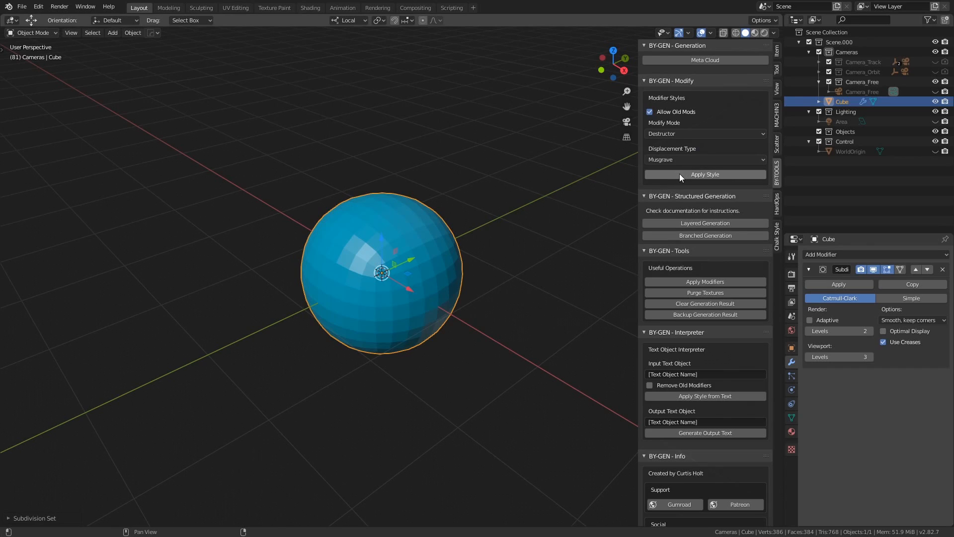
click(704, 159)
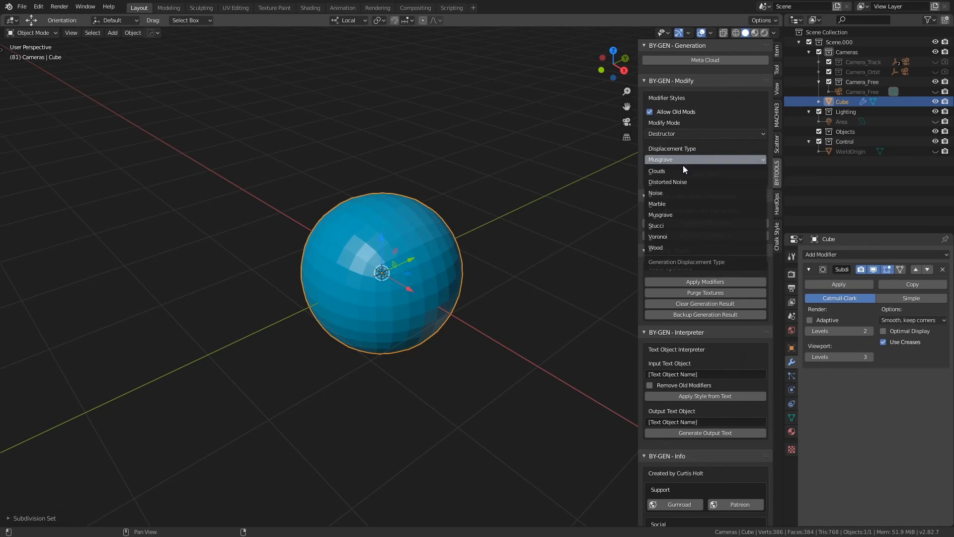
mouse_move(684, 203)
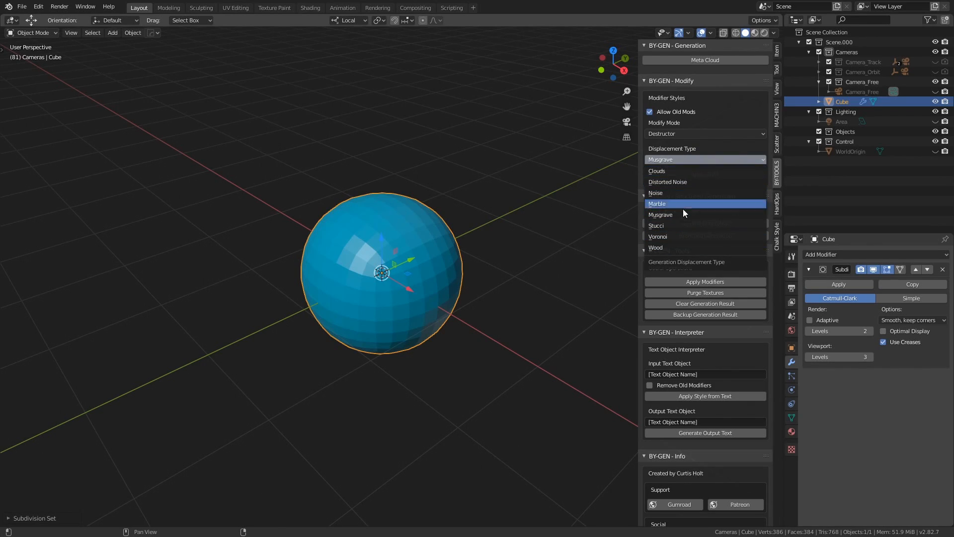
mouse_move(692, 237)
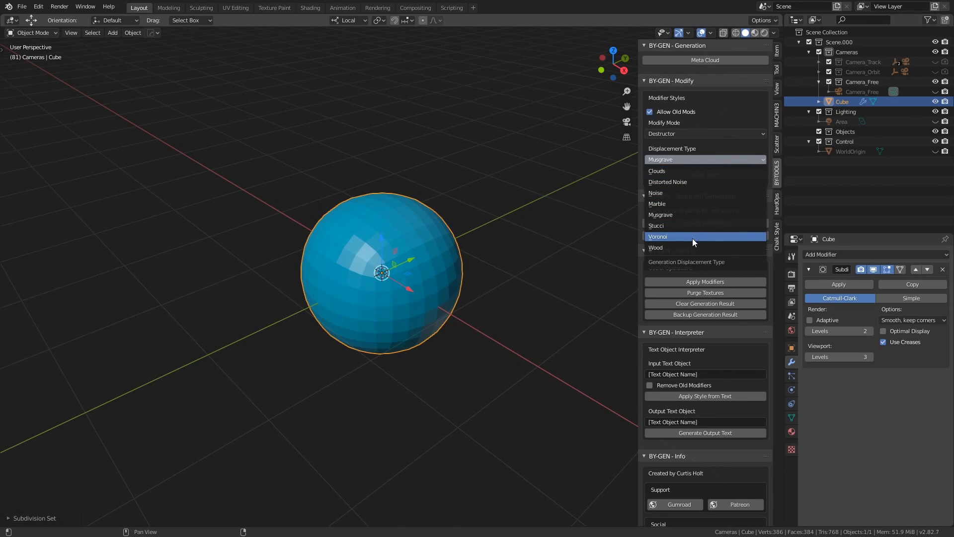
mouse_move(683, 171)
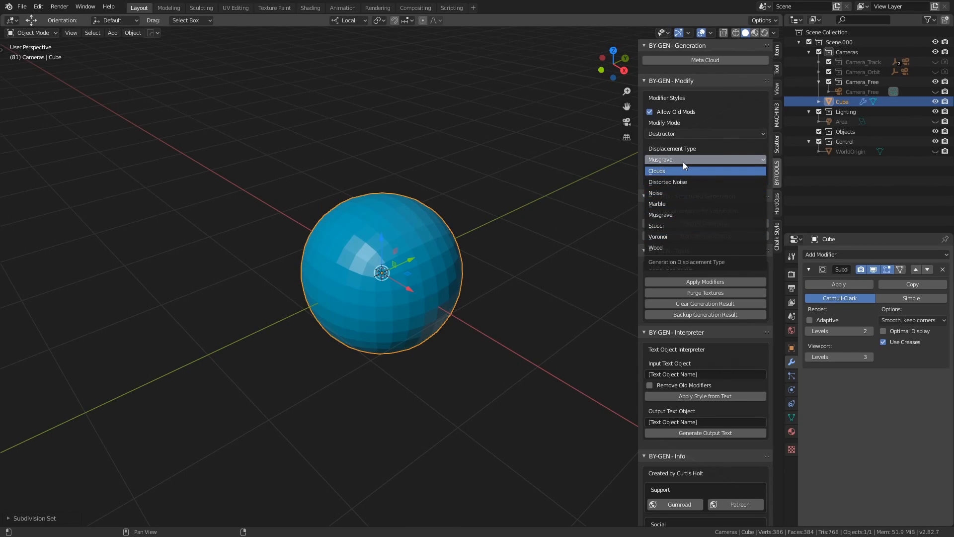
mouse_move(690, 165)
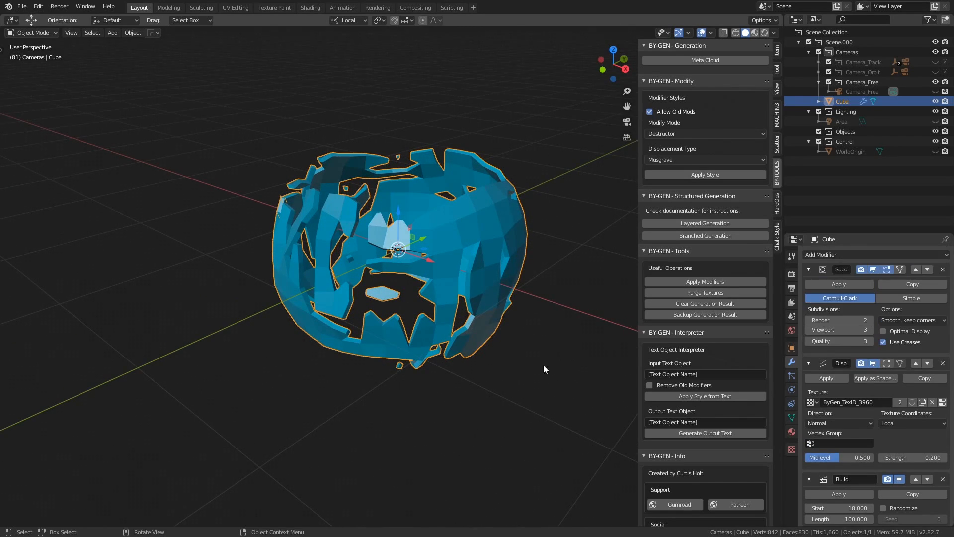
Step: Lower Build Start to 0.700 and raise Displace Strength to about 0.500 for a dense spiky shell
scroll(down, 3)
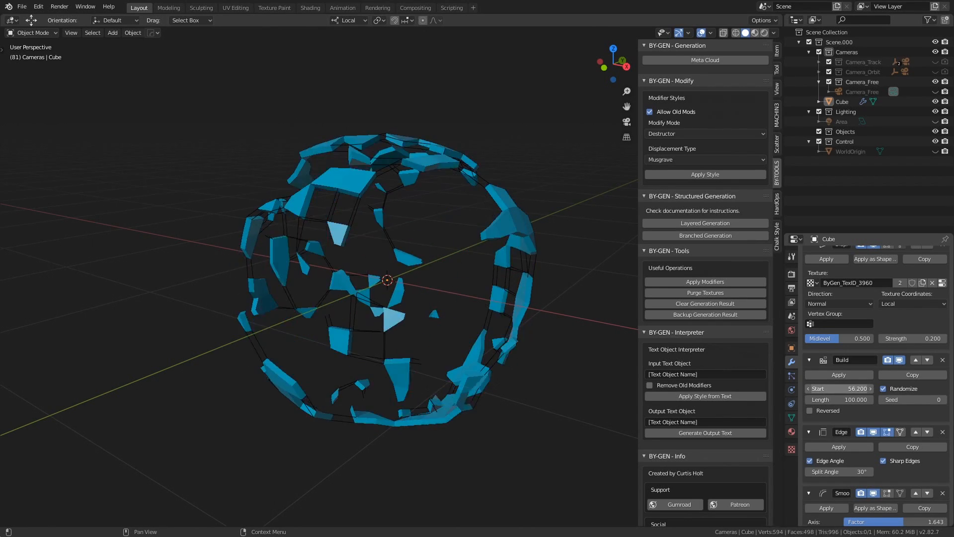
drag(846, 388, 815, 388)
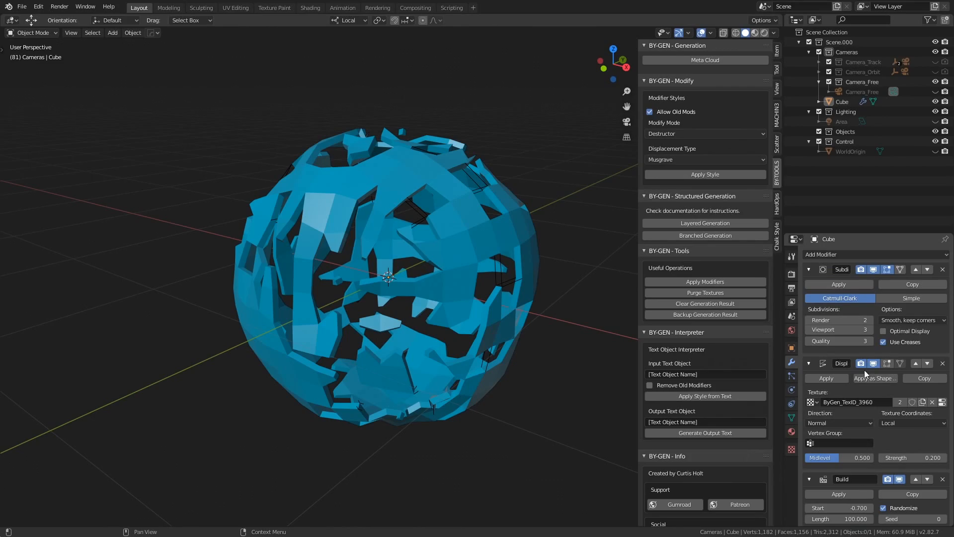
drag(906, 458, 931, 457)
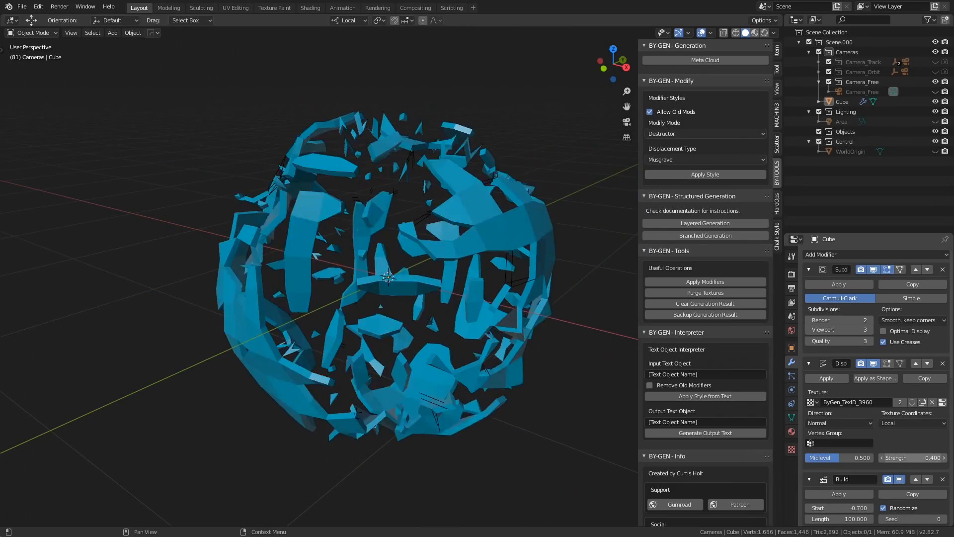
click(870, 329)
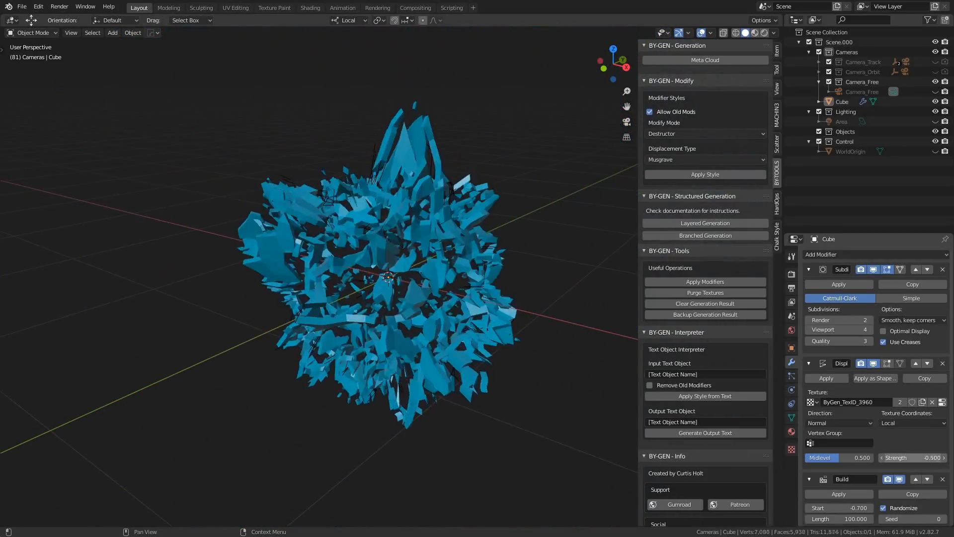
drag(906, 457, 888, 457)
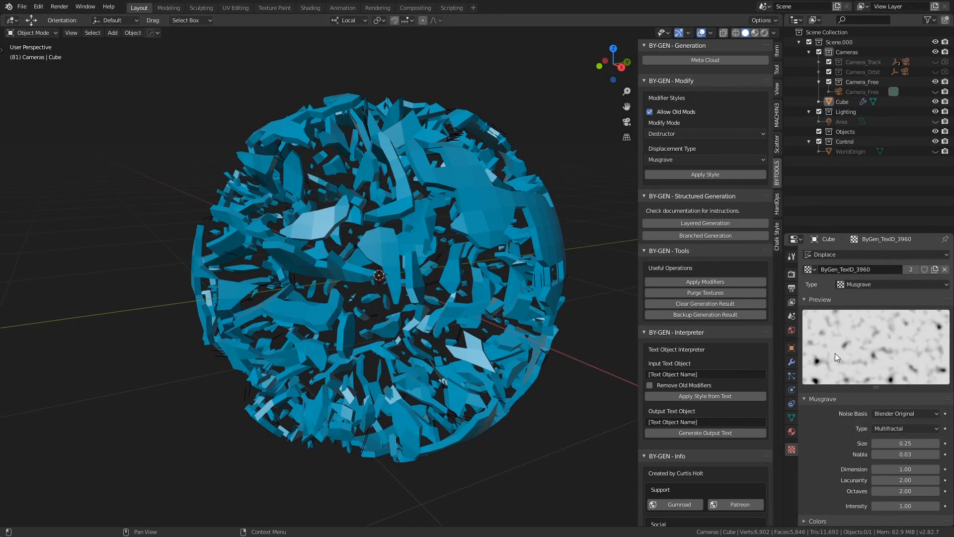
mouse_move(808, 329)
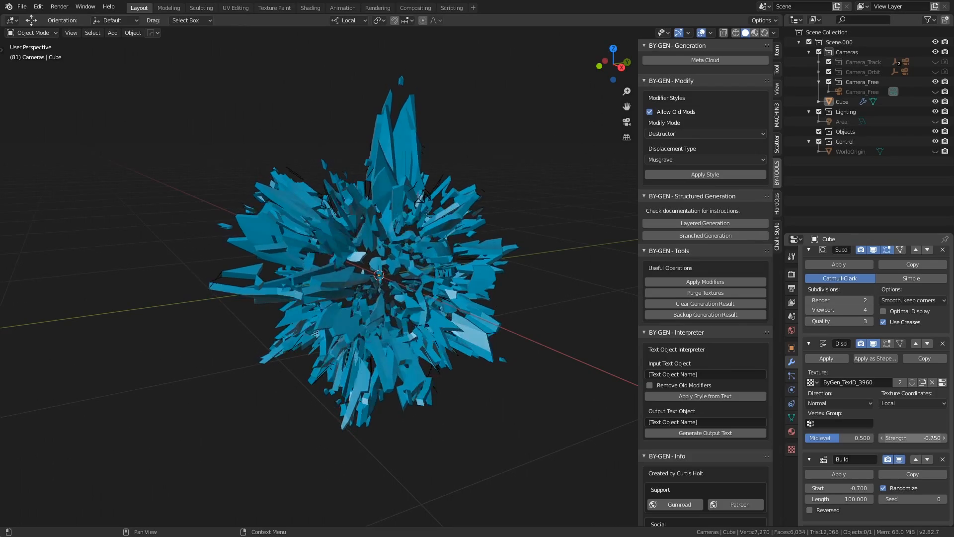
Step: Switch the ByGen displacement texture to Wood, then back to Musgrave
drag(894, 437, 931, 437)
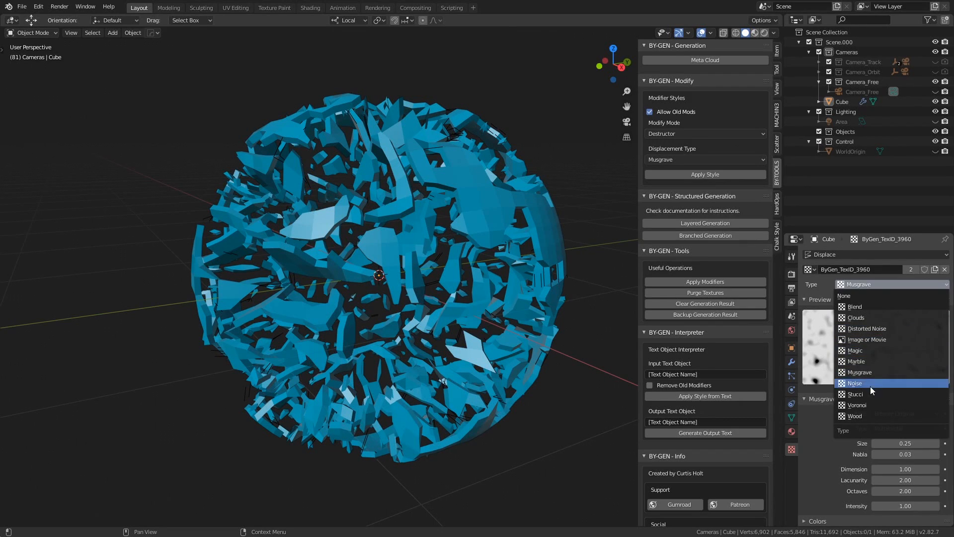
click(855, 415)
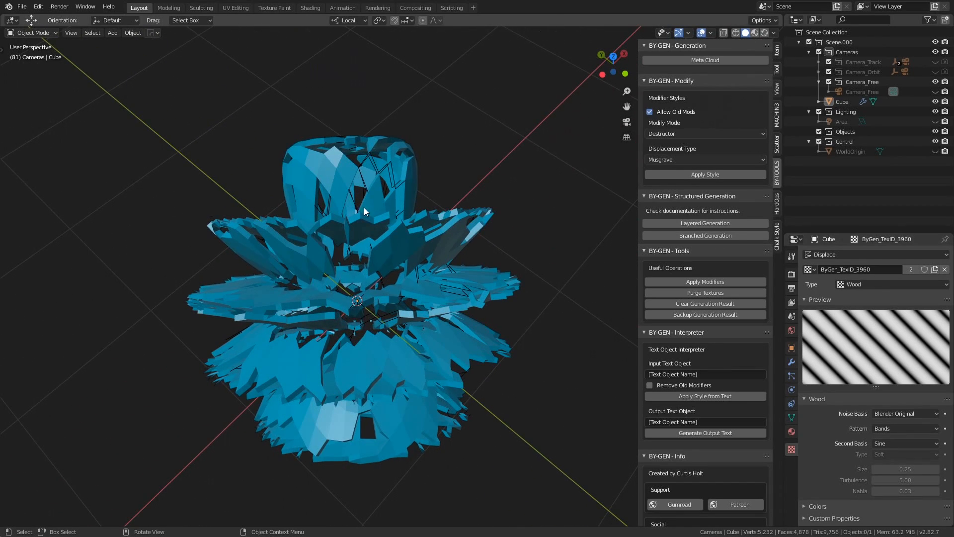
mouse_move(432, 344)
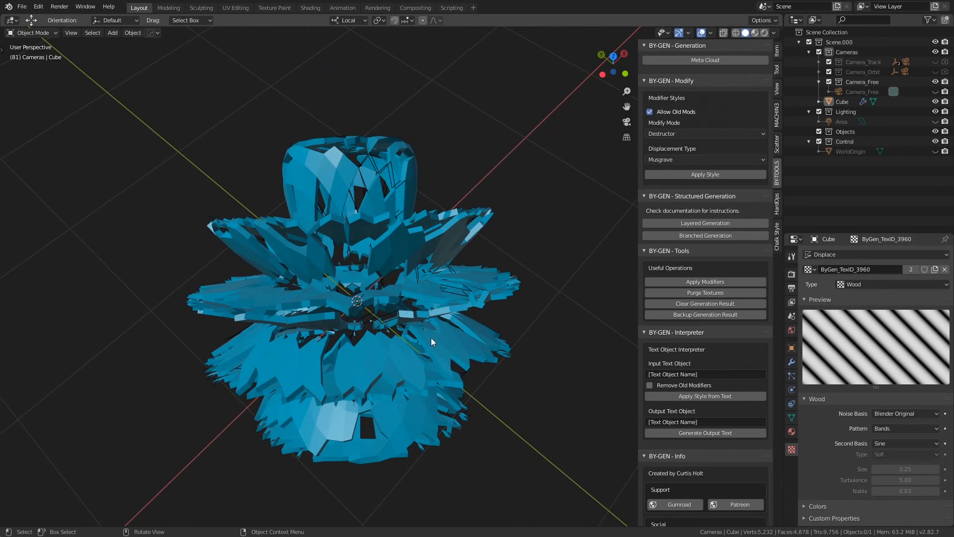
click(891, 284)
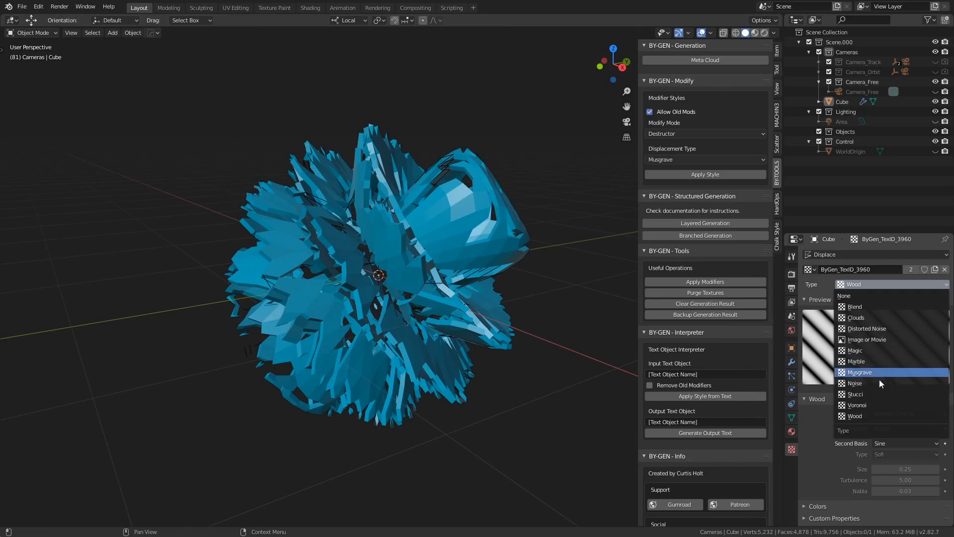
click(859, 371)
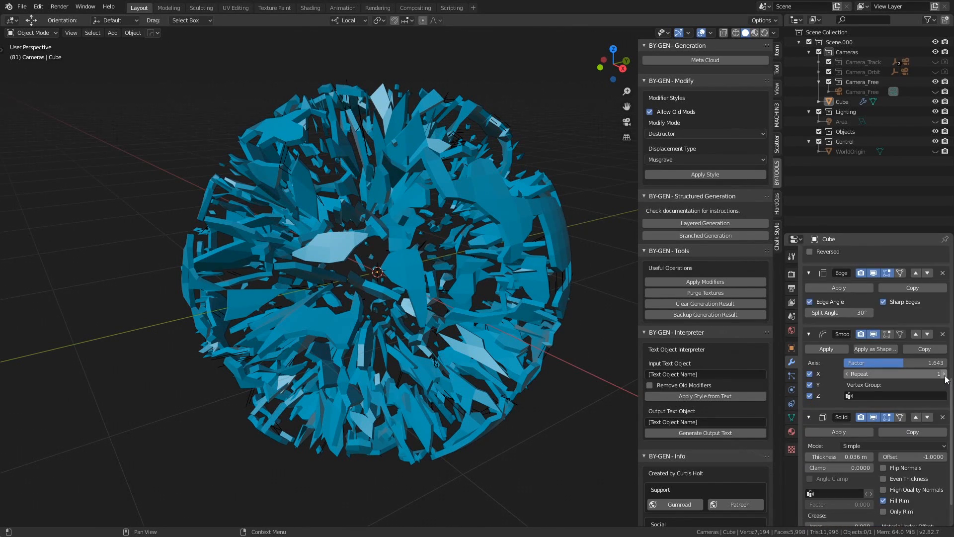
click(945, 373)
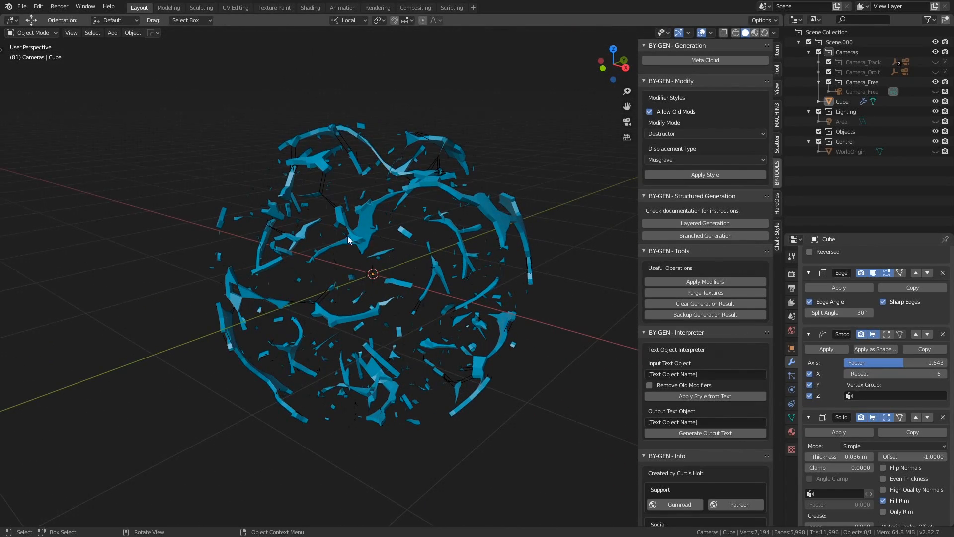
mouse_move(395, 261)
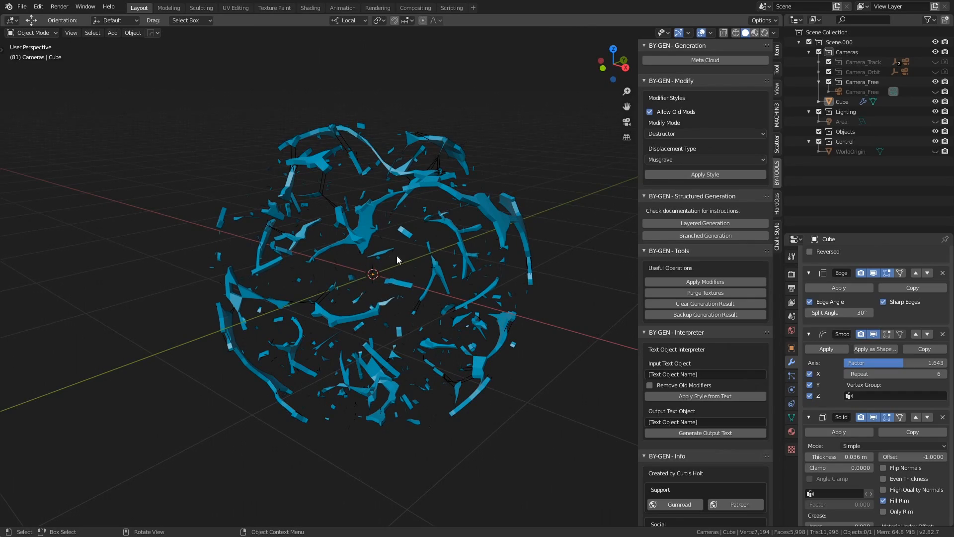
drag(395, 259, 514, 285)
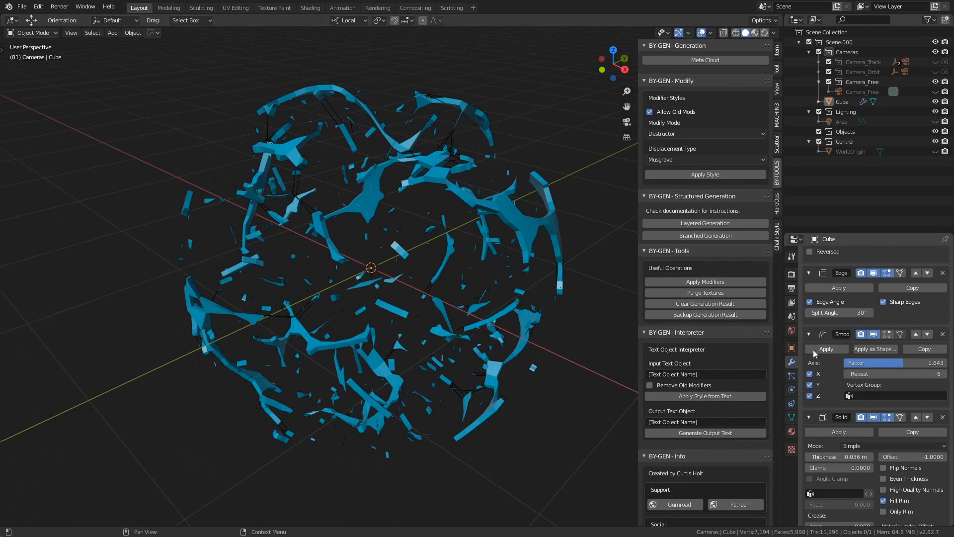
click(809, 372)
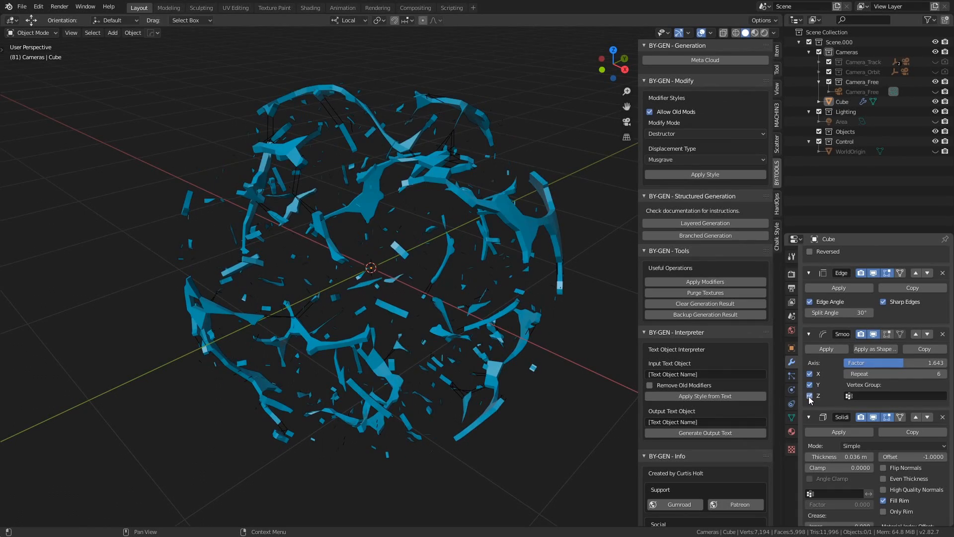
click(811, 395)
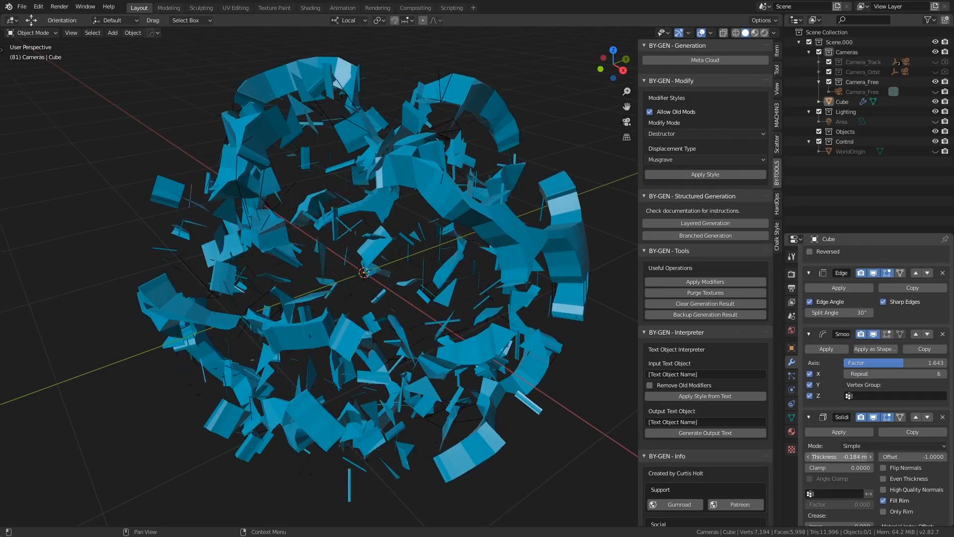
Step: Vary the Solidify thickness, ending at thin -0.084 m shards, and inspect them from several angles
drag(851, 456, 839, 456)
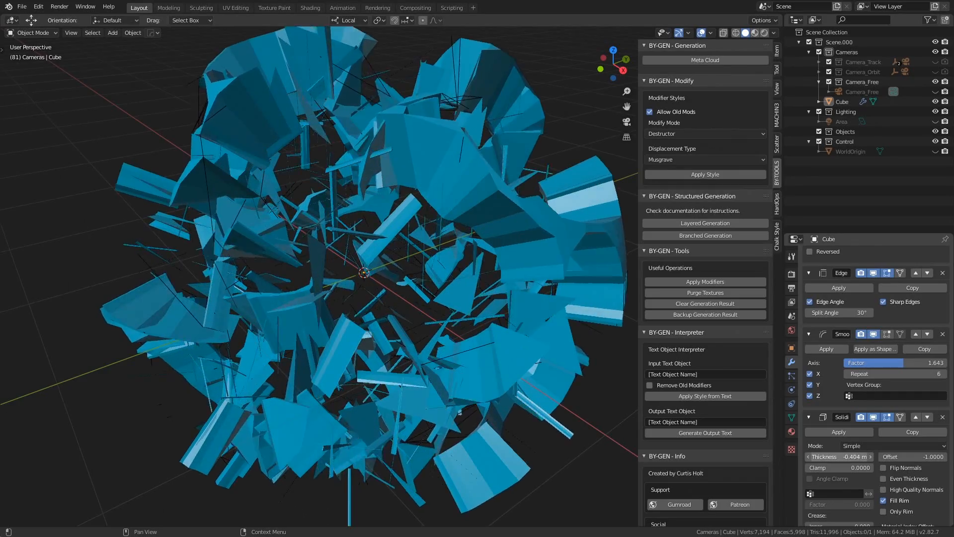
drag(852, 456, 863, 456)
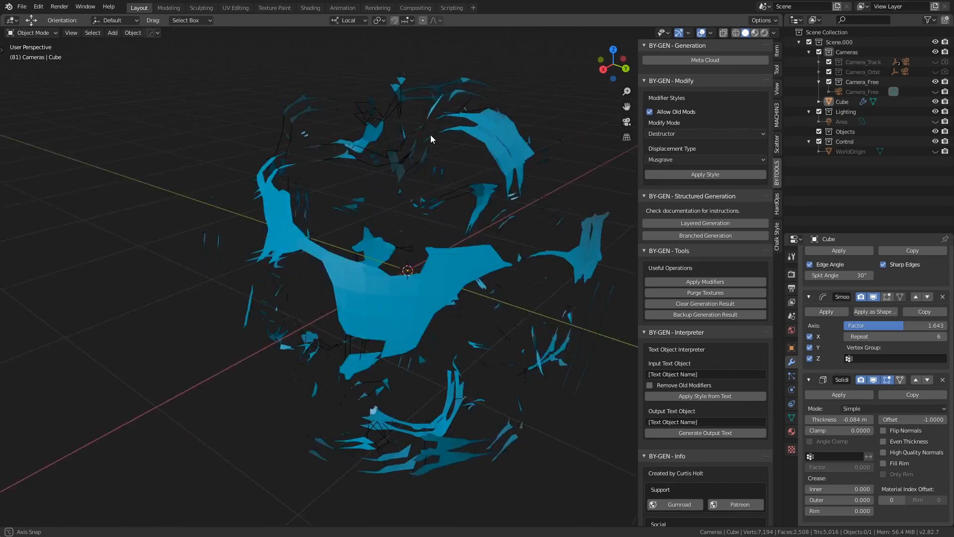
drag(430, 139, 364, 229)
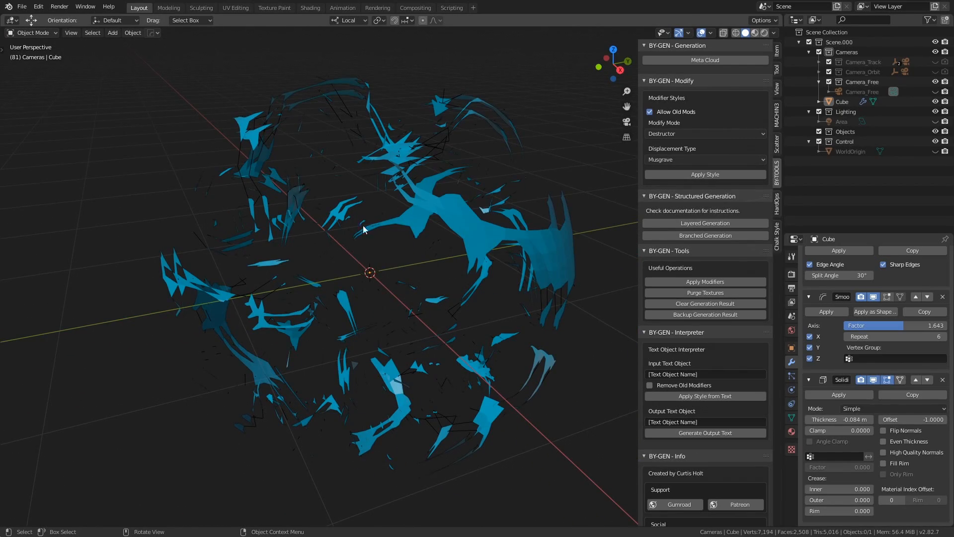
drag(362, 230, 418, 272)
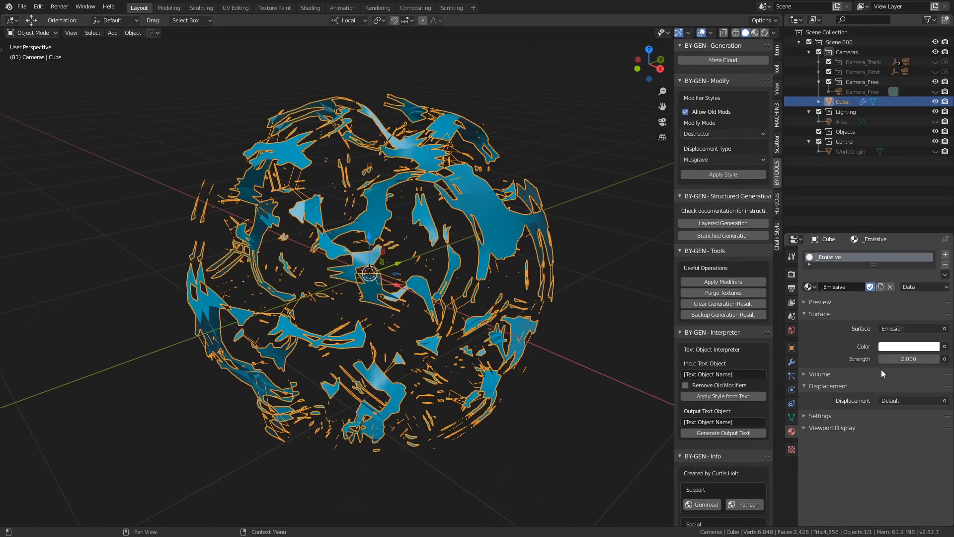
Step: Set the render engine to Eevee with Bloom so the emissive shards glow
click(908, 359)
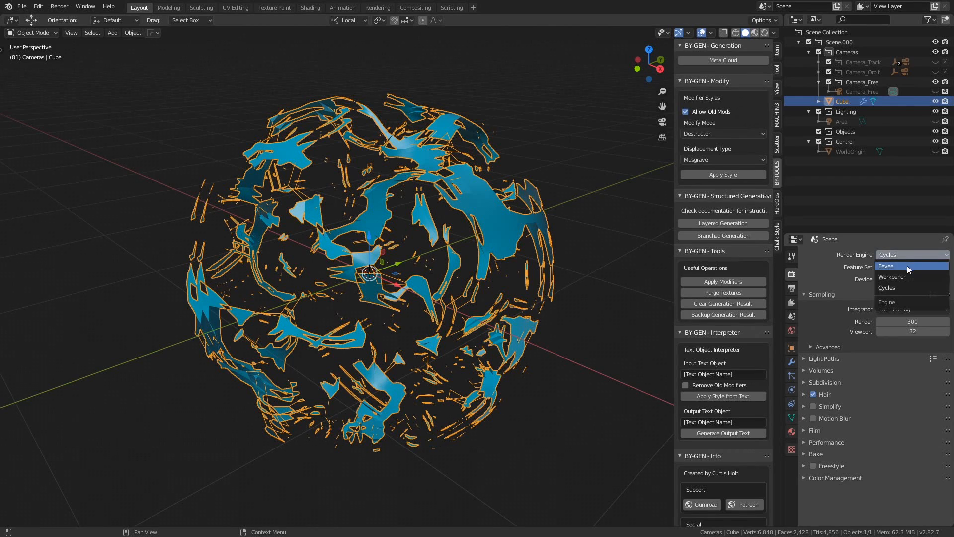
click(886, 266)
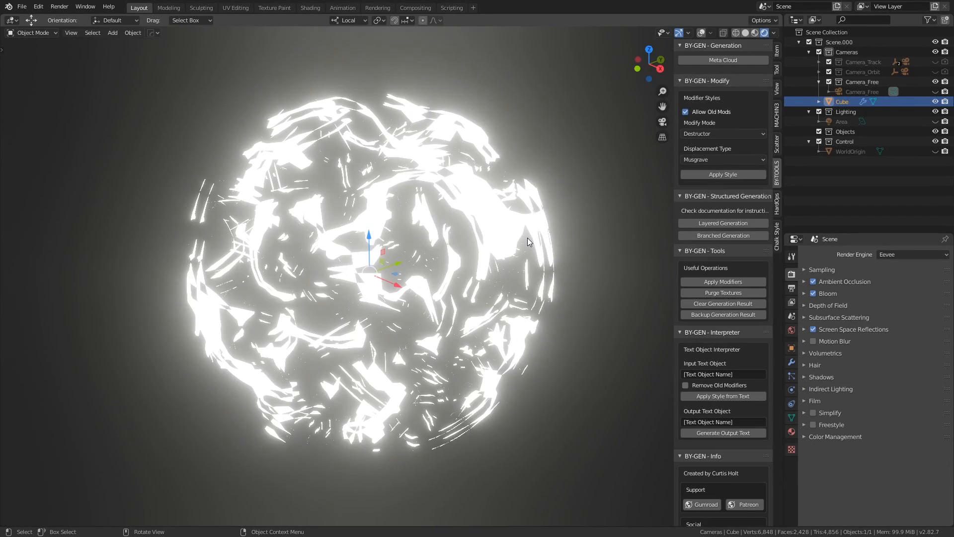
click(805, 293)
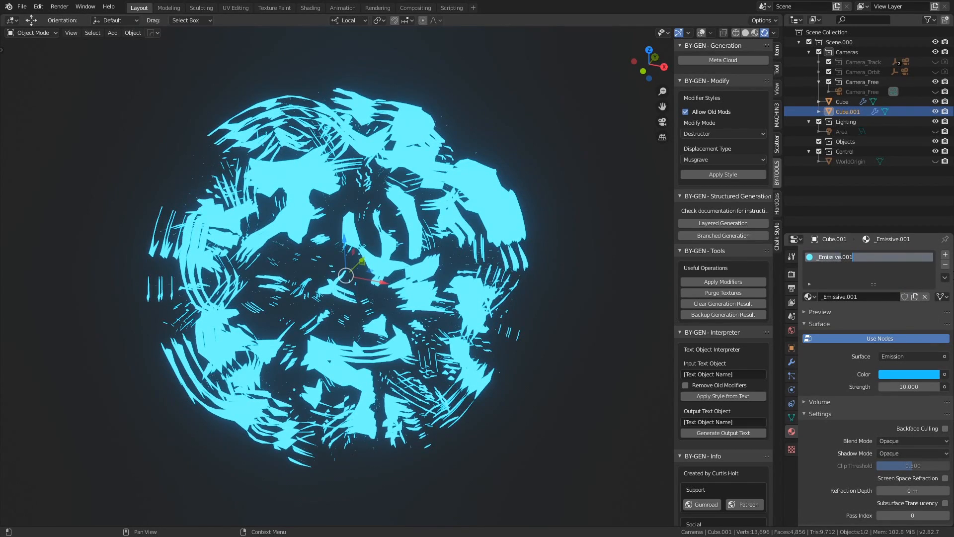
click(909, 374)
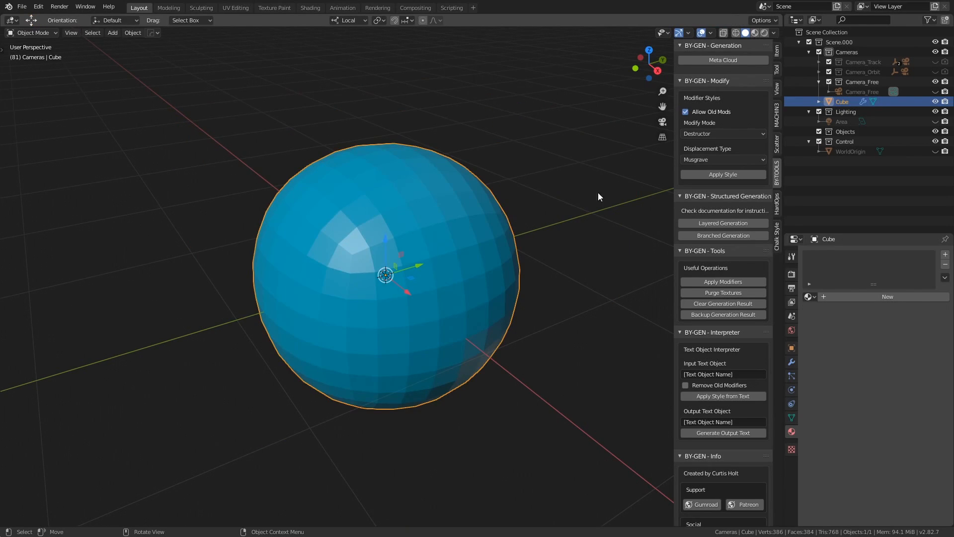
Step: Apply the Hard Surface Faceting style, turning the sphere into a bevelled low-poly polyhedron
click(723, 133)
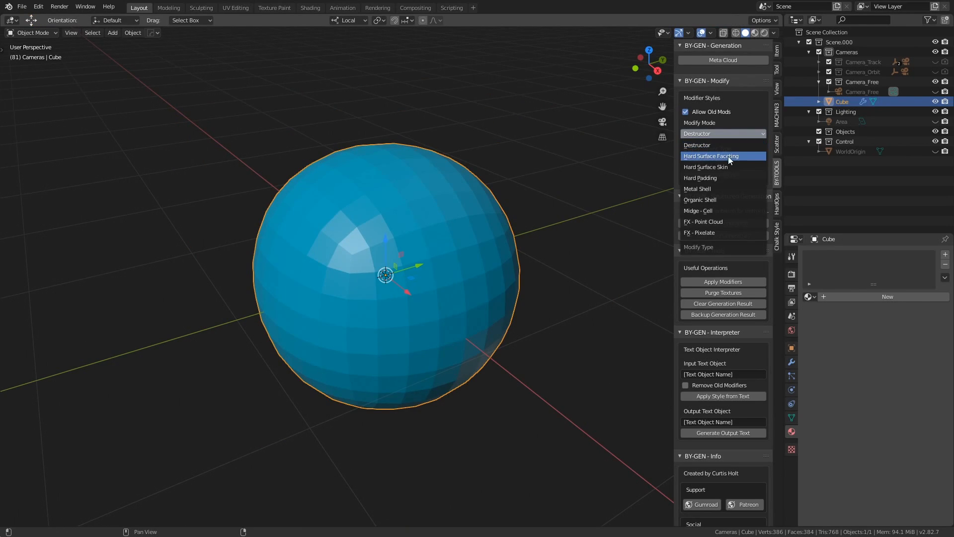
click(710, 155)
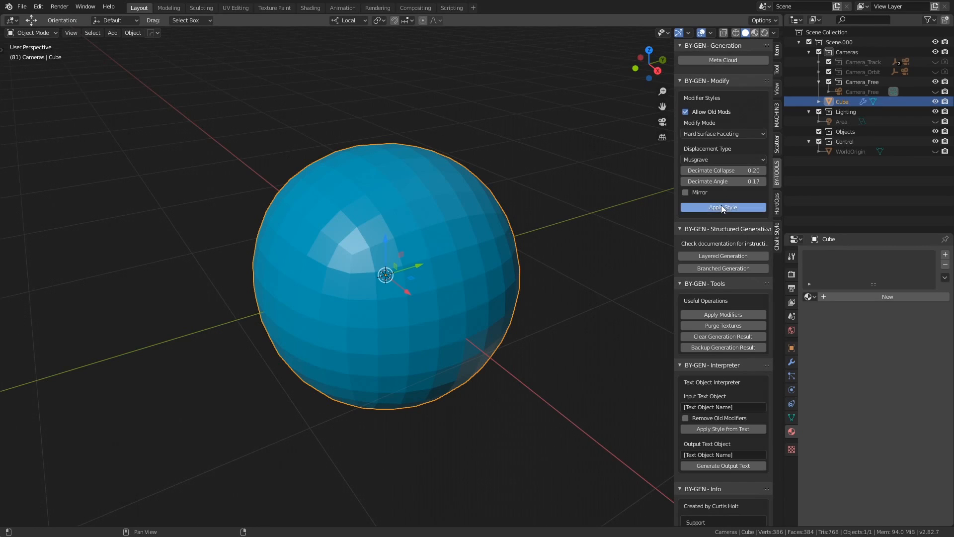
click(723, 206)
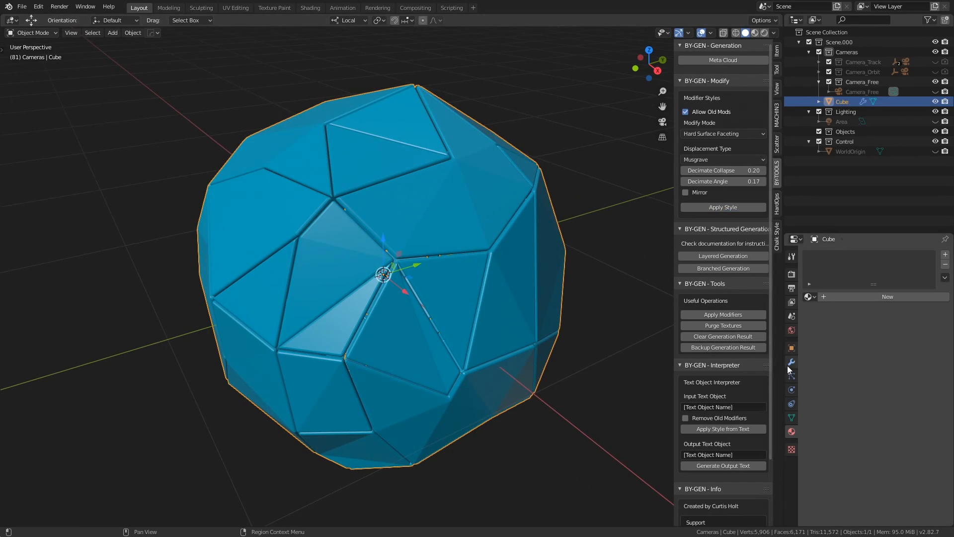
Step: Lower Displace Strength to 0.120 and adjust the Edge Split angle on the faceted sphere
click(791, 362)
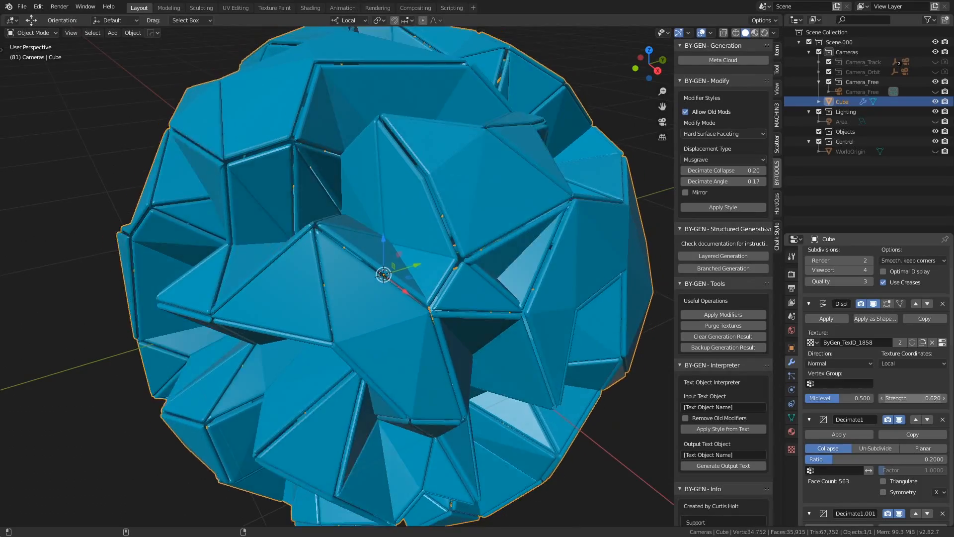
drag(931, 397, 851, 398)
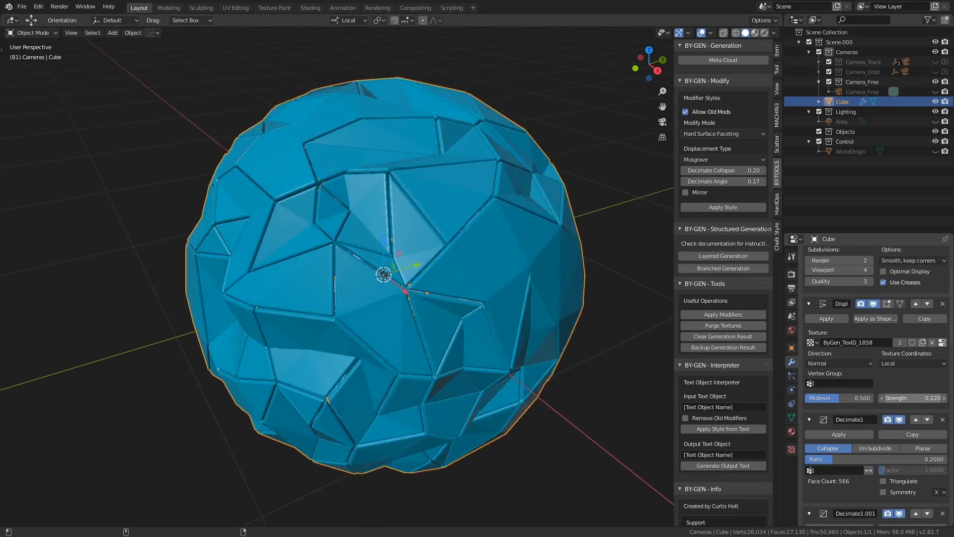
drag(912, 397, 863, 397)
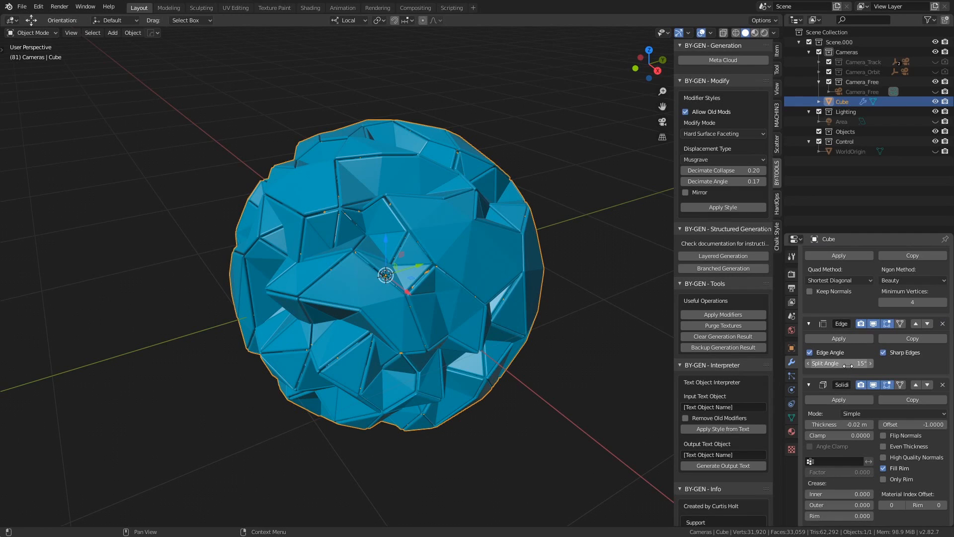
drag(857, 363, 828, 363)
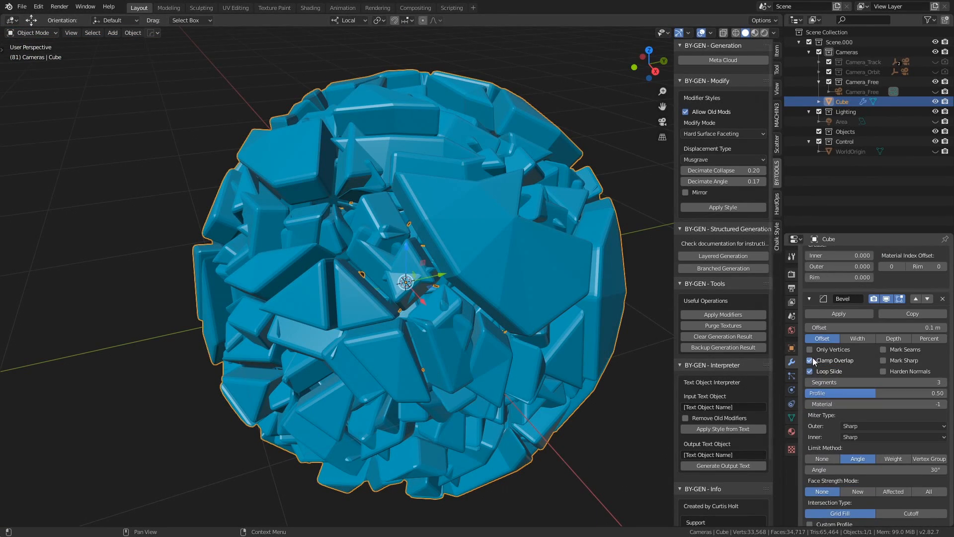
mouse_move(811, 362)
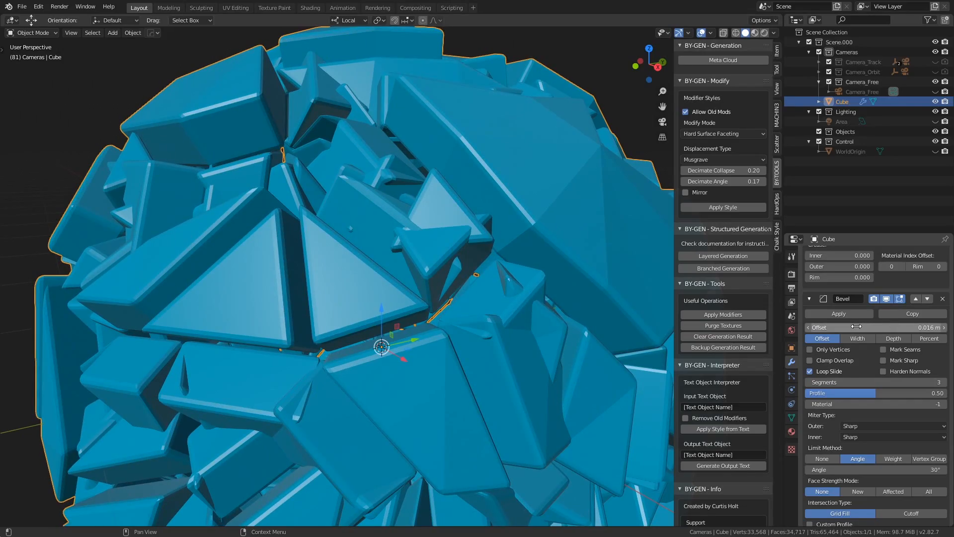
Step: Shrink the Bevel offset and thin the Solidify shell to about 0.124 m
drag(839, 327, 913, 327)
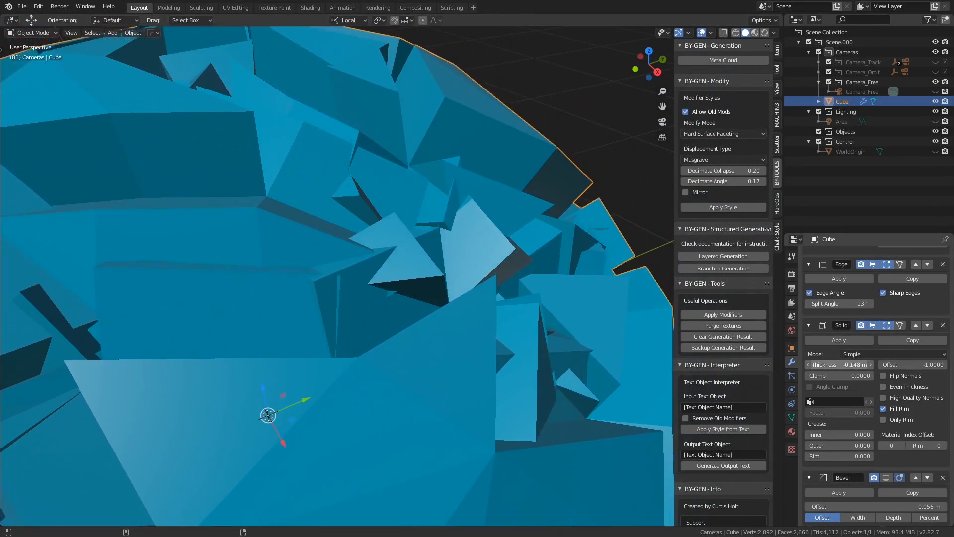
drag(839, 364, 852, 364)
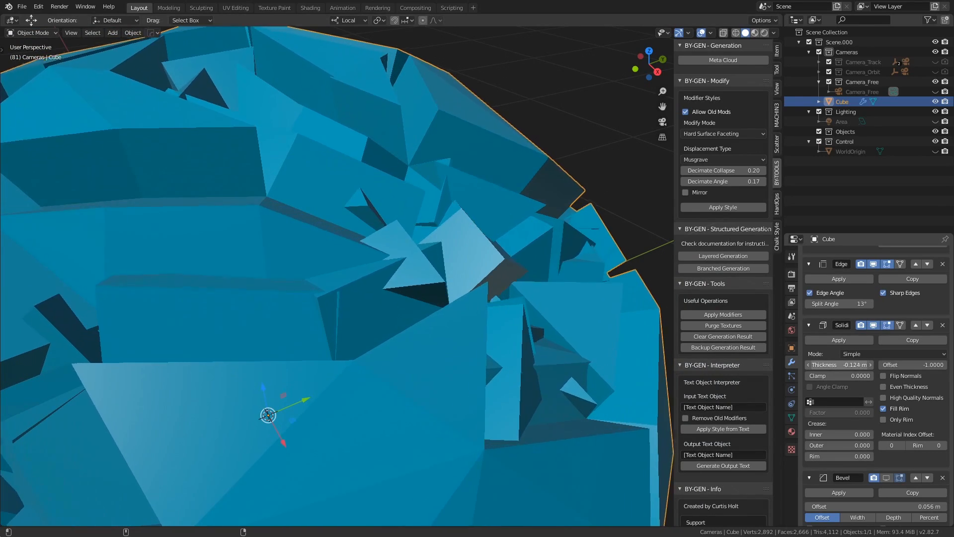
drag(838, 363, 816, 364)
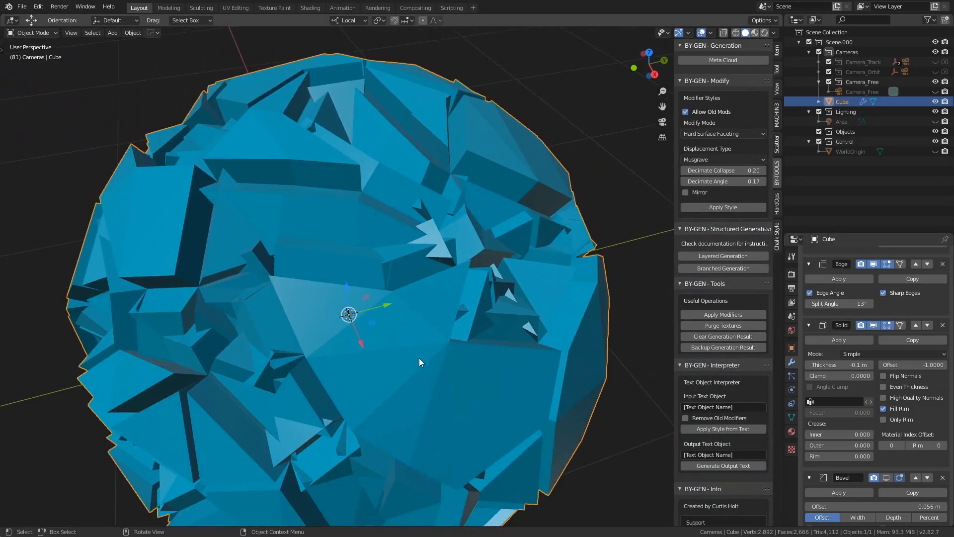
drag(418, 362, 565, 347)
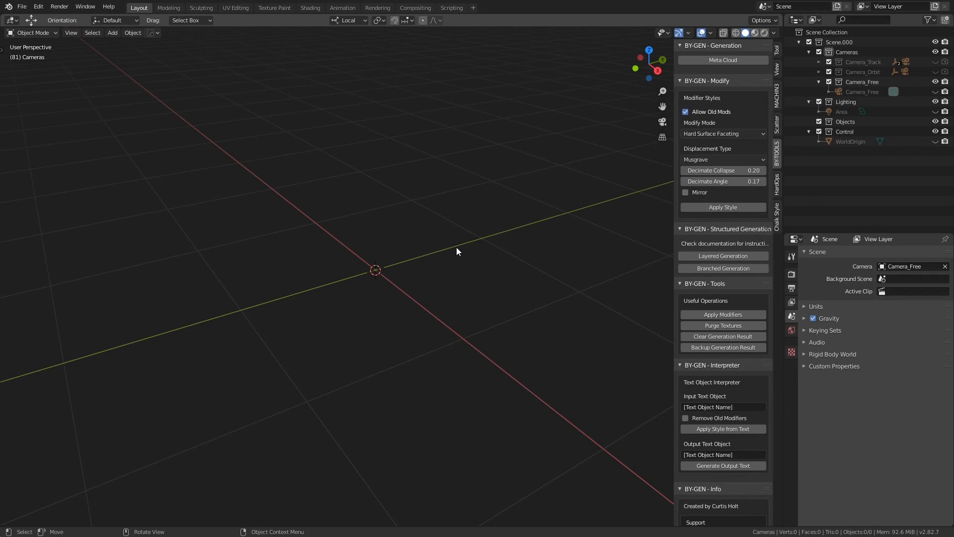
Step: Add a plane mesh and enable Bisect X and Clipping on its Mirror modifier
click(723, 133)
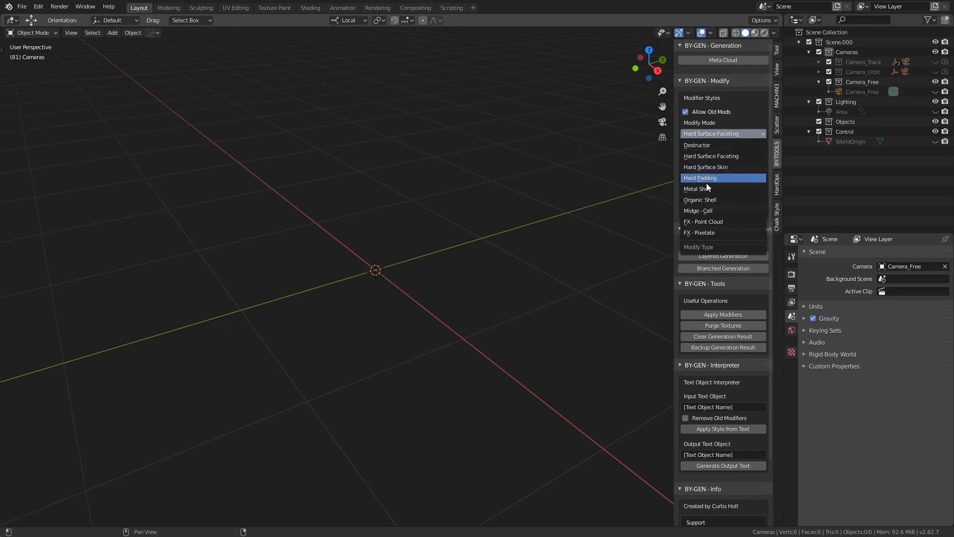
mouse_move(726, 173)
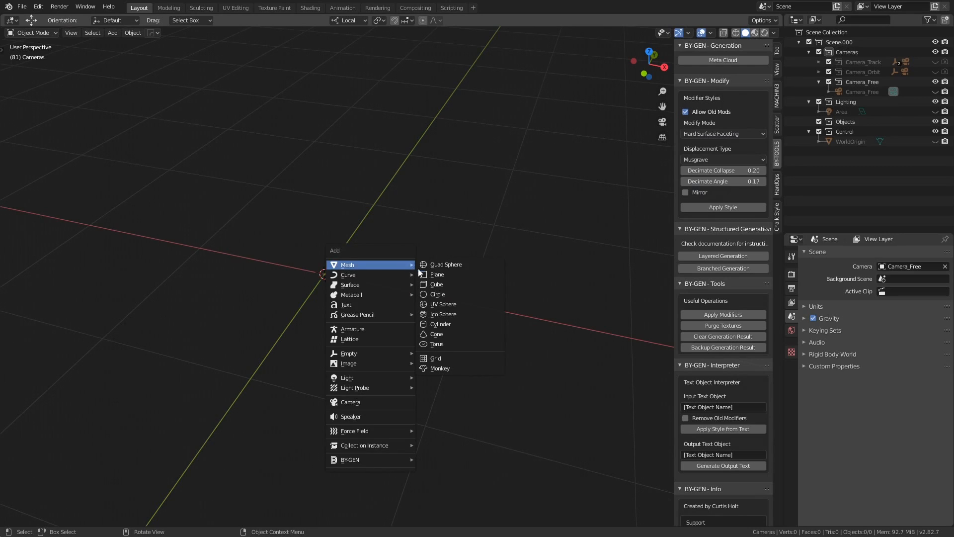
click(435, 274)
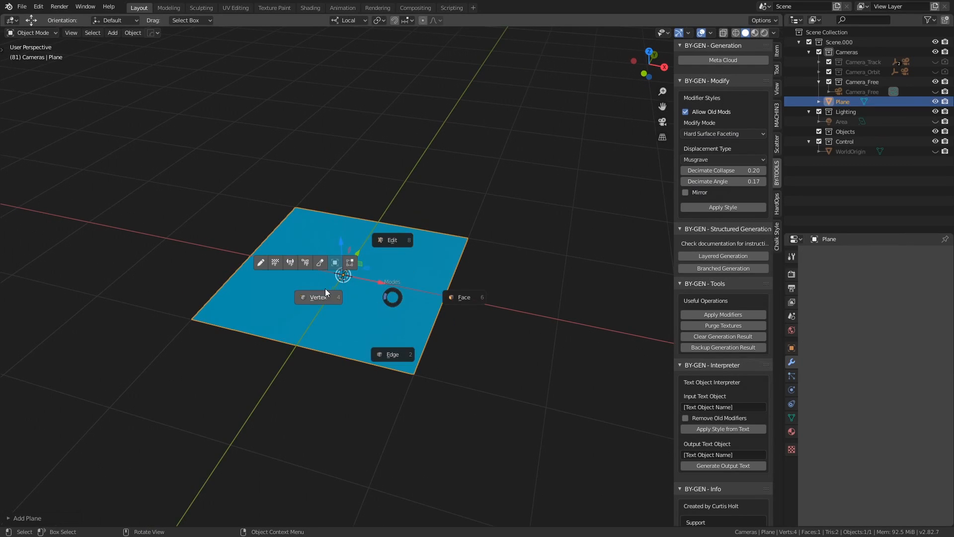
click(392, 240)
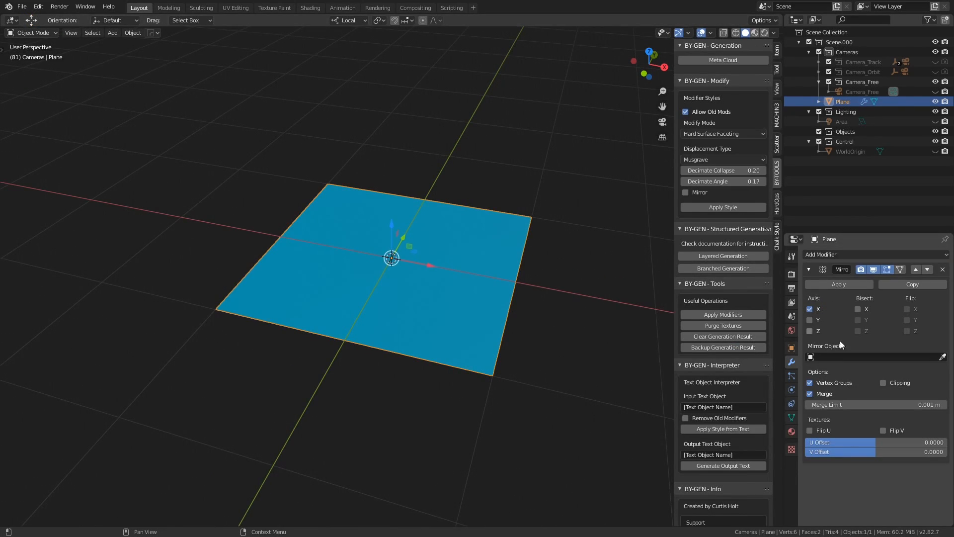
click(856, 308)
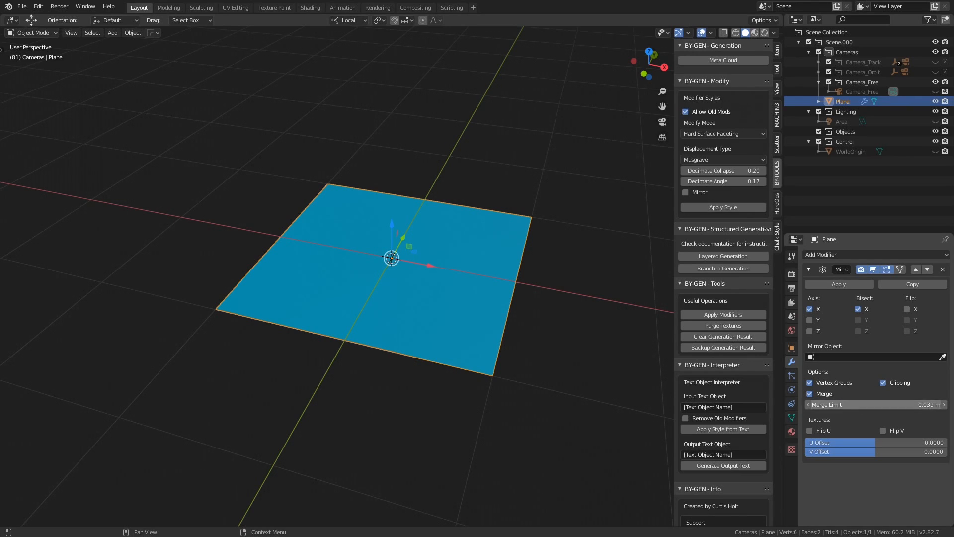
Step: Reshape the plane into a pointed five-sided outline by moving a vertex in Edit Mode
key(Tab)
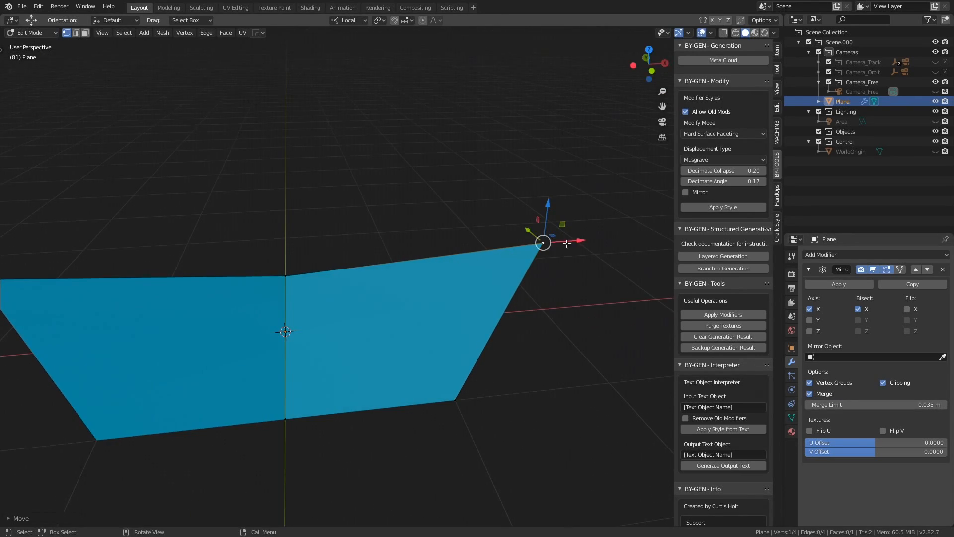
key(Tab)
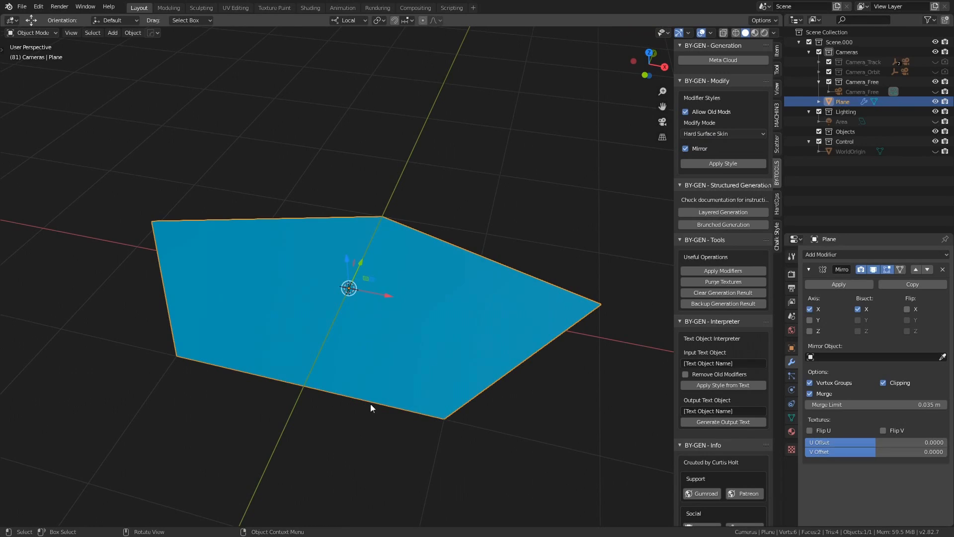
mouse_move(484, 270)
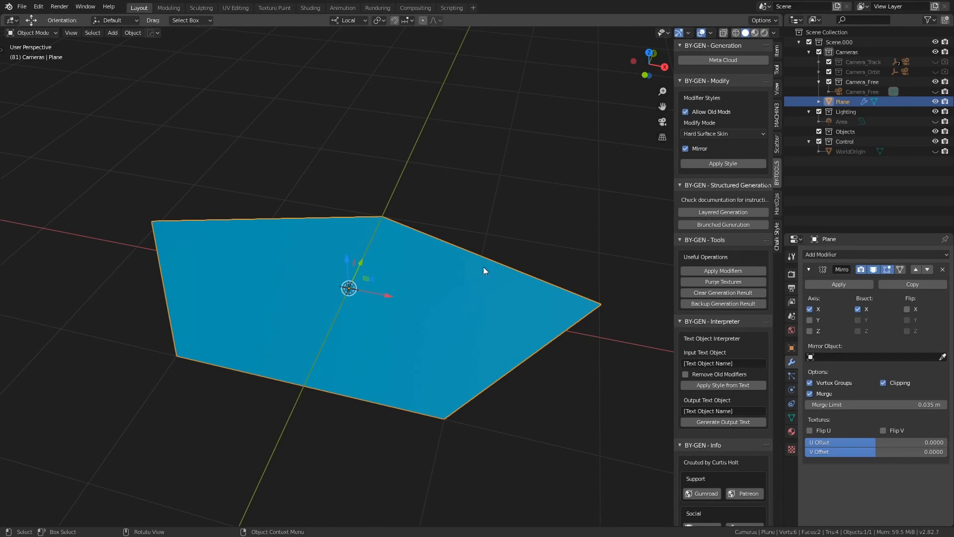
mouse_move(443, 430)
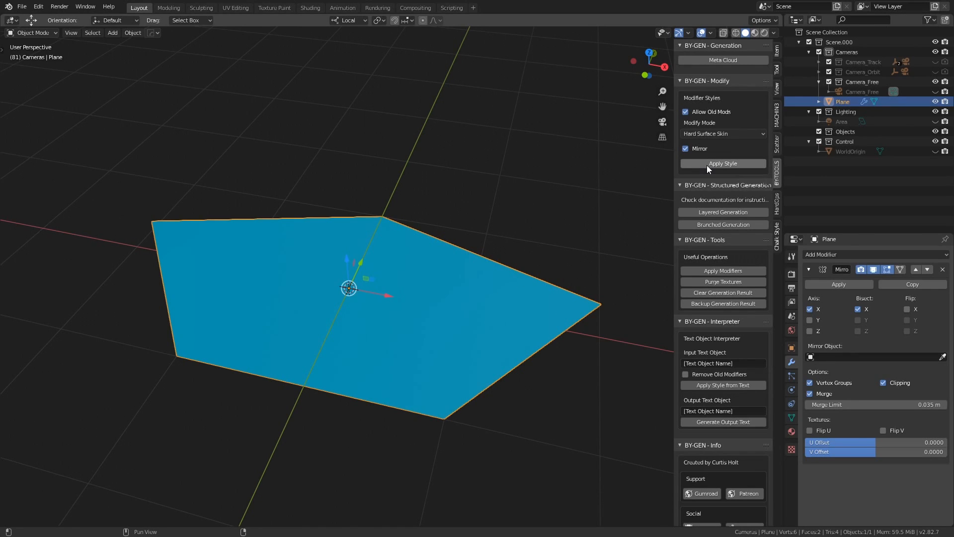
Step: Apply Hard Surface Skin to the plane outline, producing a chunky skinned frame
click(723, 162)
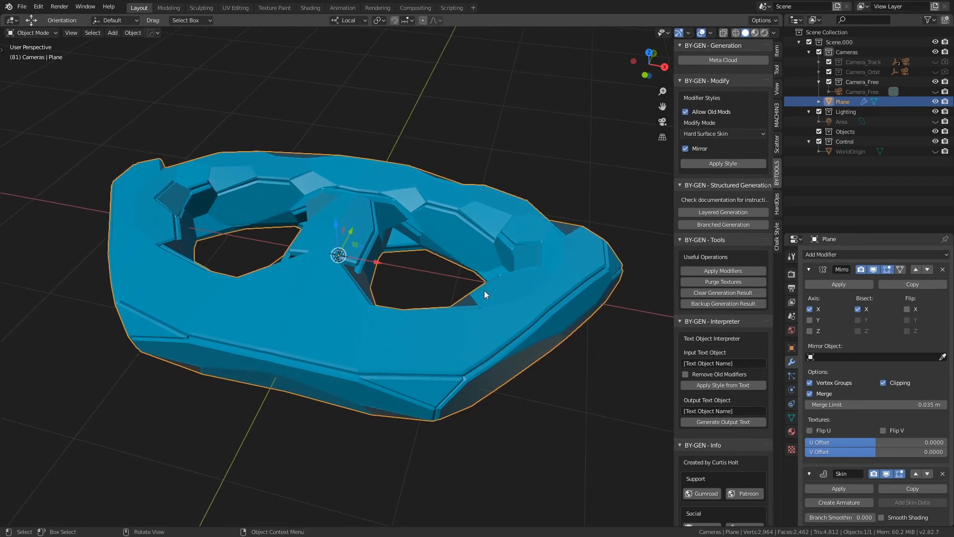
drag(484, 295, 350, 297)
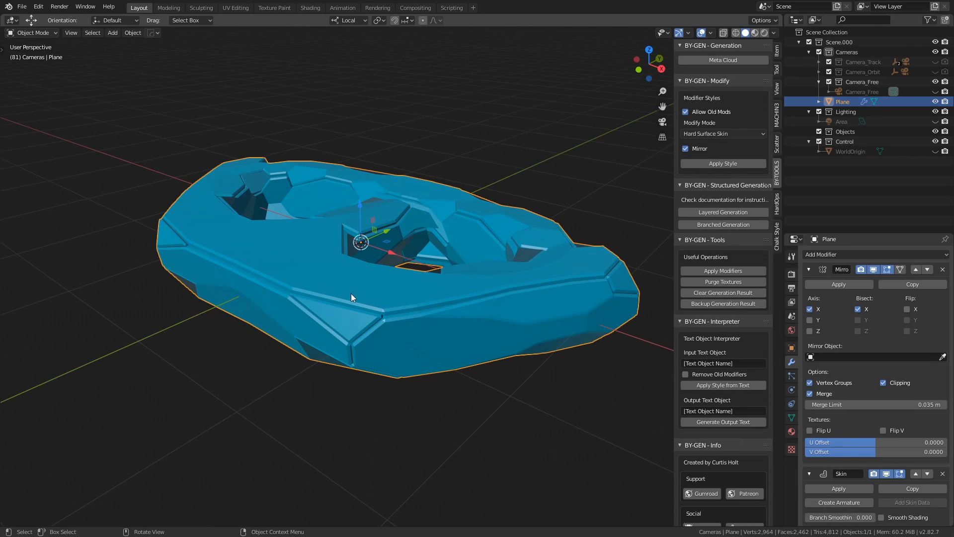
mouse_move(417, 323)
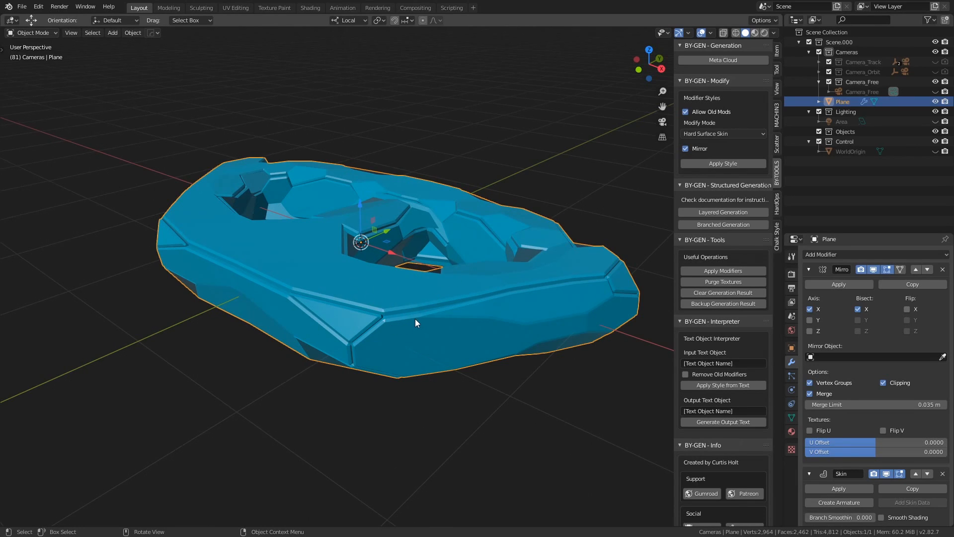
click(724, 133)
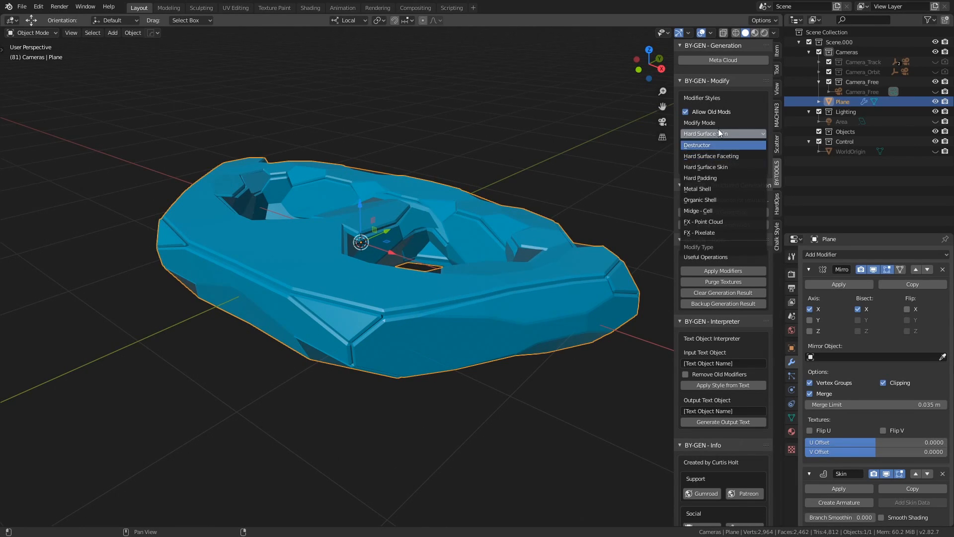
click(705, 167)
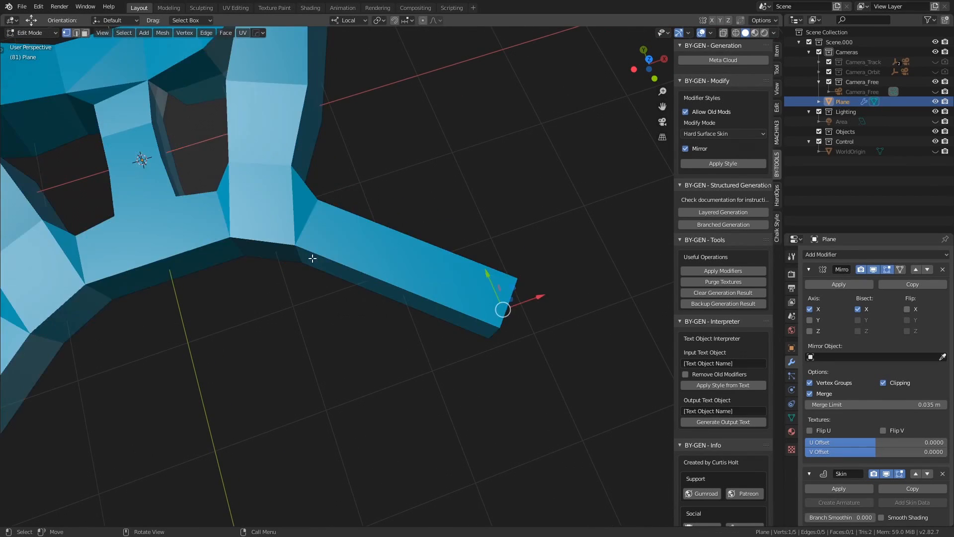
Step: Extrude the skin skeleton vertices into new branching arms and review the skinned, remeshed result
key(Tab)
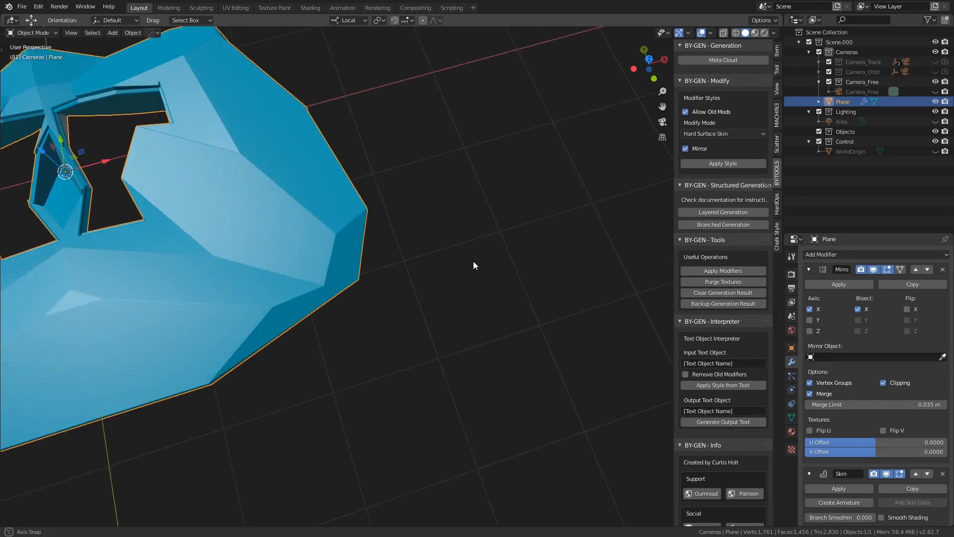
drag(475, 266, 456, 324)
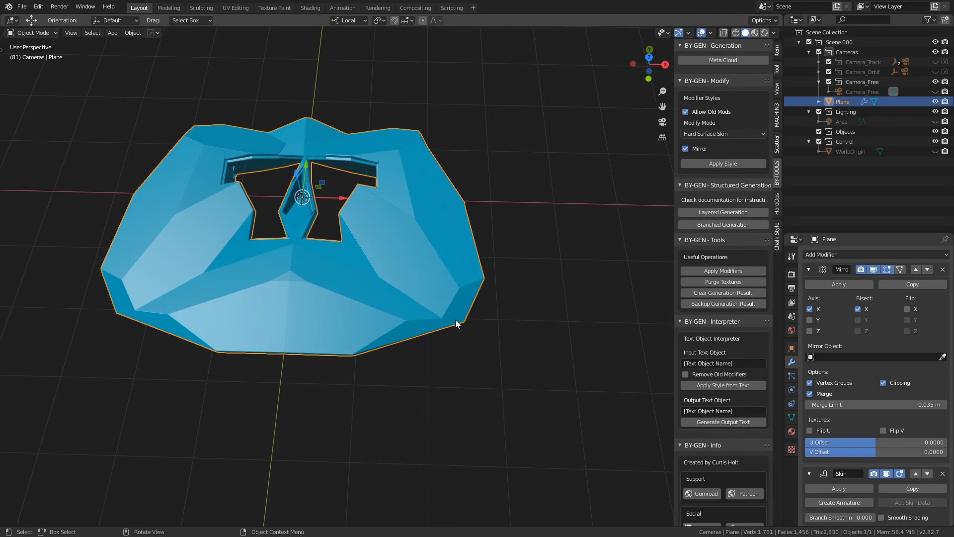
key(Tab)
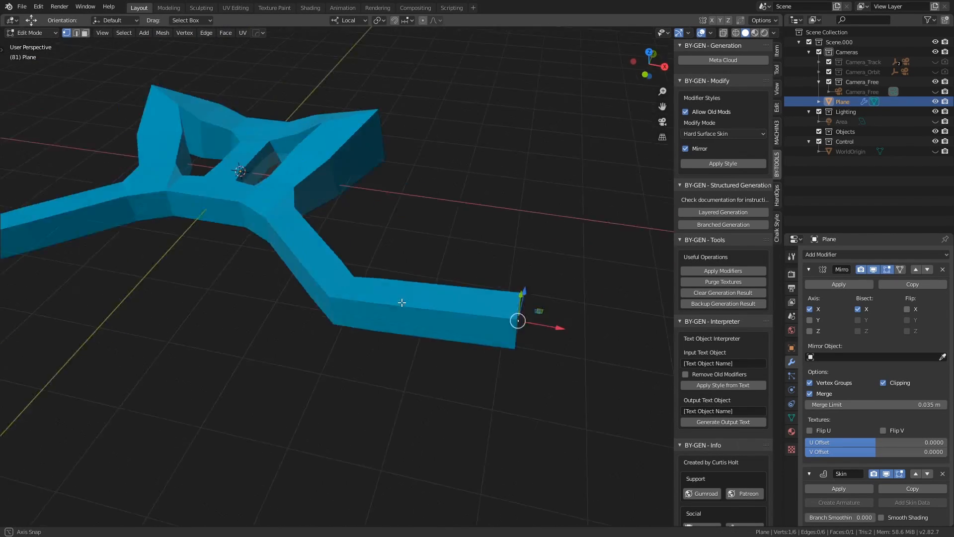
key(Tab)
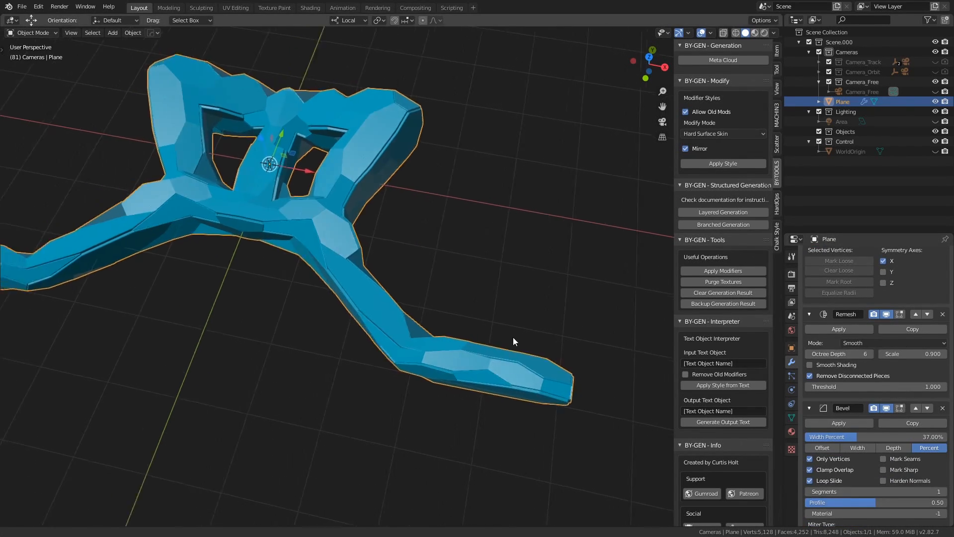
key(Tab)
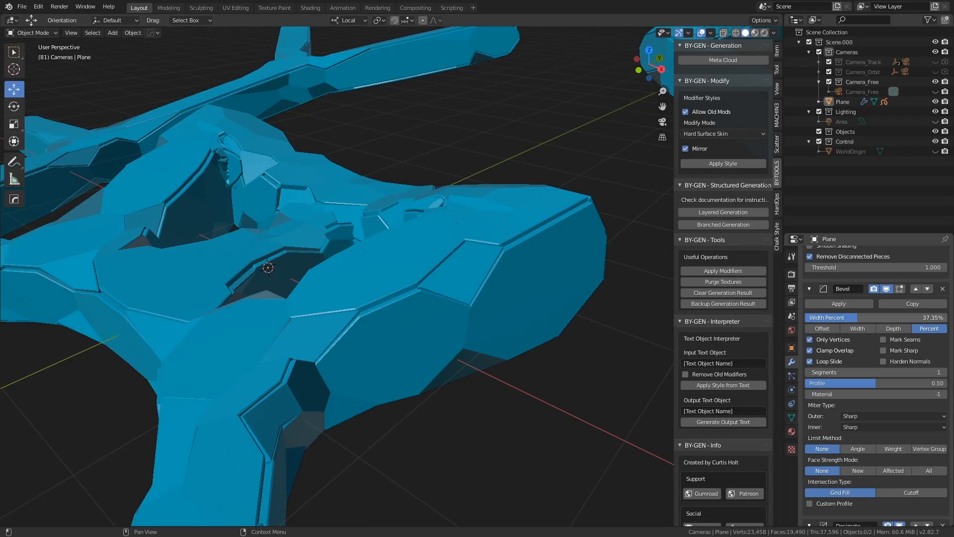
Step: Increase the Bevel modifier's Width Percent to round off the branching shape
drag(839, 317, 906, 317)
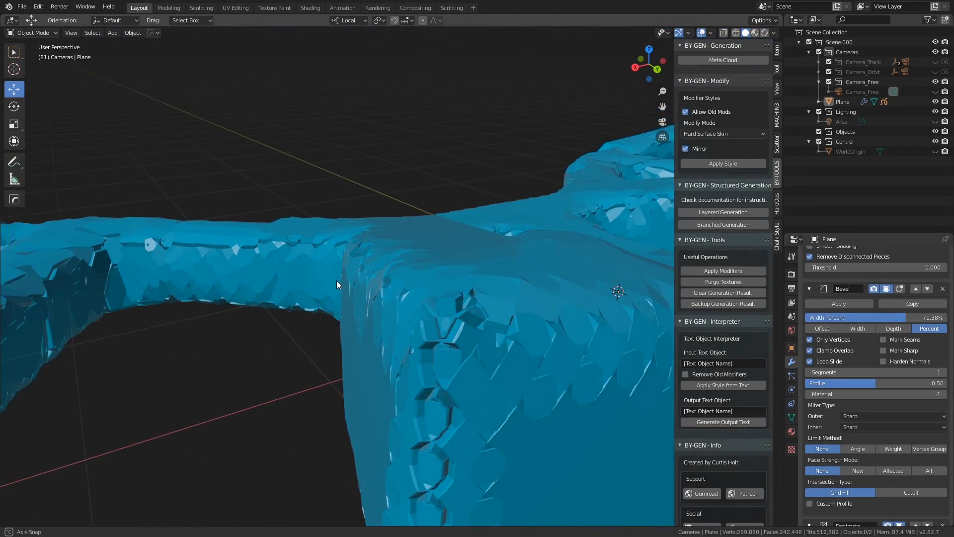
drag(337, 284, 508, 298)
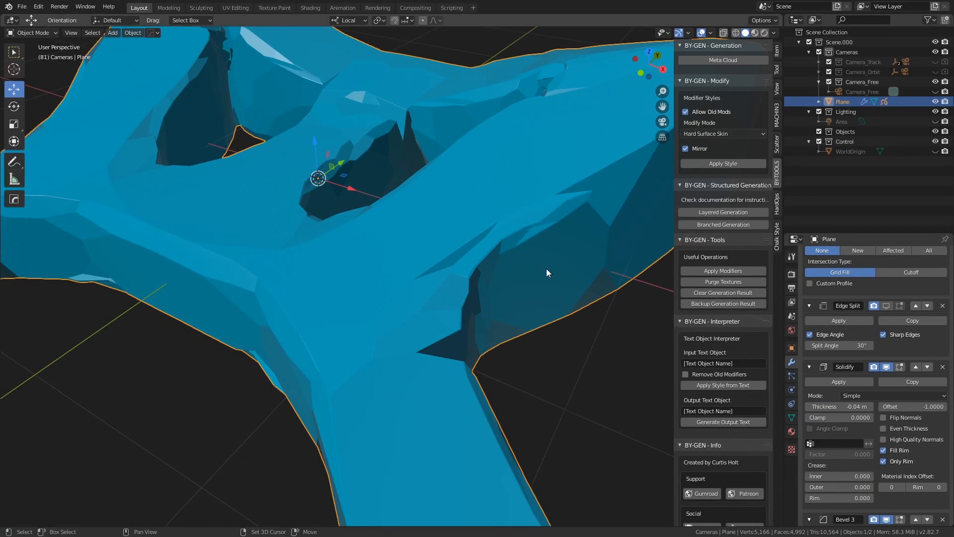
drag(547, 272, 400, 306)
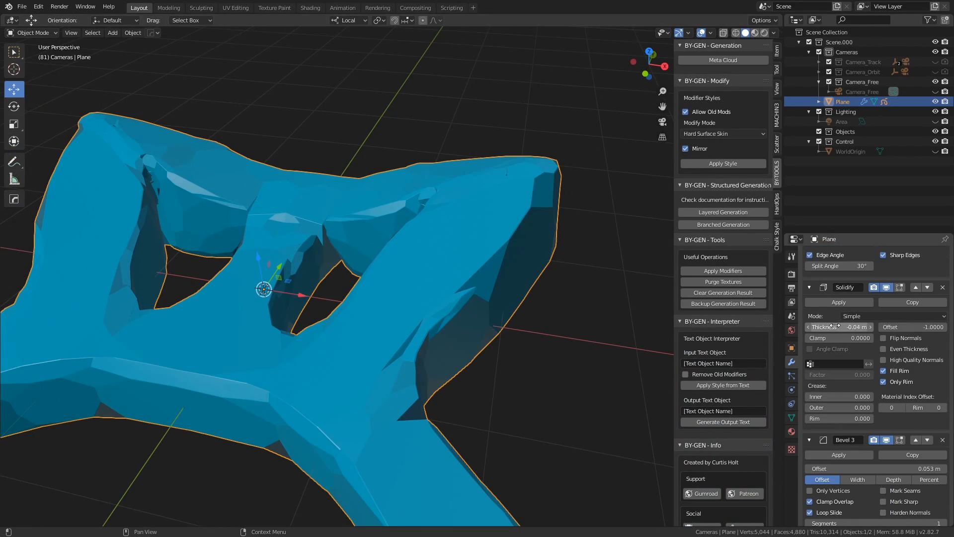
Step: Raise the Solidify modifier's Thickness to 0.14 m for a thicker shell
drag(852, 327, 833, 327)
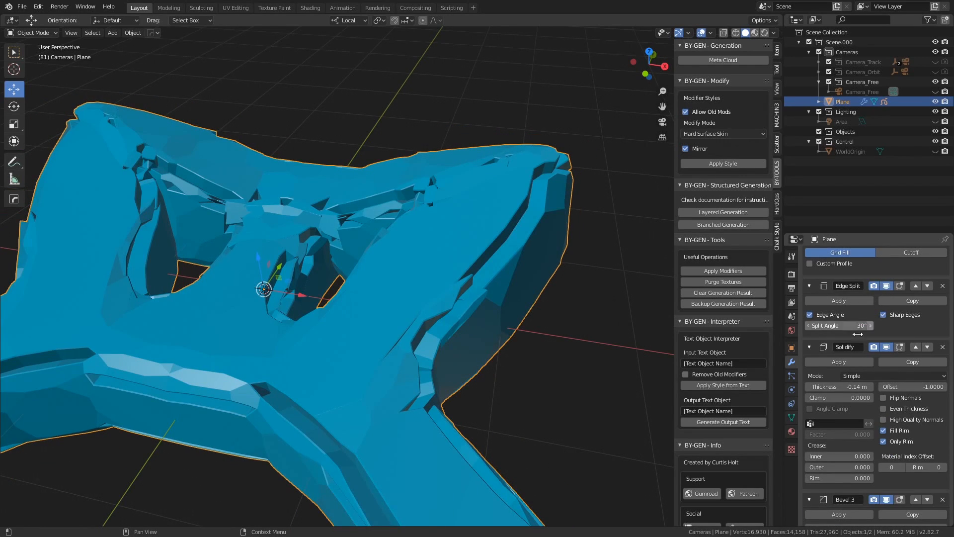
drag(839, 385, 849, 385)
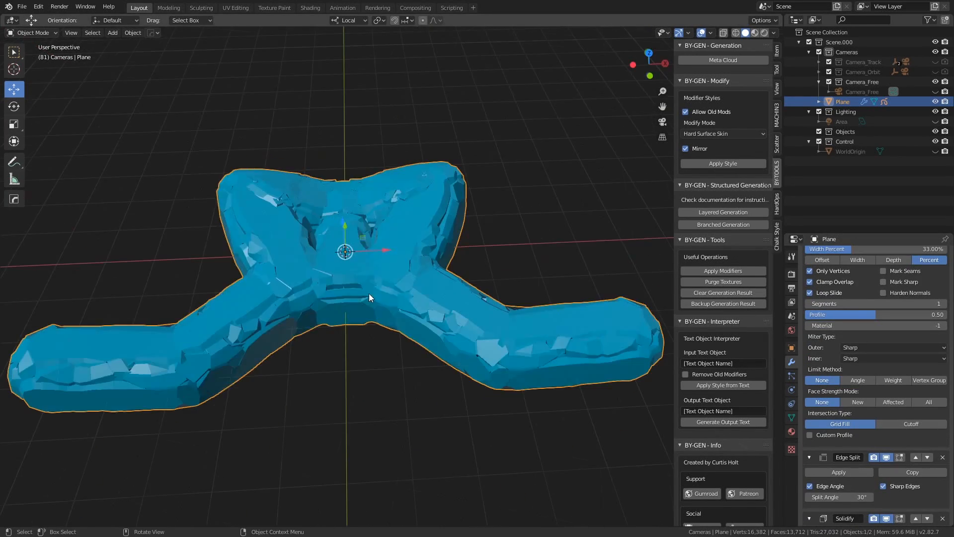
Step: Leave Edit Mode to review the blob with the bevel width at 33%
key(Tab)
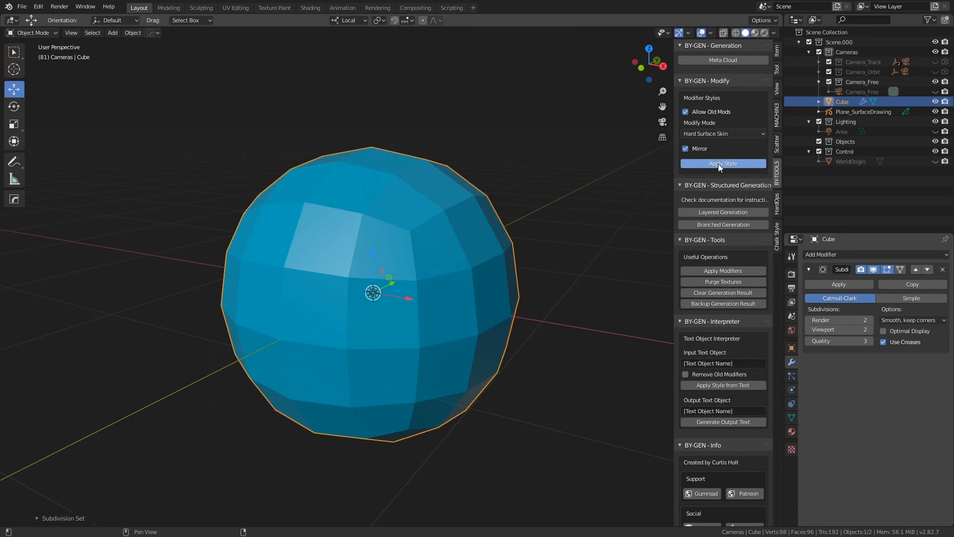
Step: Apply the Hard Surface Skin style to the sphere, then undo the tangled result
click(723, 163)
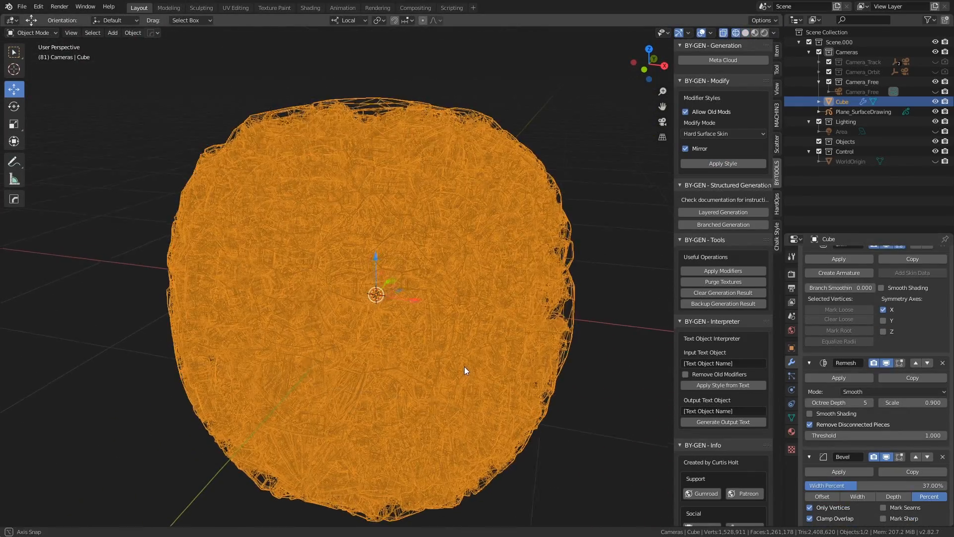
key(z)
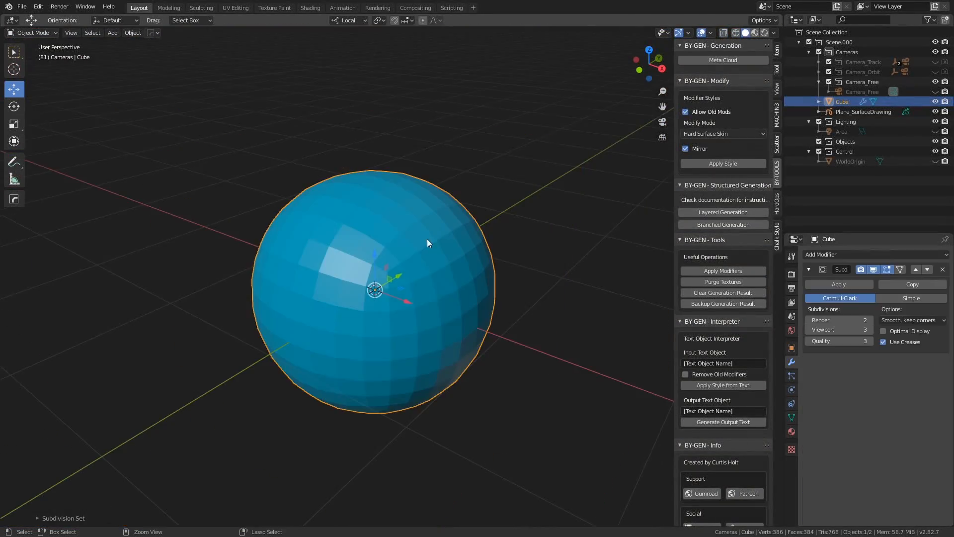
Step: Apply the Hard Padding style to the sphere and inspect its padded, grooved tiles
click(723, 133)
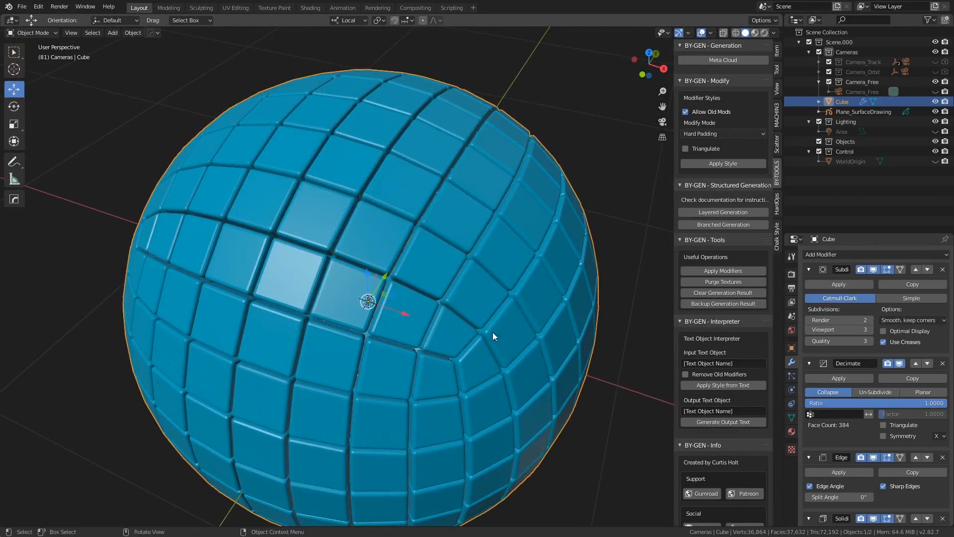
drag(493, 336, 329, 319)
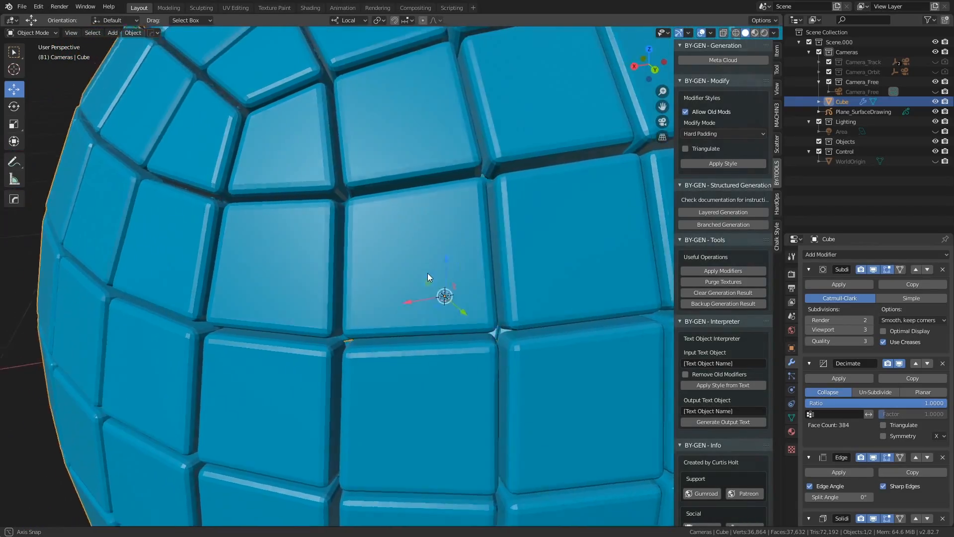
drag(429, 278, 471, 311)
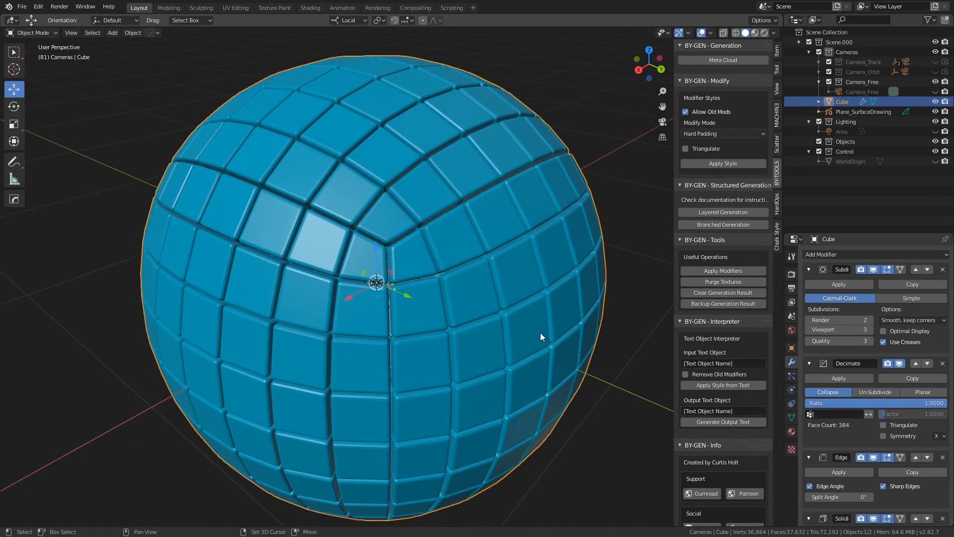
drag(541, 337, 516, 284)
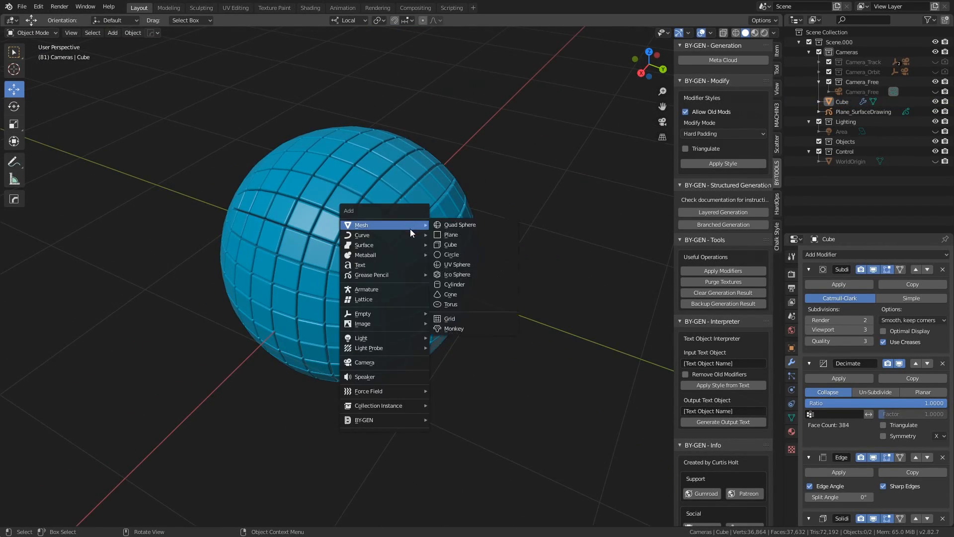
Step: Add a new plane to the scene and subdivide its geometry
click(450, 233)
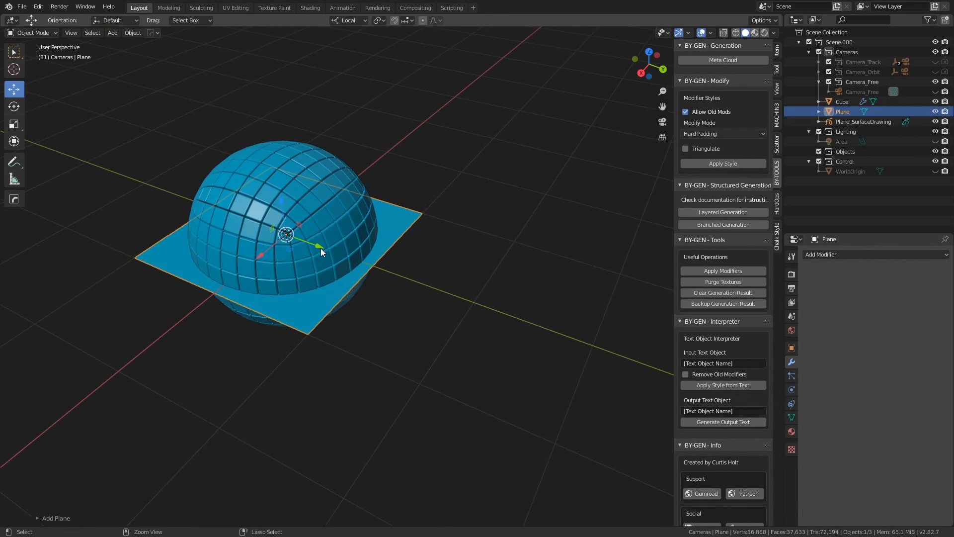
key(Tab)
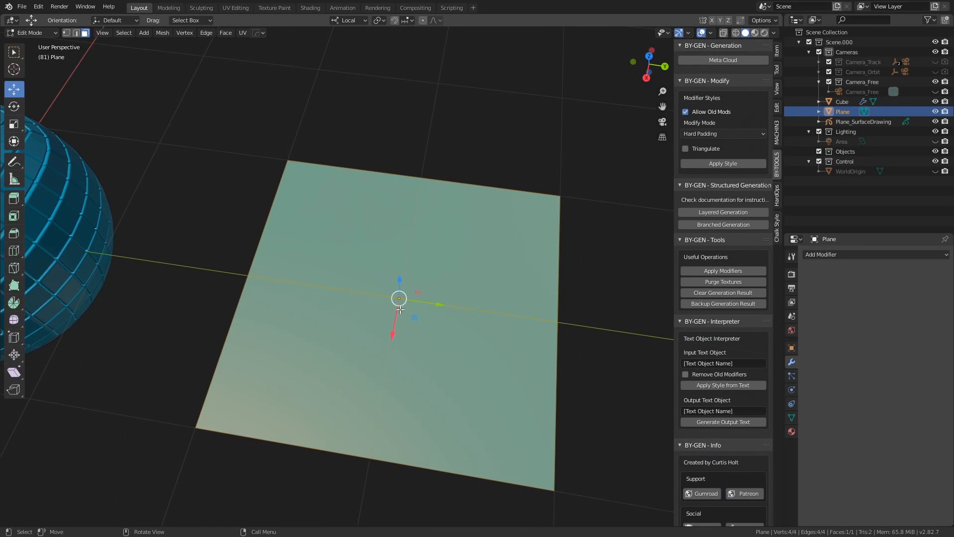
right_click(399, 308)
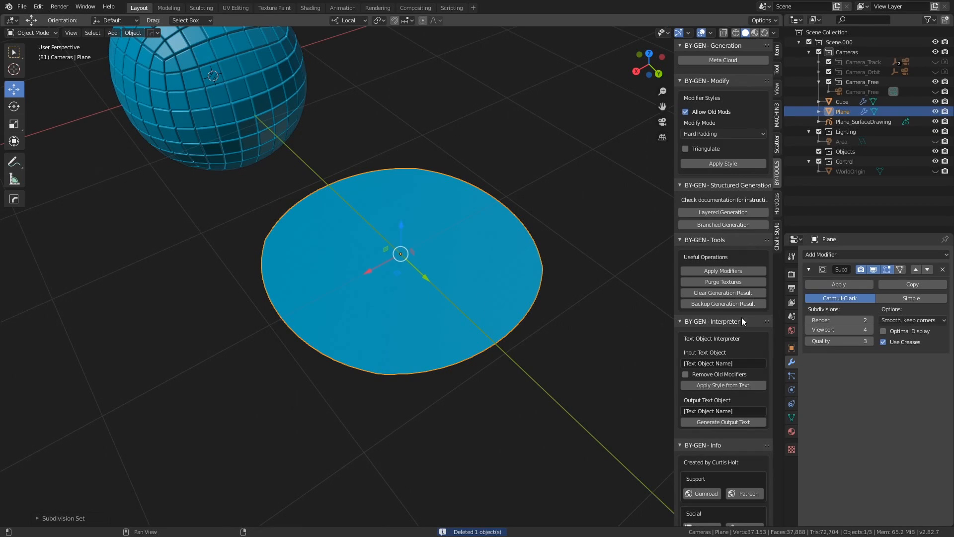
Step: Set the plane's Subdivision to Simple and apply Hard Padding, making a tiled mound
click(911, 299)
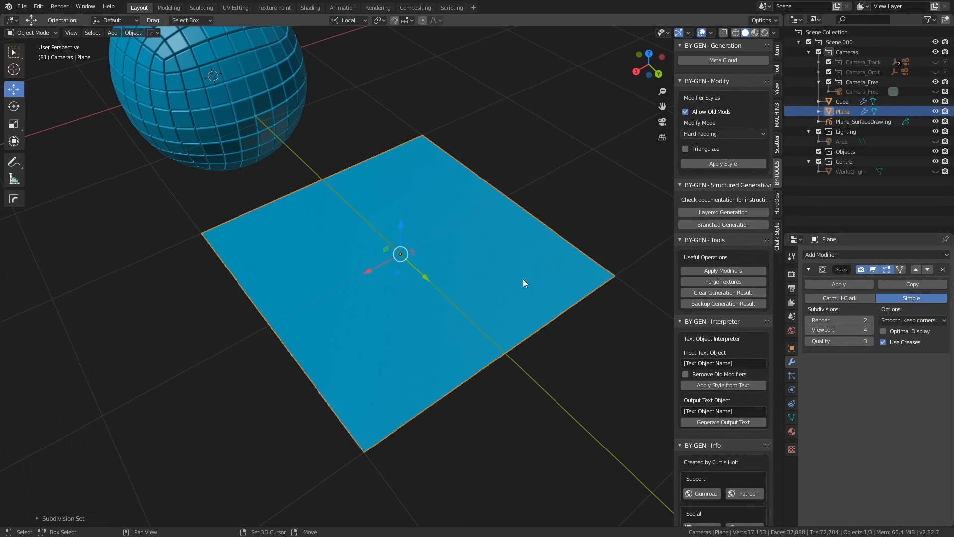
key(Tab)
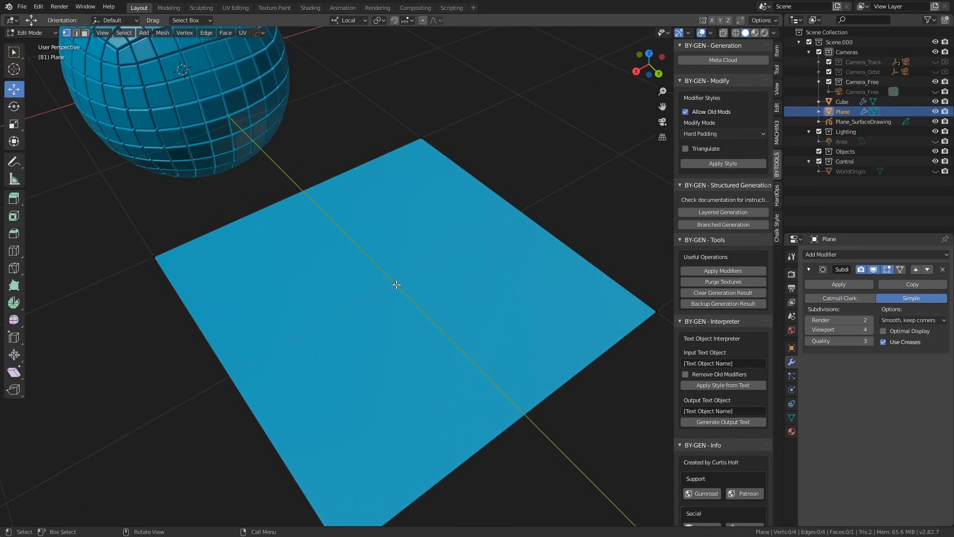
click(838, 285)
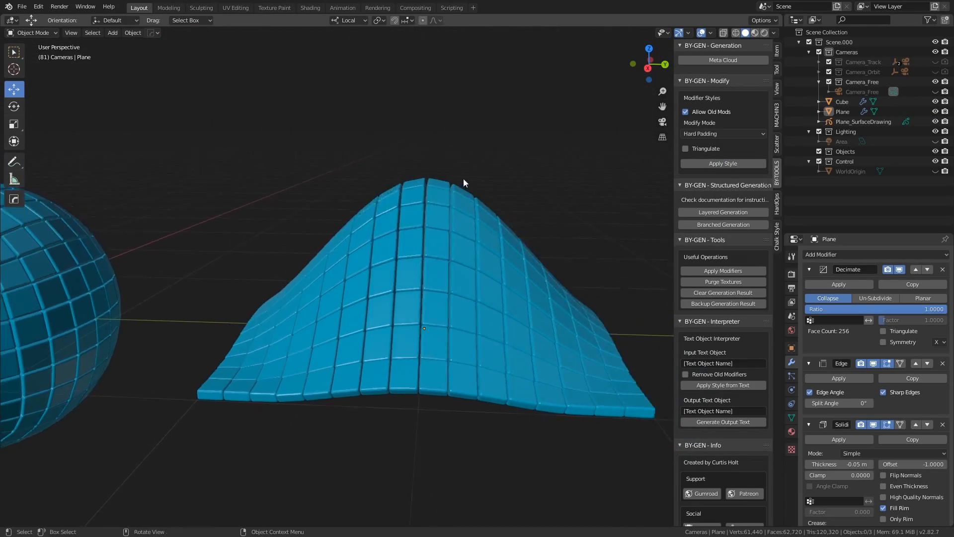
drag(464, 183, 332, 270)
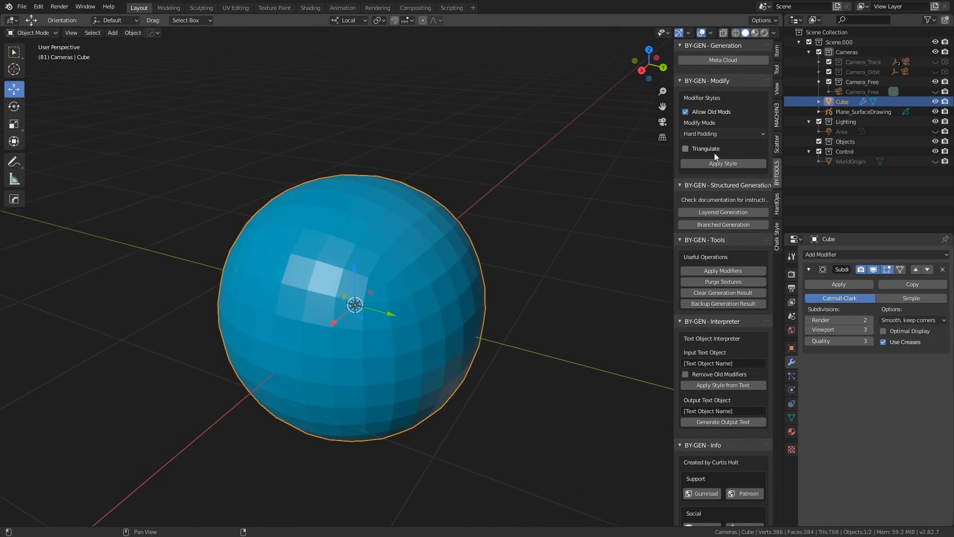
mouse_move(686, 149)
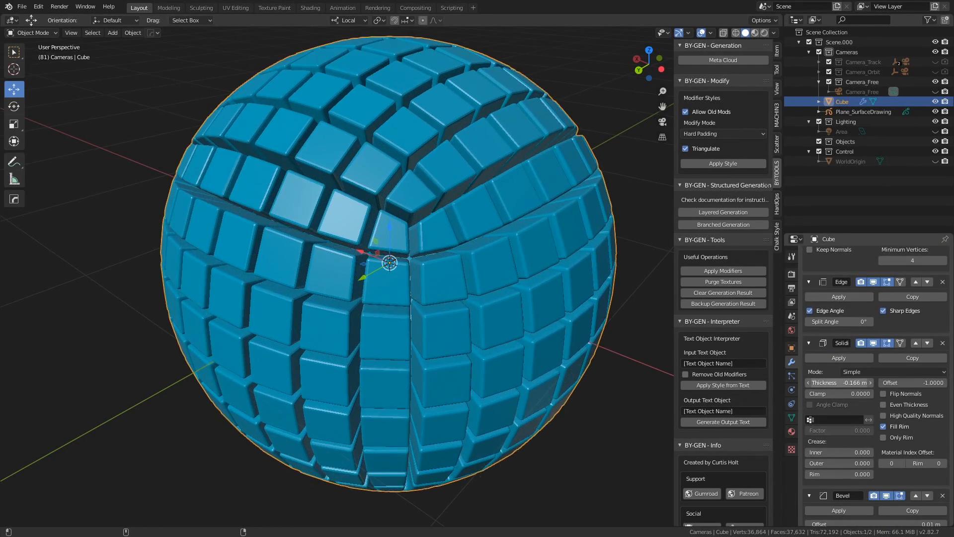
Step: Vary the Solidify Thickness of the triangulated Hard Padding tiles
drag(839, 382, 857, 382)
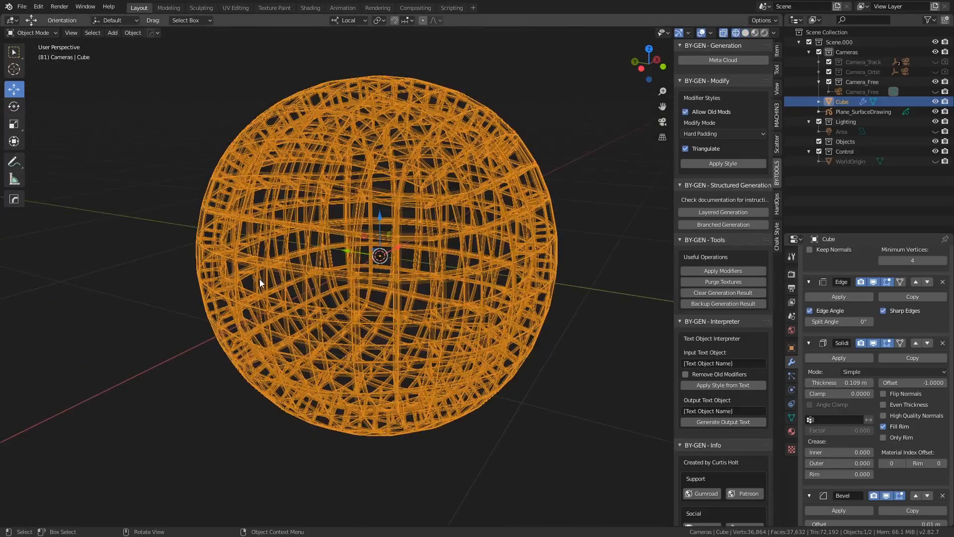
drag(838, 381, 877, 381)
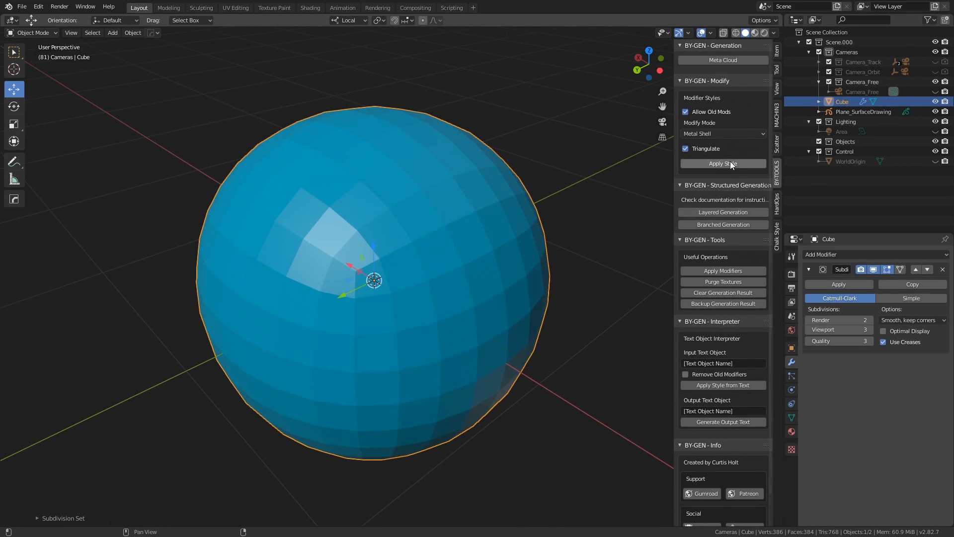
click(723, 163)
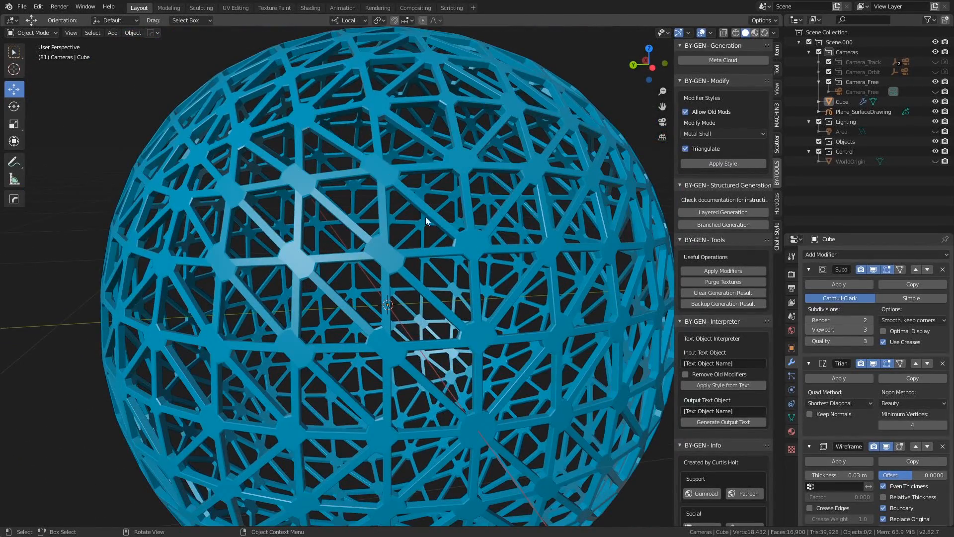
drag(426, 221, 414, 342)
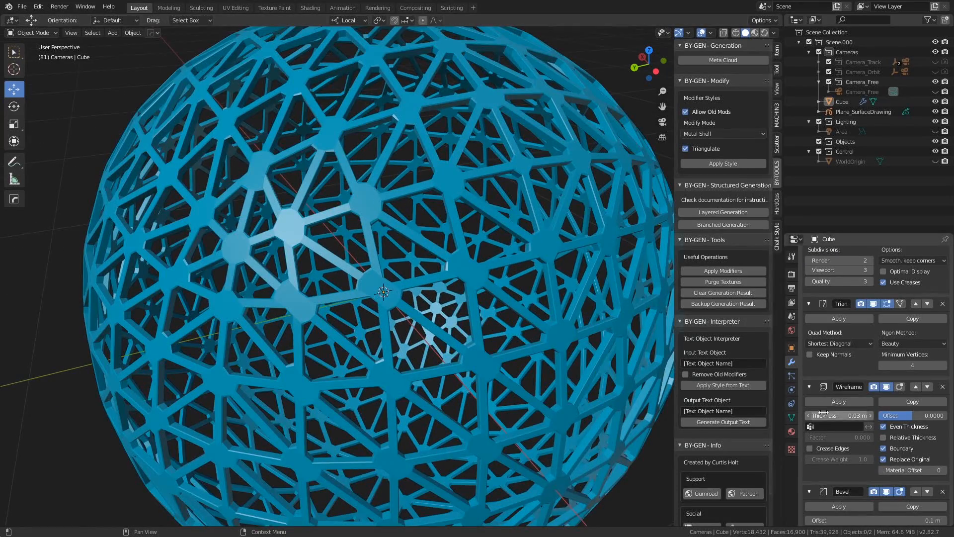
drag(838, 416, 864, 415)
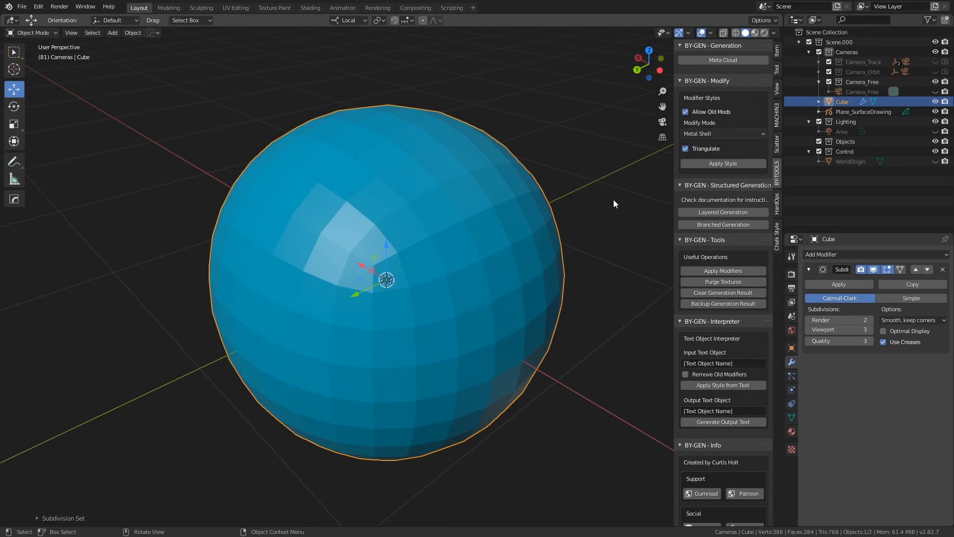
Step: Apply the Organic Shell style to the sphere and increase its Displace Strength
click(722, 133)
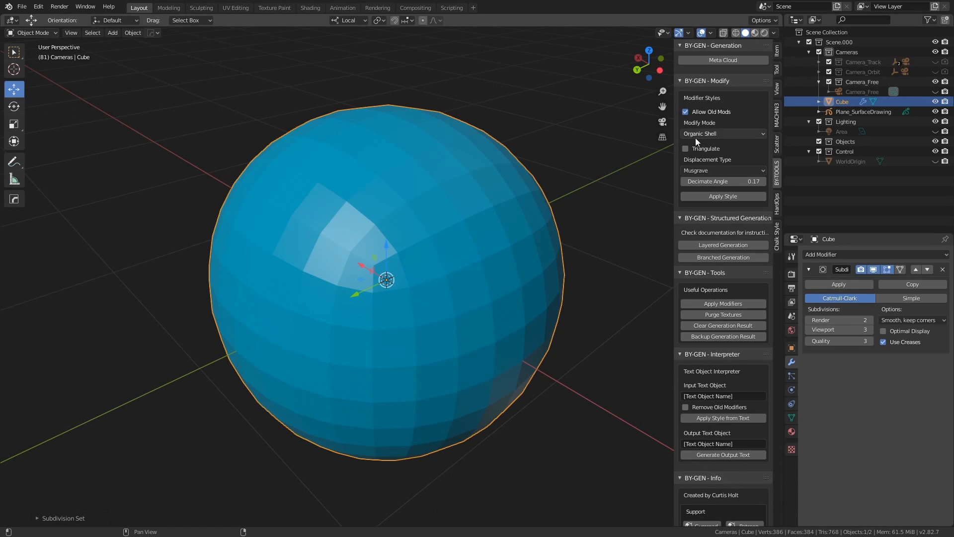
click(723, 196)
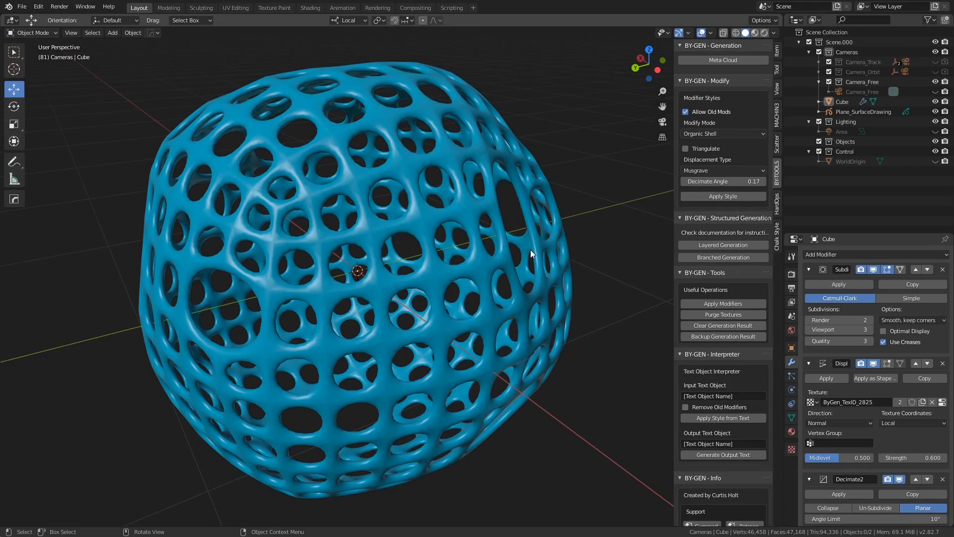
drag(529, 252, 413, 286)
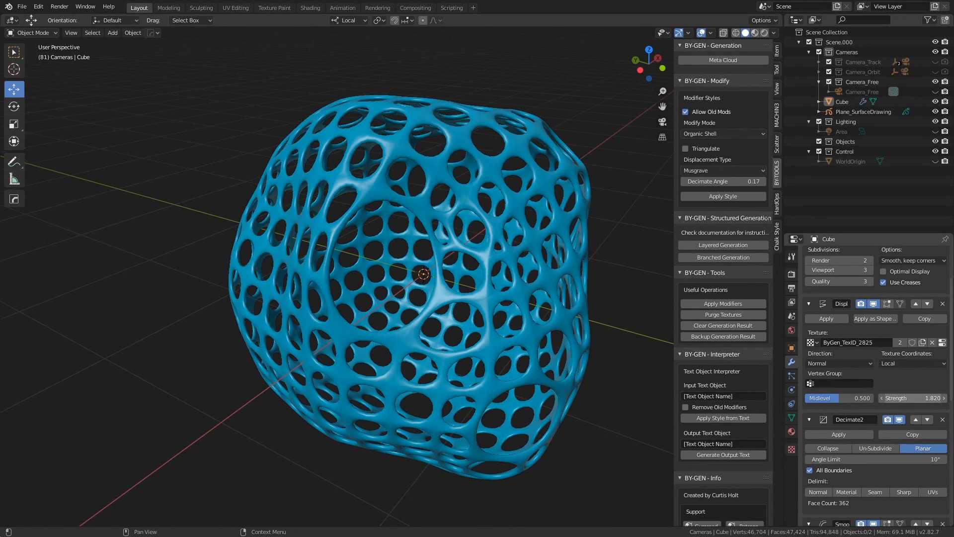
Step: Make the shell's Wireframe Thickness much larger, then review the porous result
drag(912, 397, 852, 398)
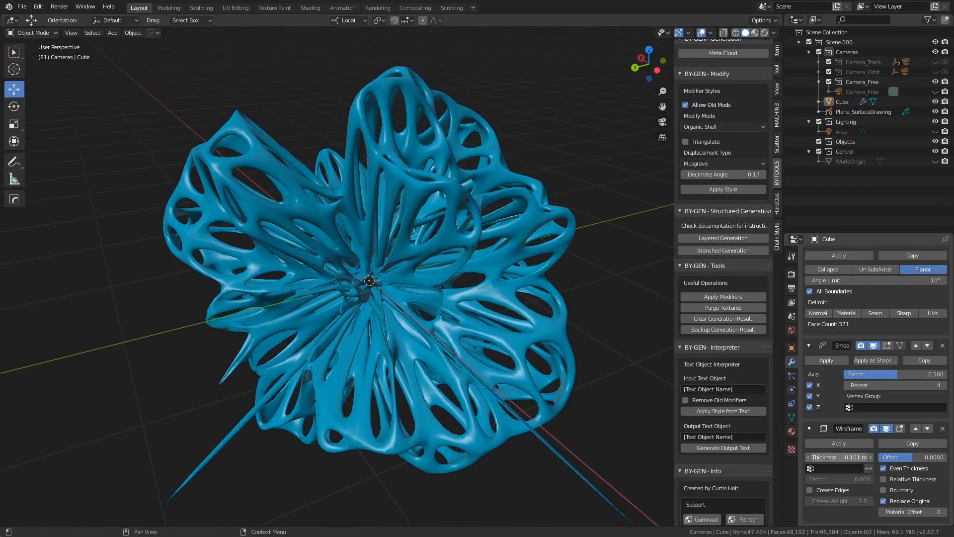
drag(839, 457, 889, 457)
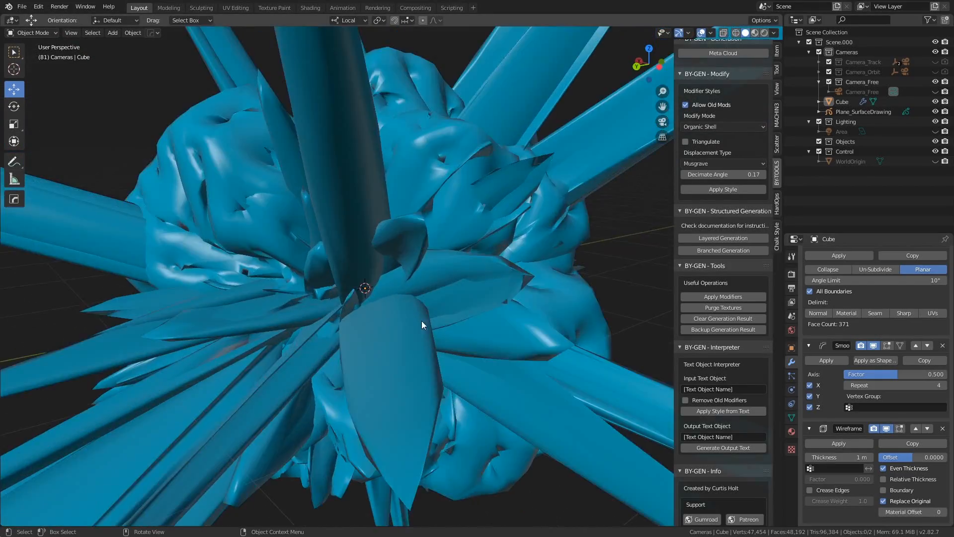
drag(424, 325, 367, 286)
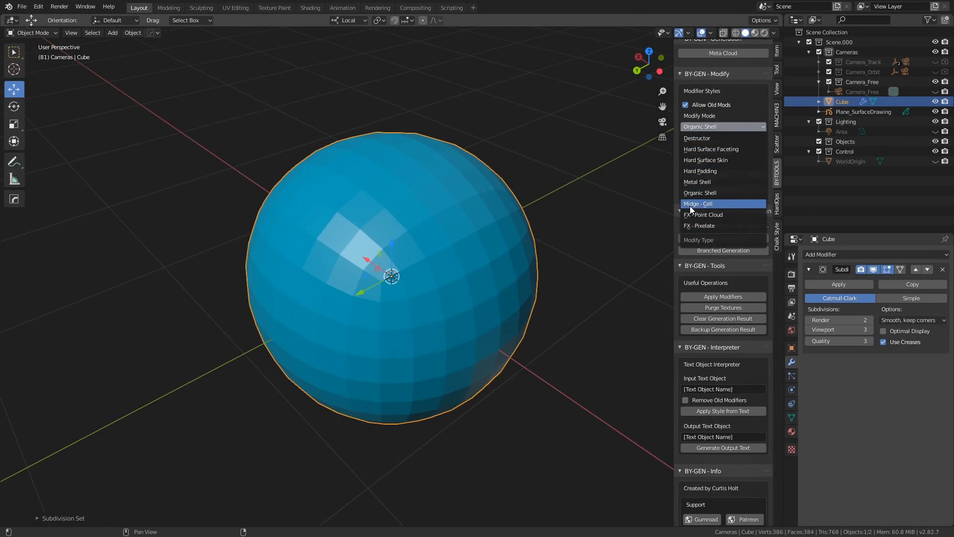
Step: Apply the Midge - Cell style to the sphere and raise its Remesh Octree Depth
click(698, 203)
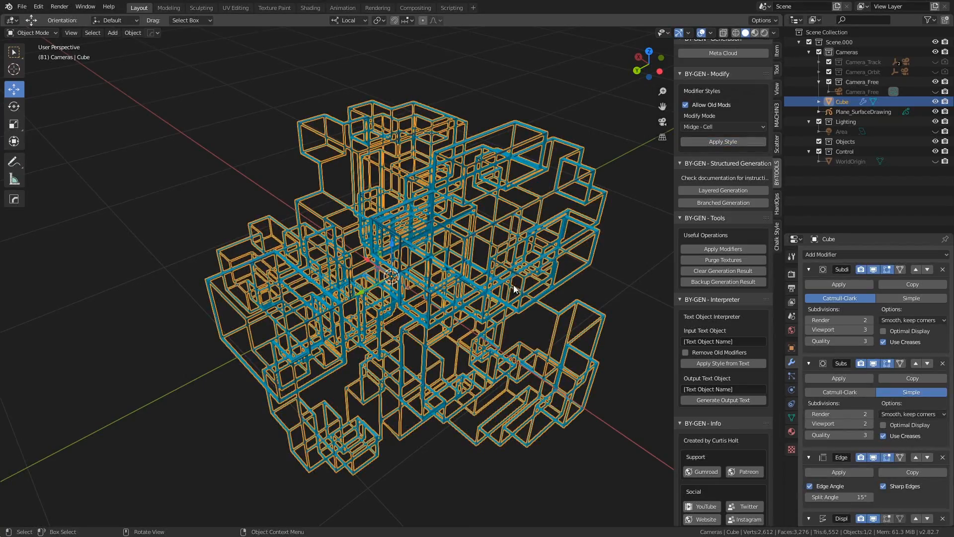
drag(514, 289, 429, 258)
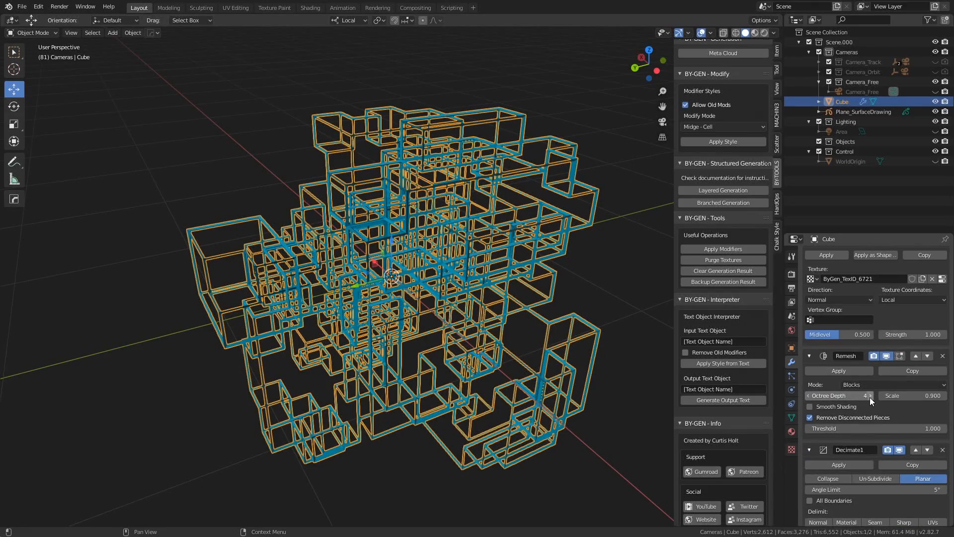
click(871, 396)
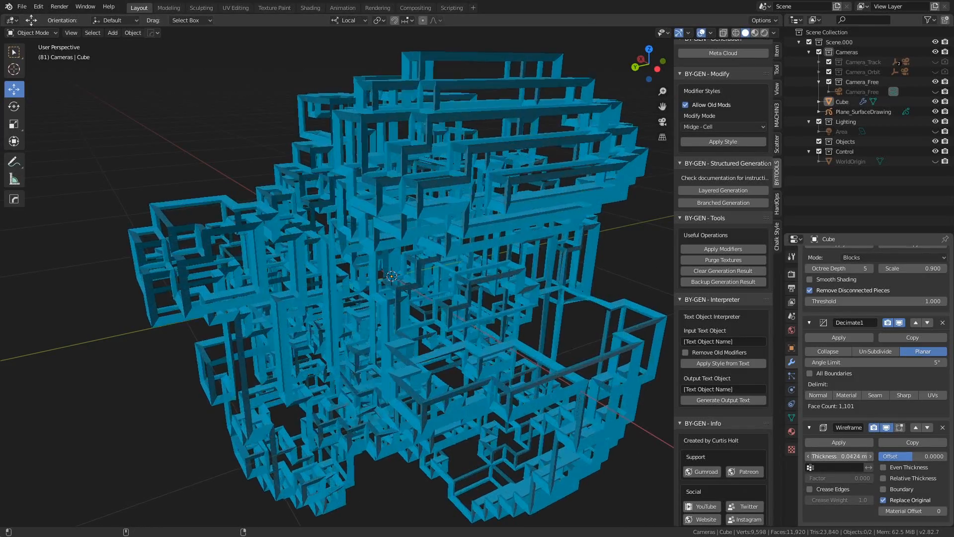
Step: Change the cage's Wireframe Thickness and Bevel Offset, turning it spiky
drag(863, 456, 828, 456)
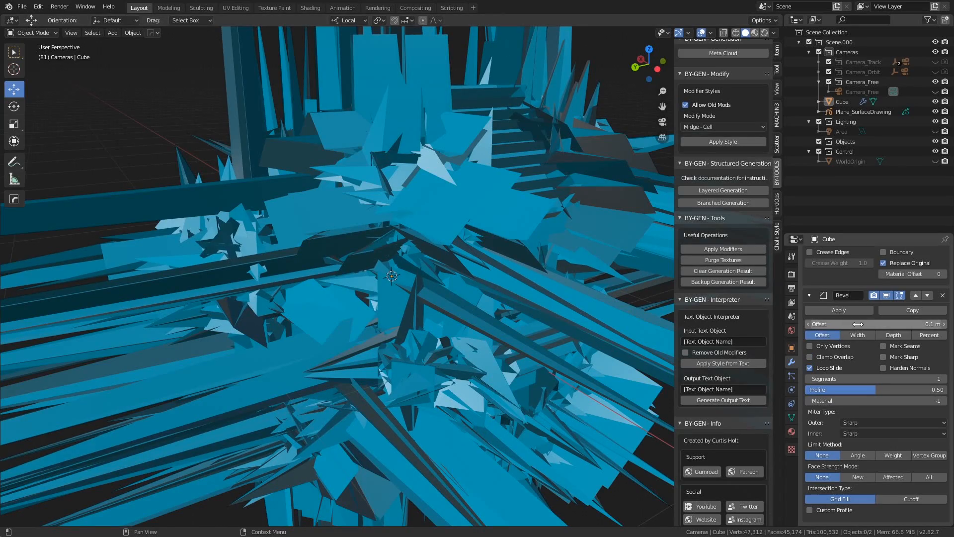
drag(876, 324, 827, 324)
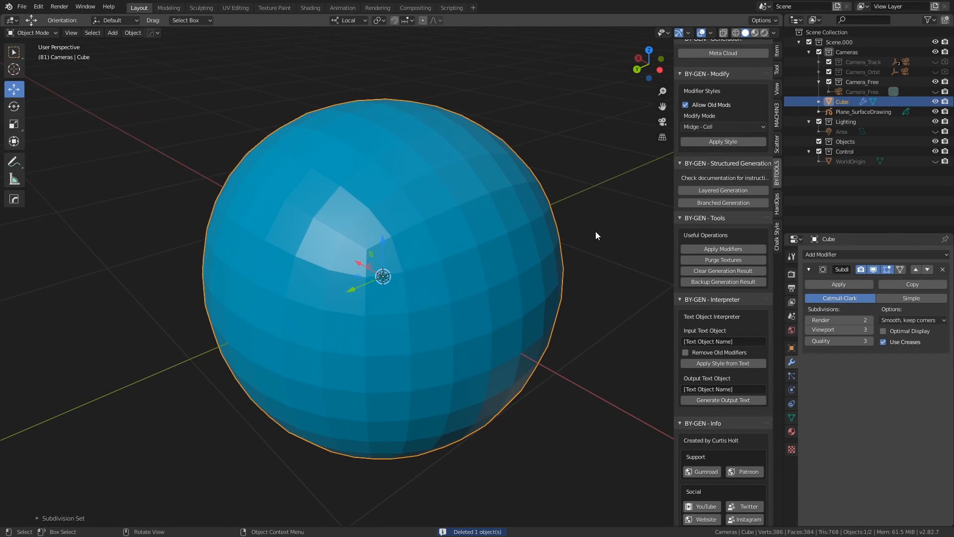
Step: Apply the FX - Point Cloud style and raise Displace Strength to 0.45, scattering the sphere into points
click(722, 126)
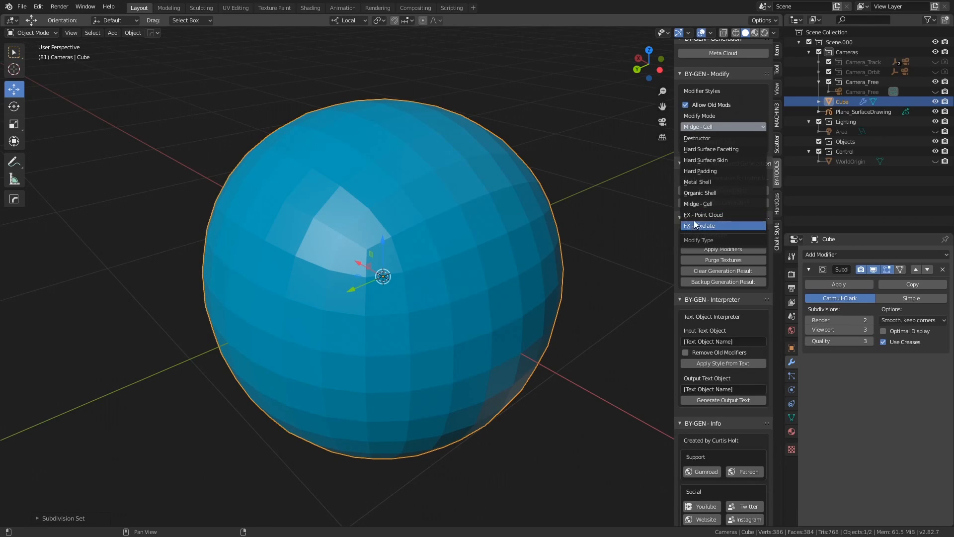
mouse_move(702, 215)
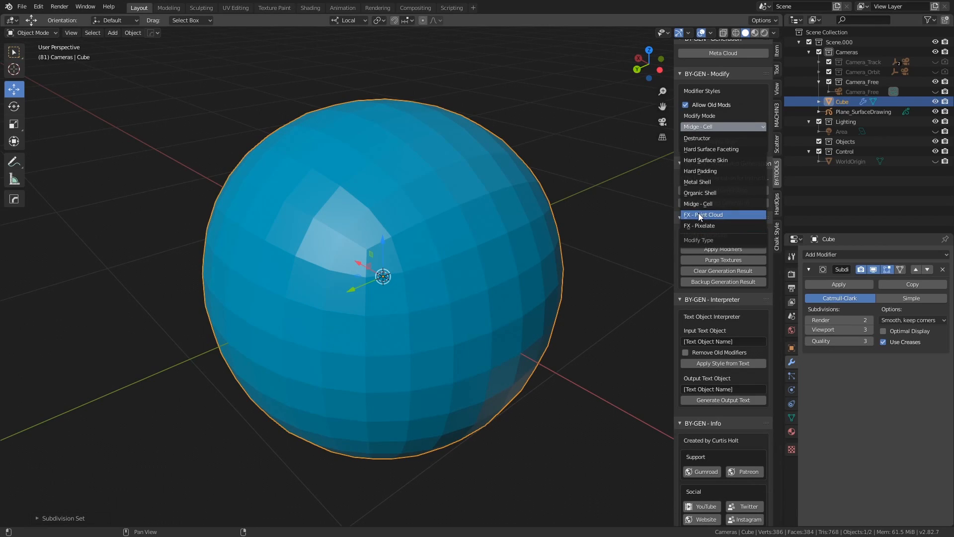
mouse_move(699, 225)
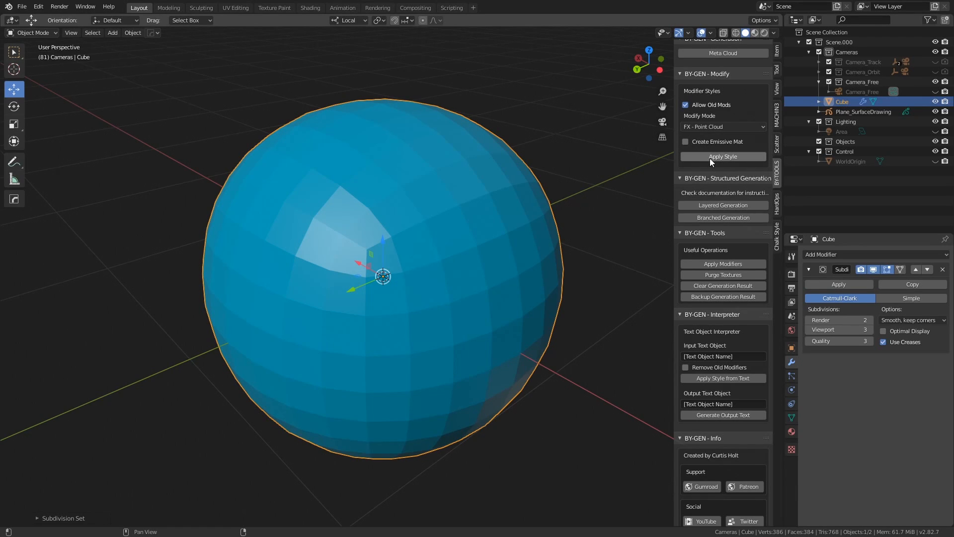
click(722, 157)
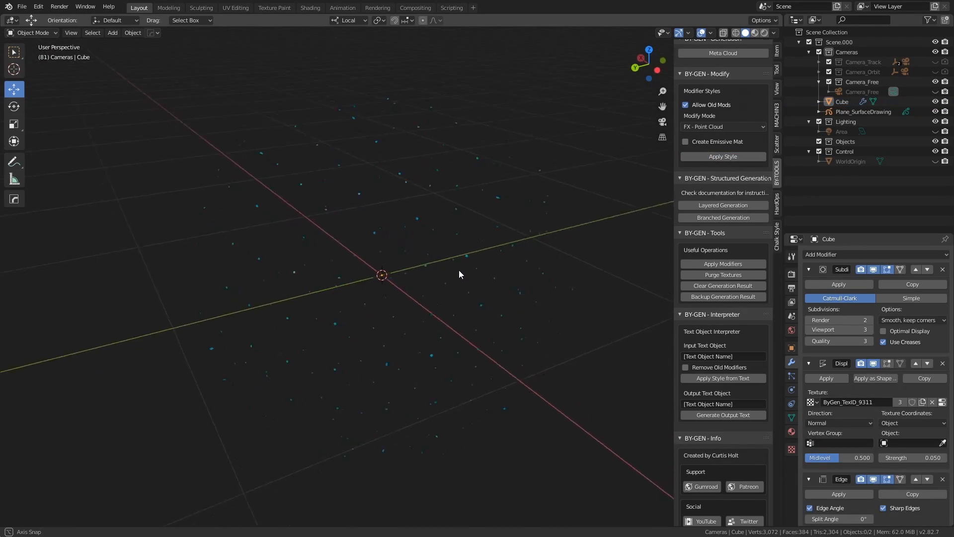
drag(459, 274, 407, 207)
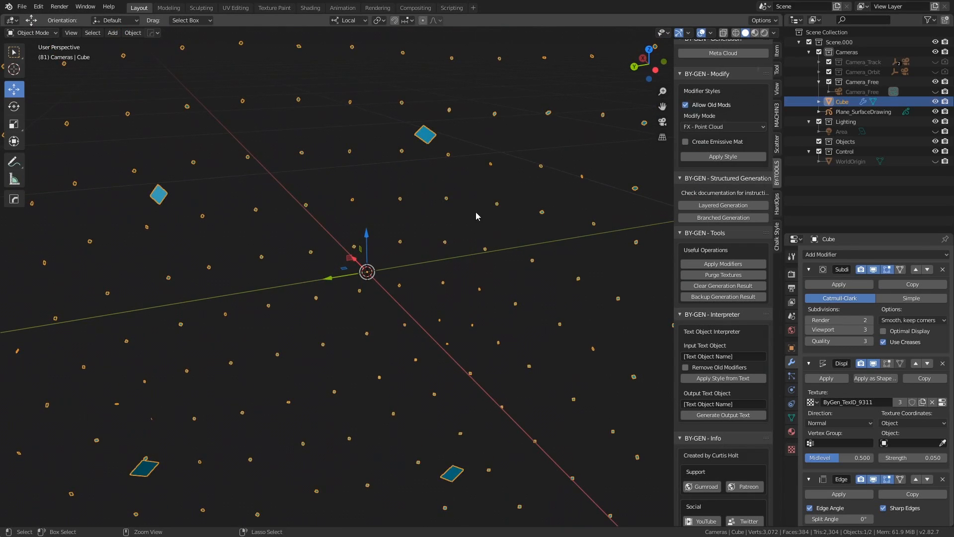
drag(476, 216, 442, 256)
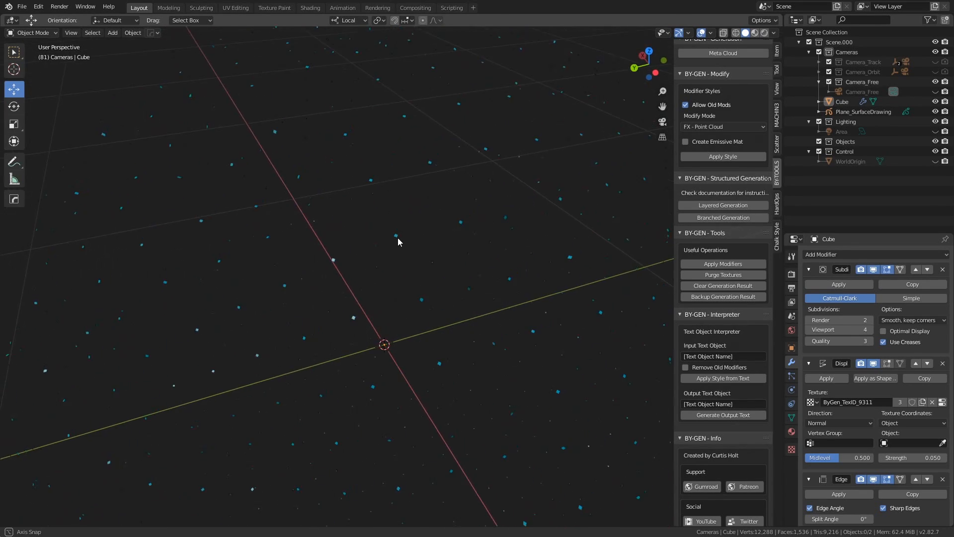
drag(398, 242, 459, 254)
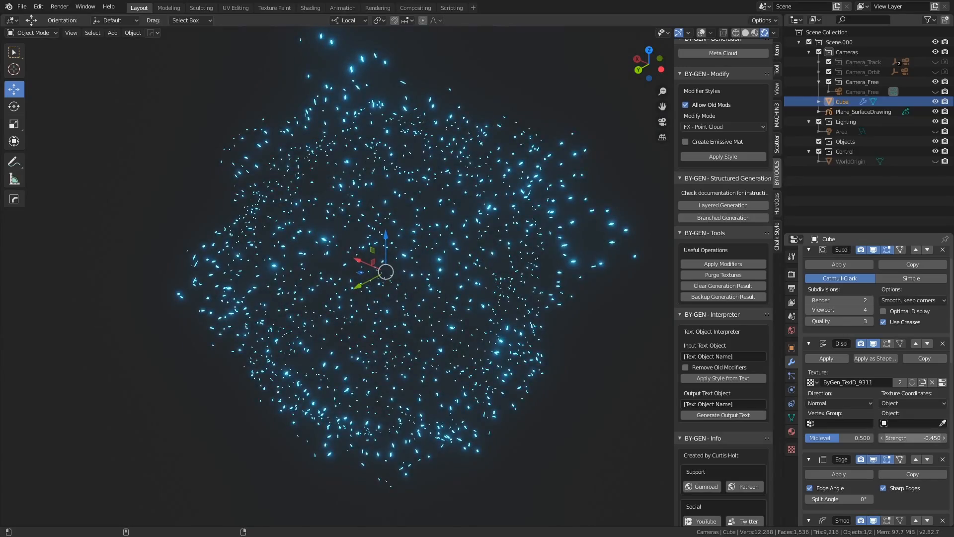
Step: Orbit the view around the glowing cyan point cloud to inspect its spread
drag(906, 437, 906, 437)
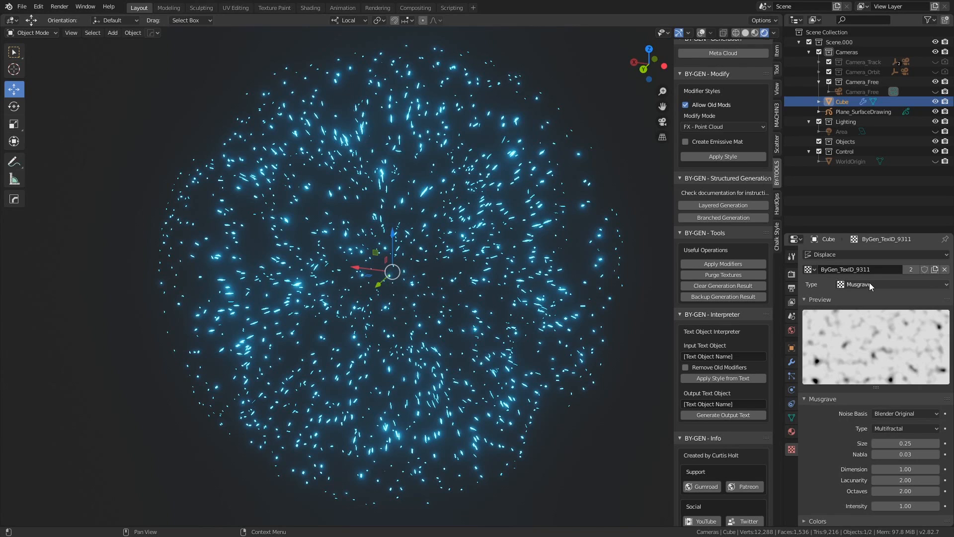
Step: Switch the displacement texture to Noise and lower Displace Strength to 0.25
click(890, 284)
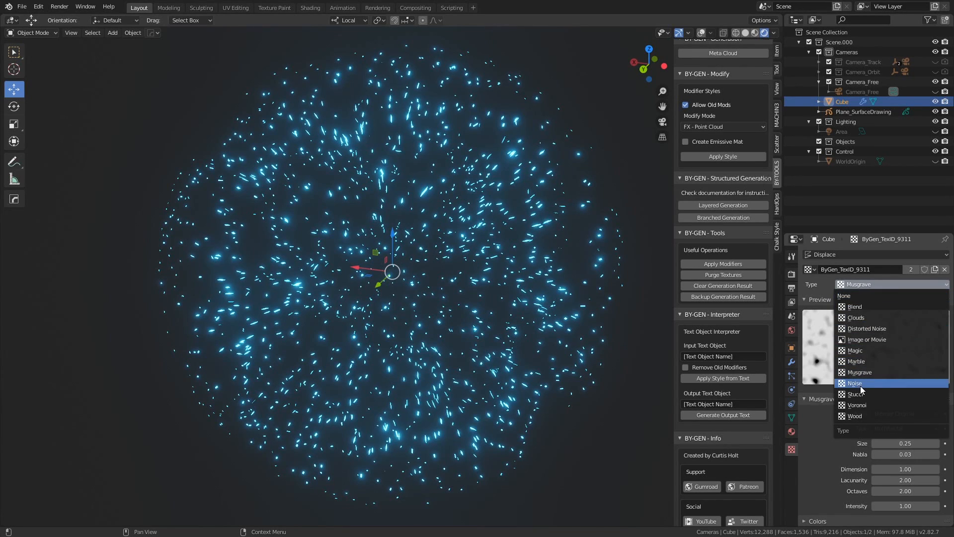
click(855, 383)
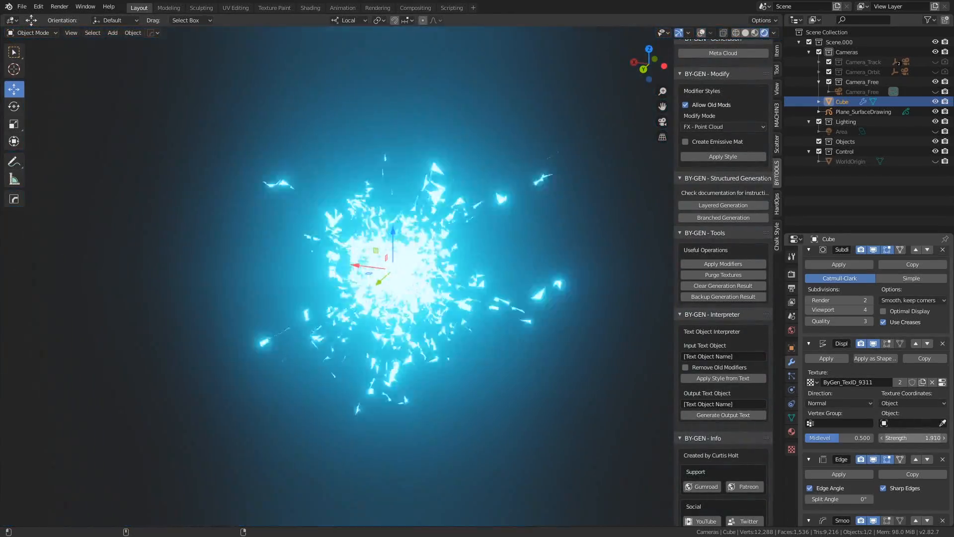
drag(906, 438, 937, 437)
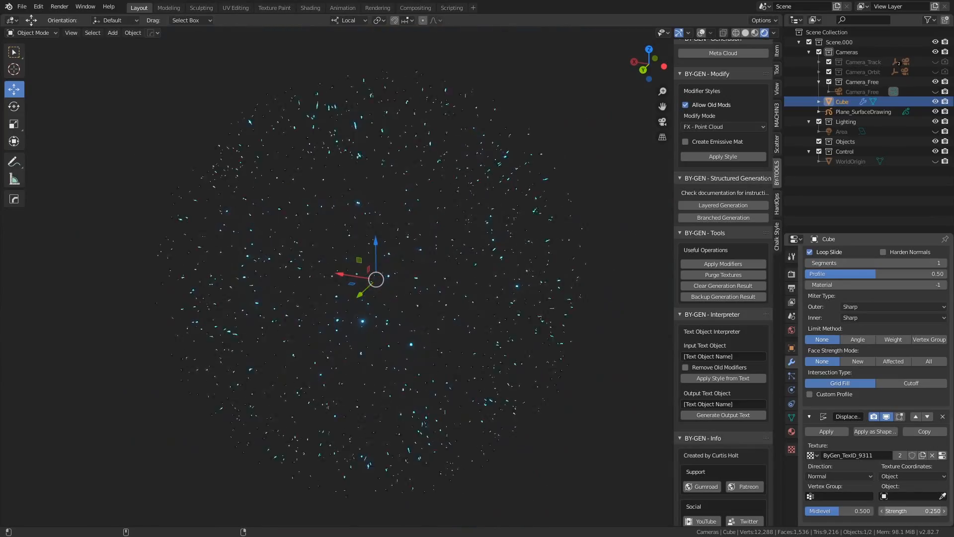
drag(912, 511, 925, 511)
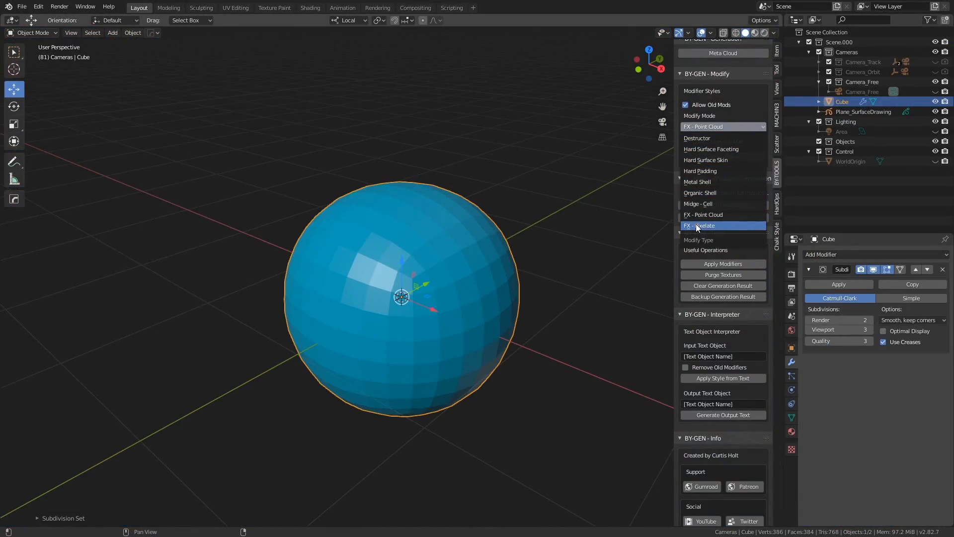
Step: Apply the FX - Pixelate style and raise the Build modifier Start to 36.6
click(703, 225)
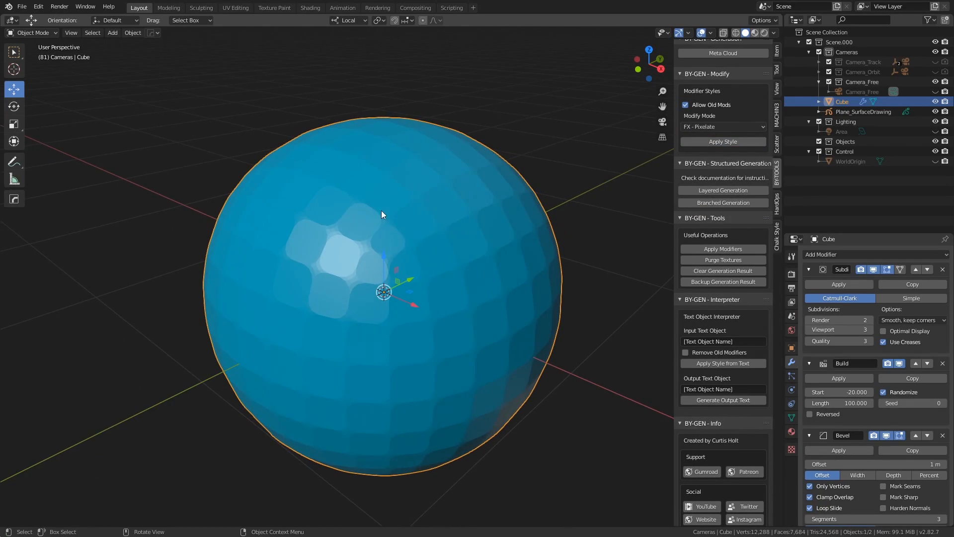
click(882, 331)
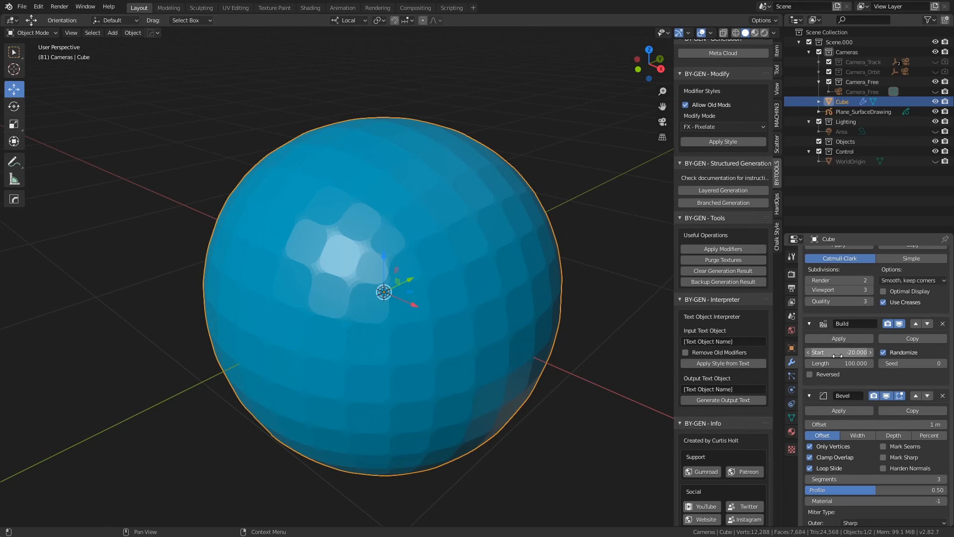
drag(840, 352, 857, 351)
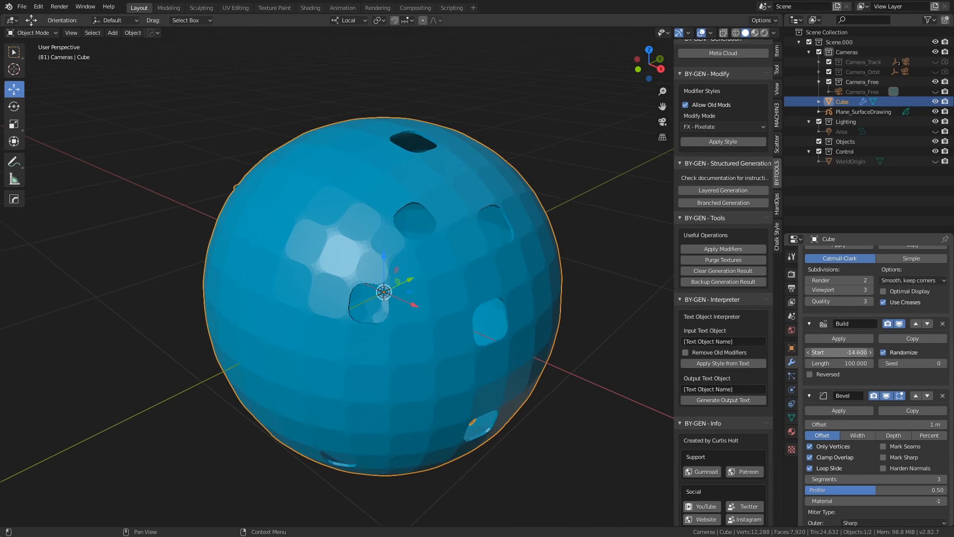
drag(864, 352, 882, 352)
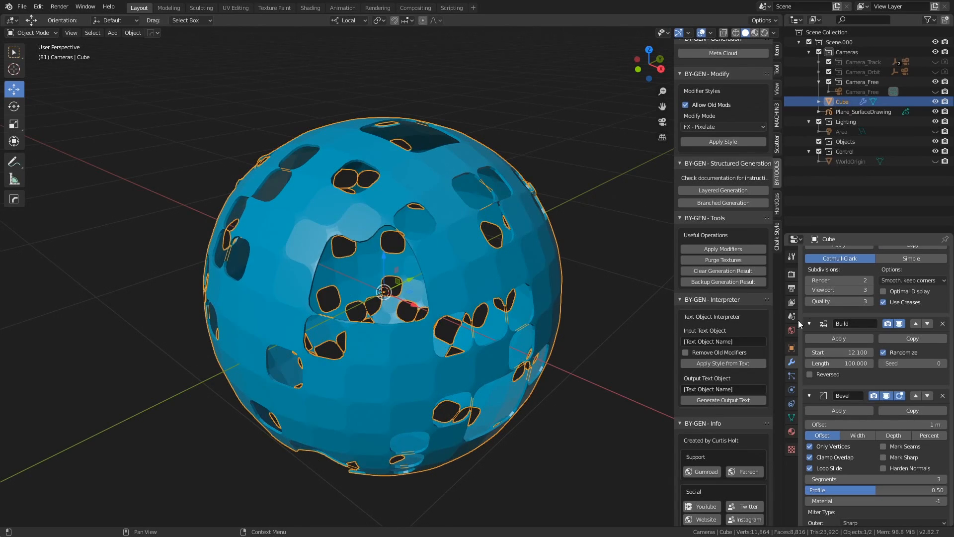
drag(840, 352, 864, 351)
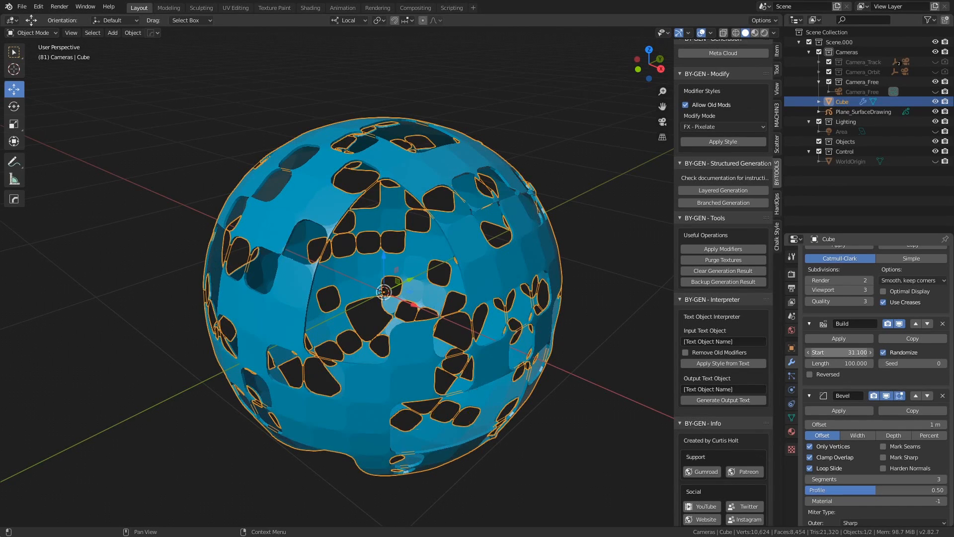
drag(839, 352, 864, 351)
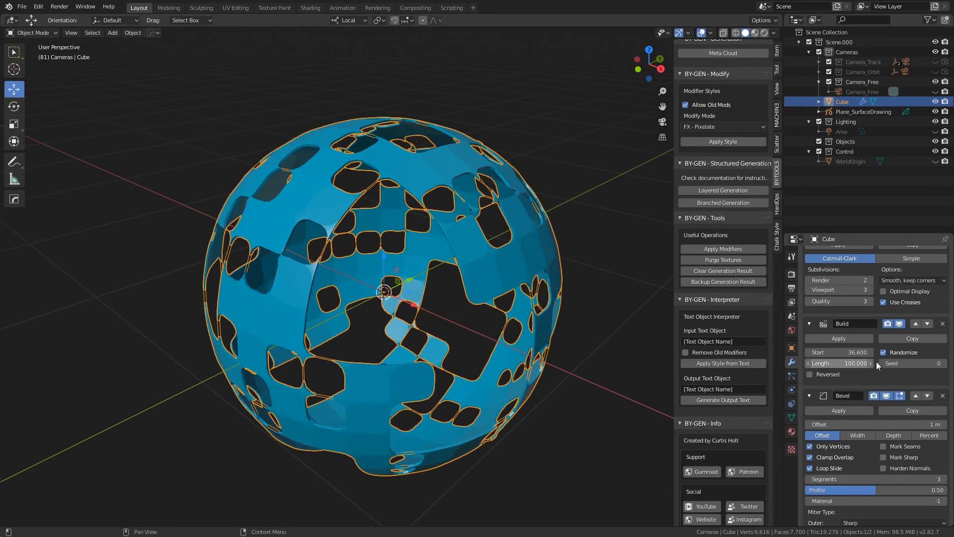
Step: Toggle Randomize build order off and back on while orbiting the perforated shell
click(884, 352)
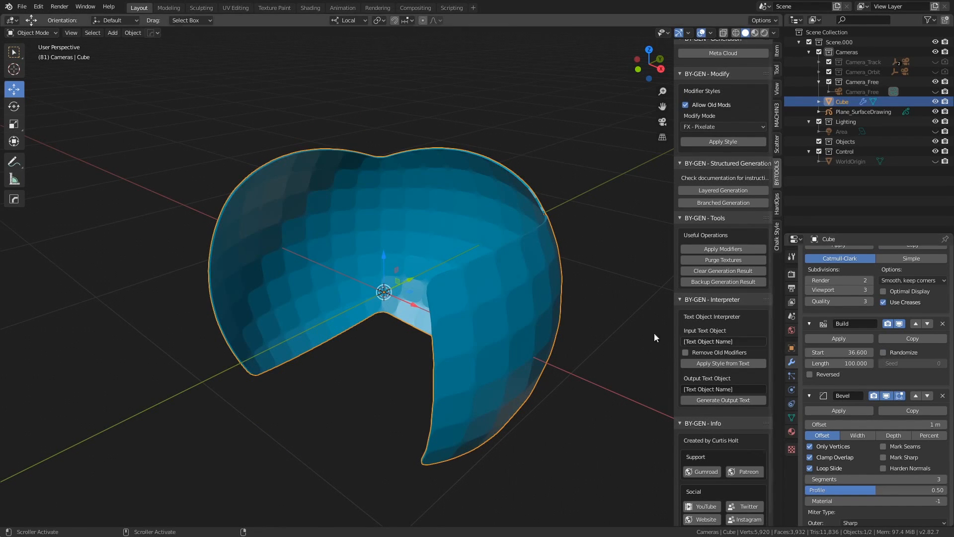
drag(655, 337, 419, 282)
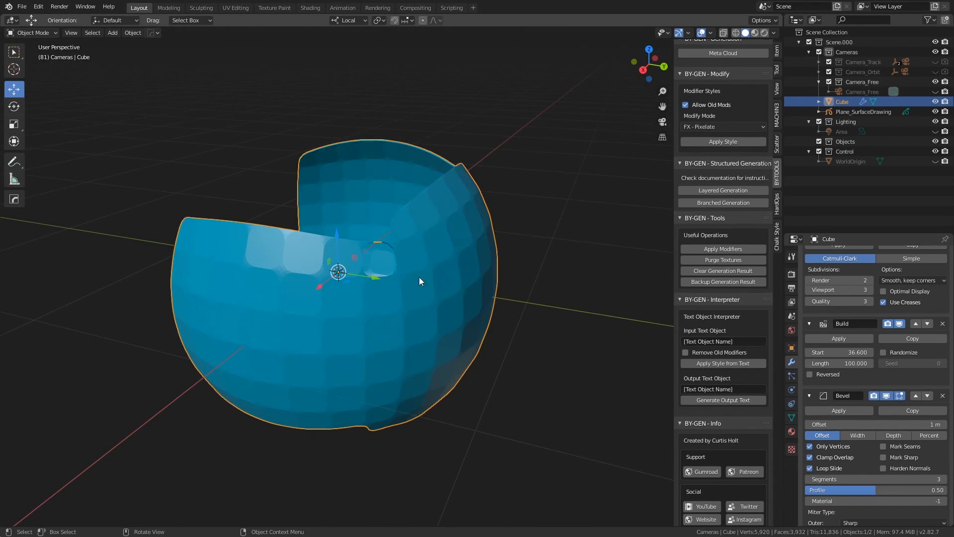
click(885, 352)
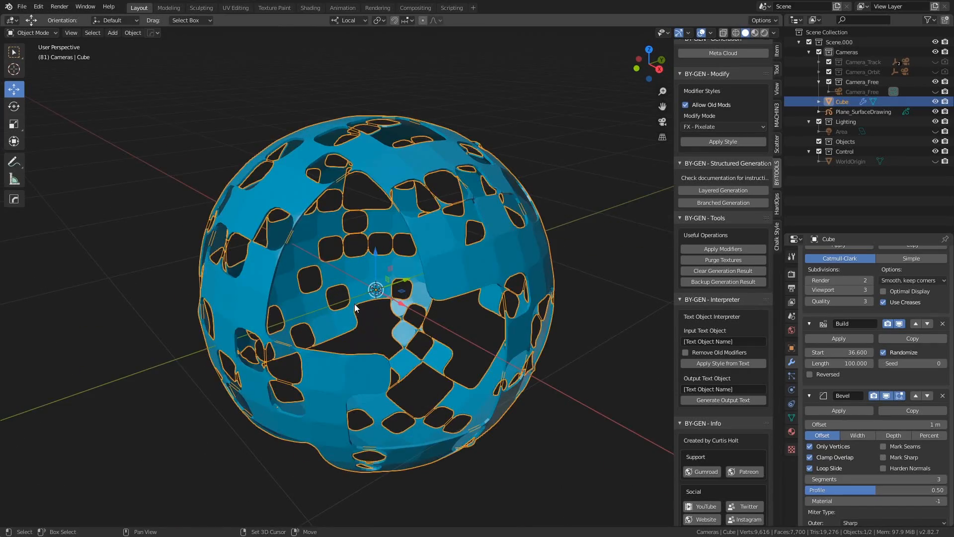
drag(355, 307, 384, 257)
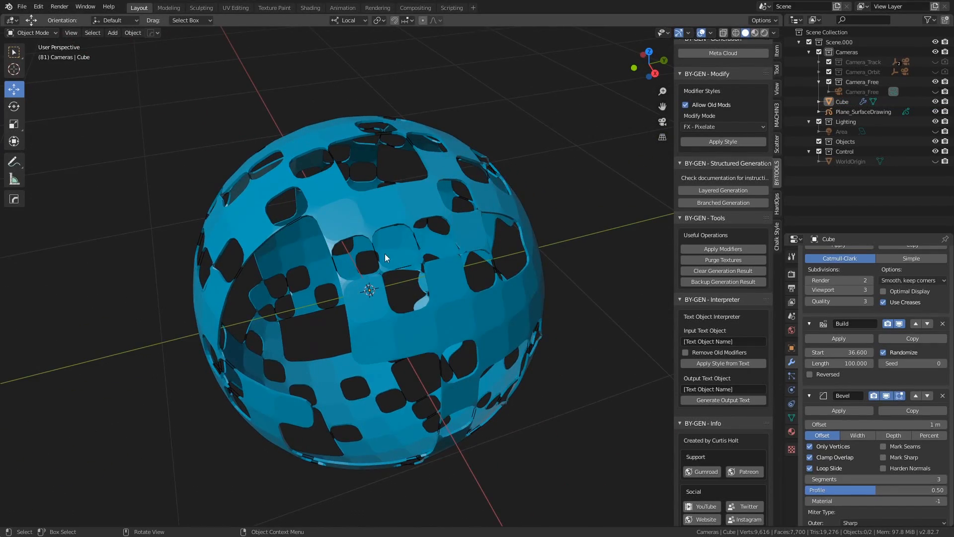
drag(385, 257, 399, 290)
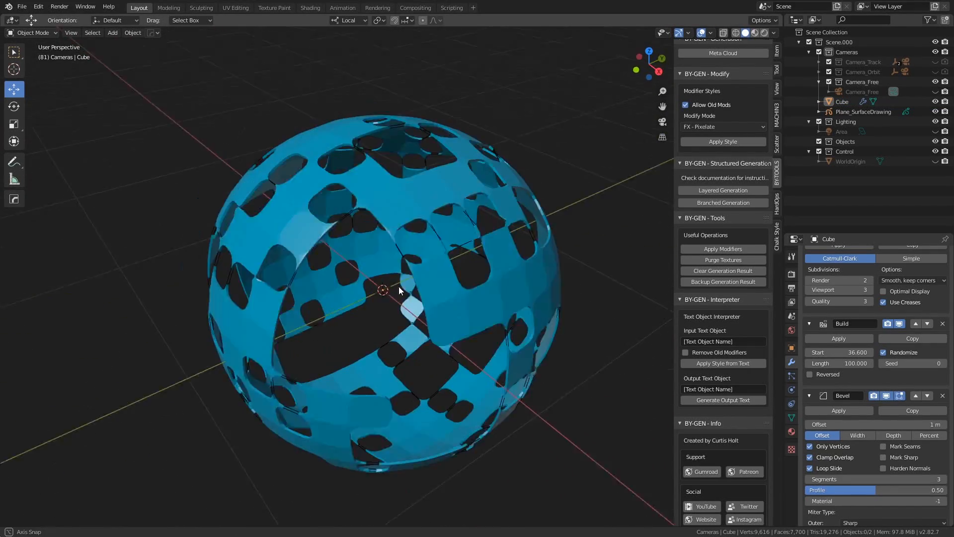
drag(399, 290, 341, 244)
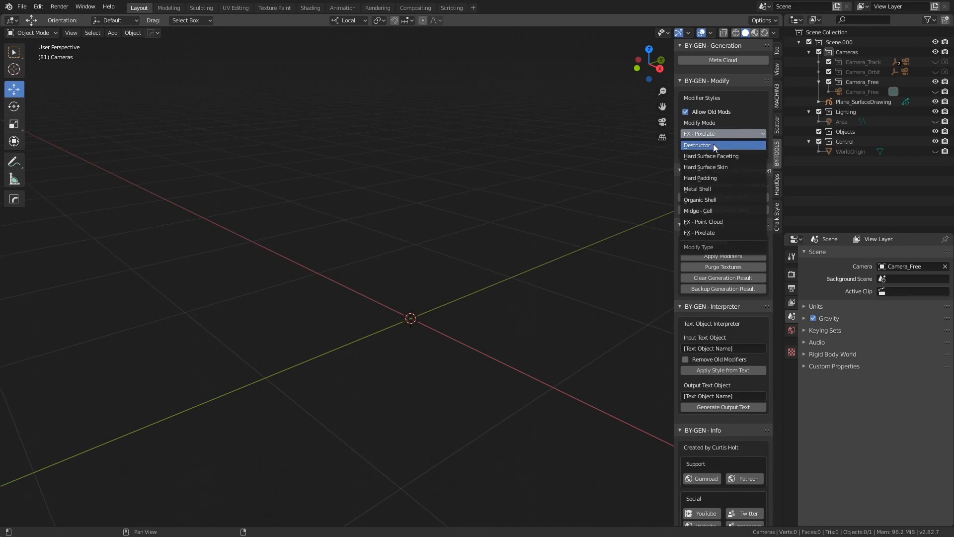
mouse_move(718, 233)
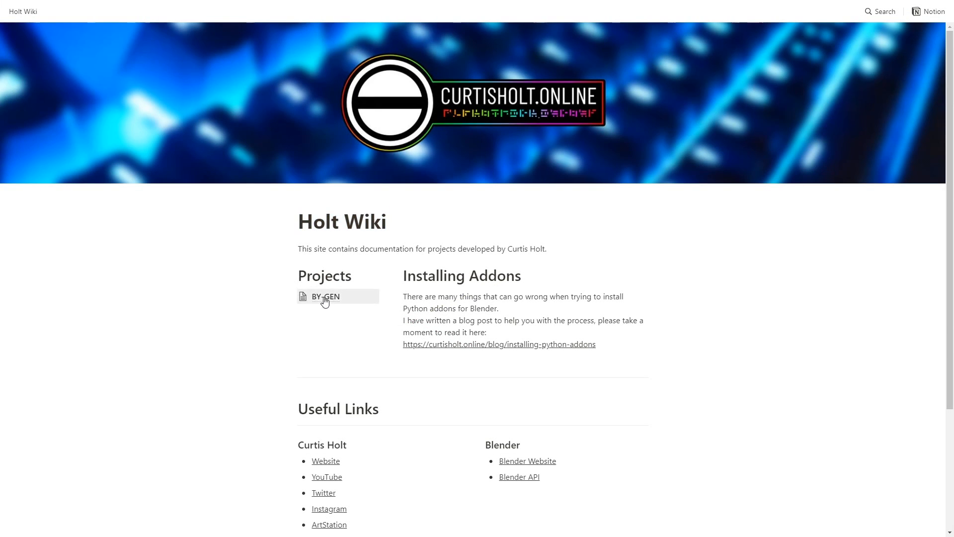
Step: Navigate Holt Wiki through BY-GEN and Modifier Styles documentation to the Directory of Modifier Styles
click(325, 296)
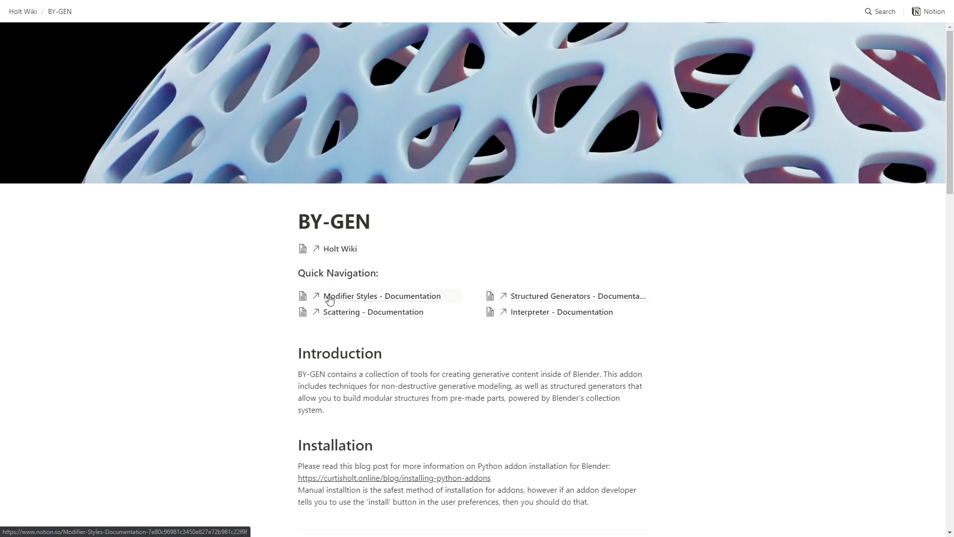
click(382, 296)
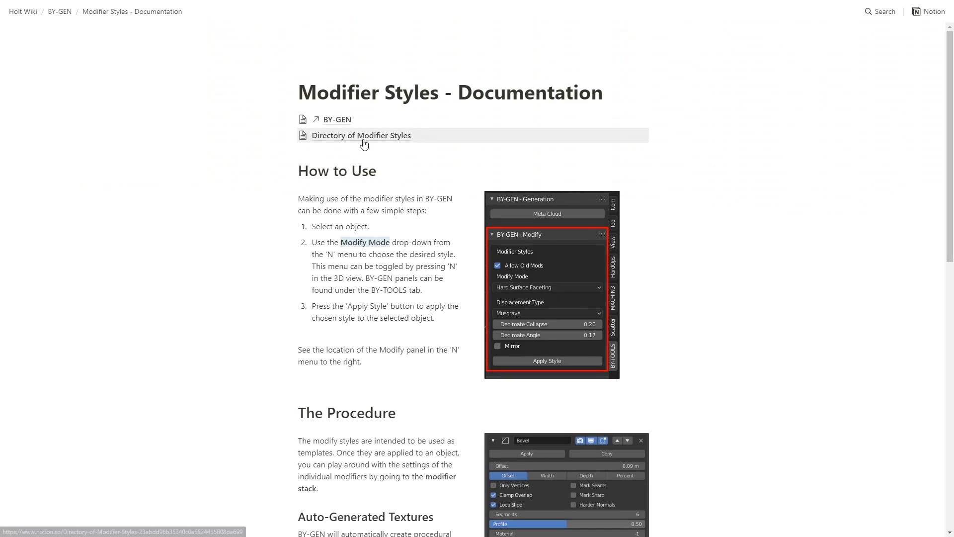
click(361, 135)
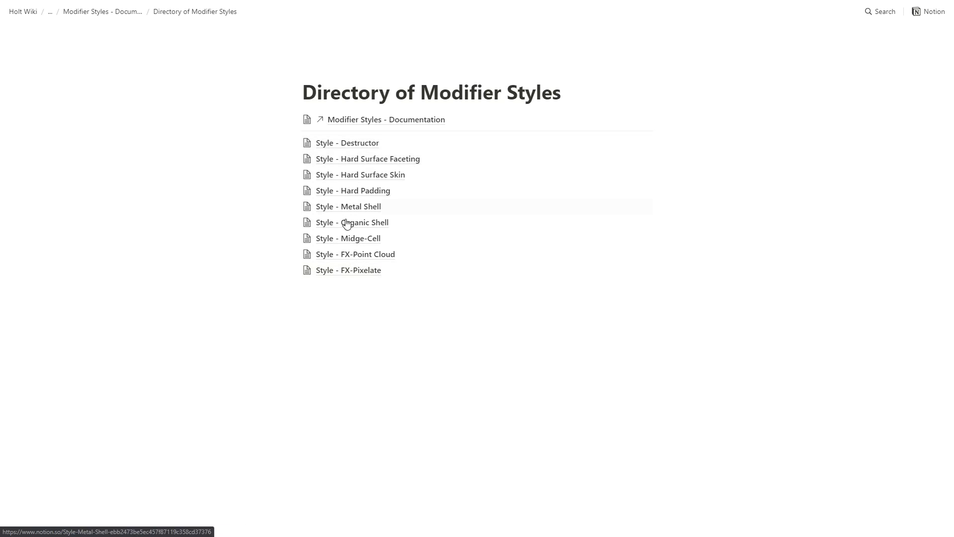
mouse_move(266, 227)
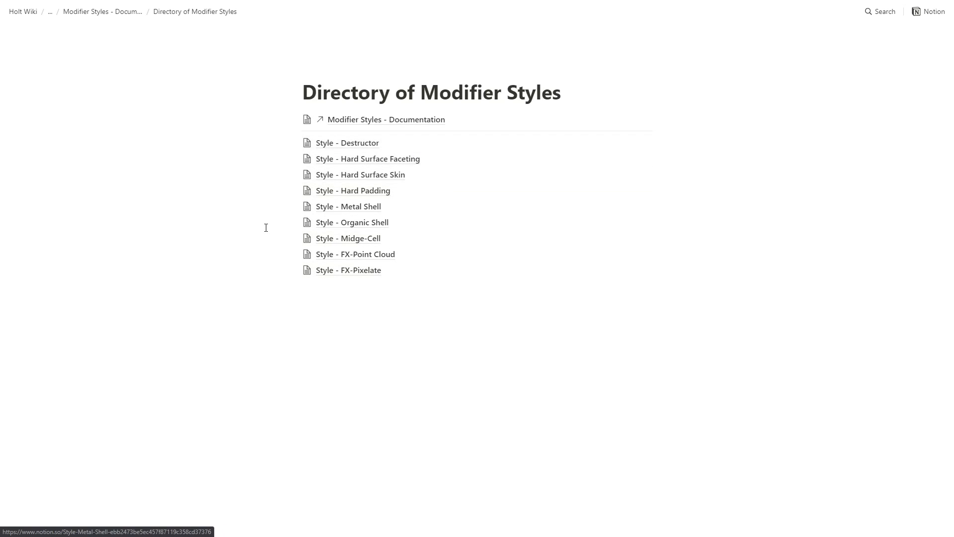